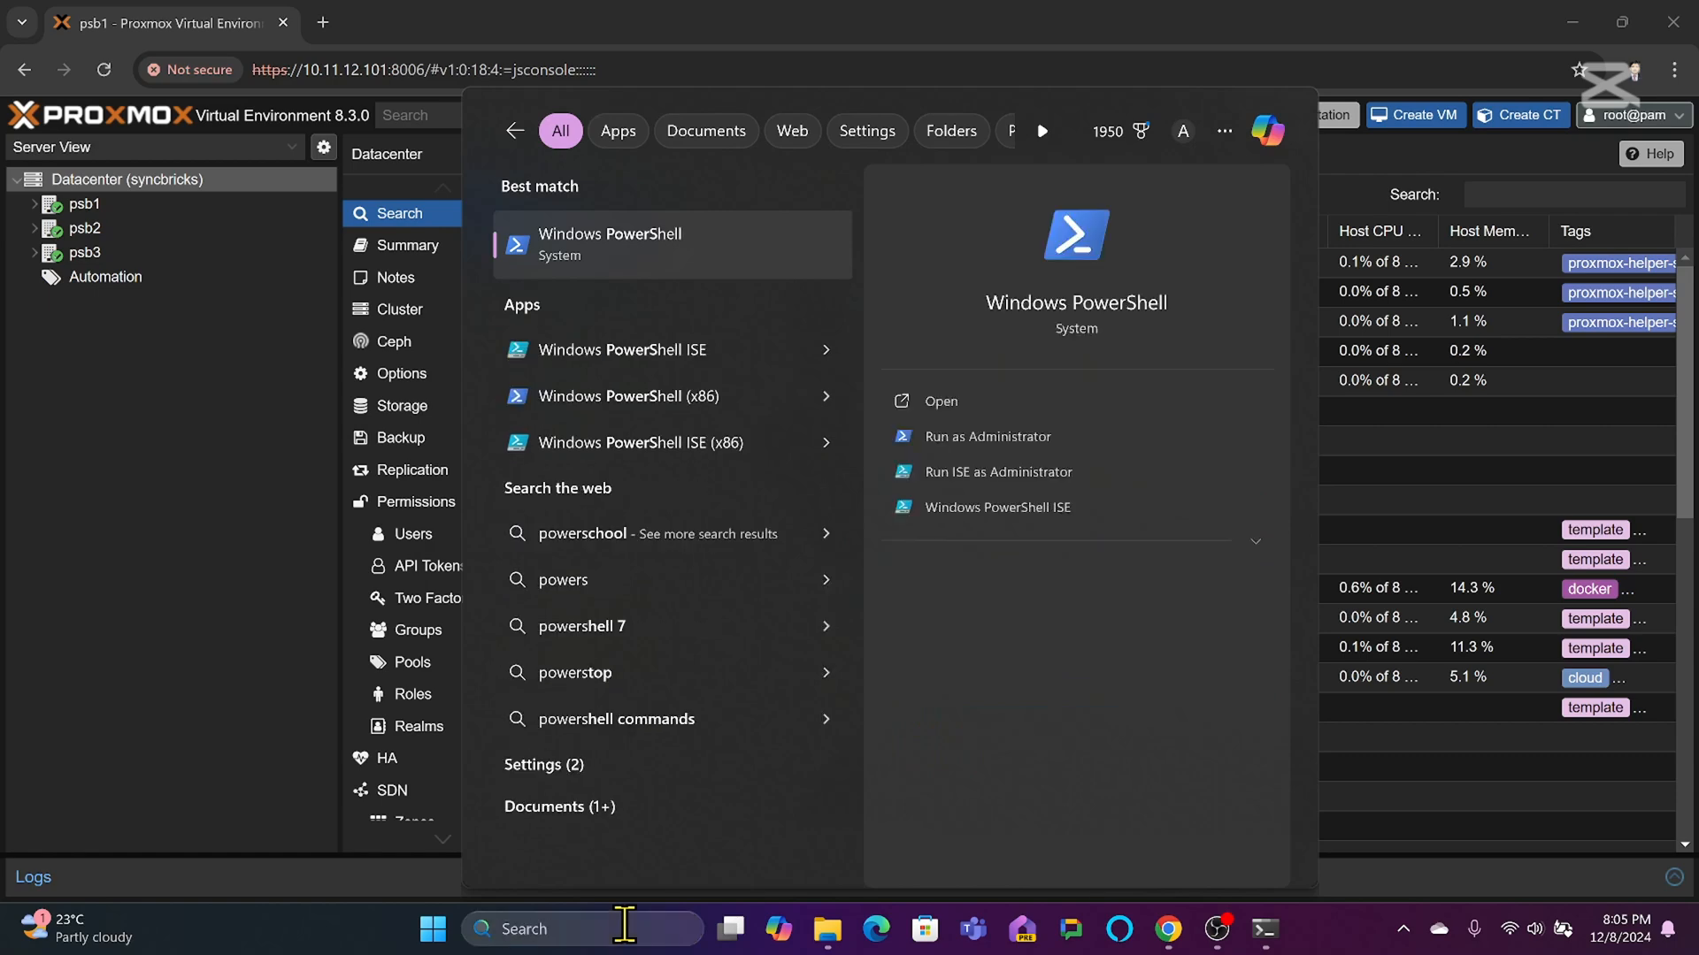
click(609, 244)
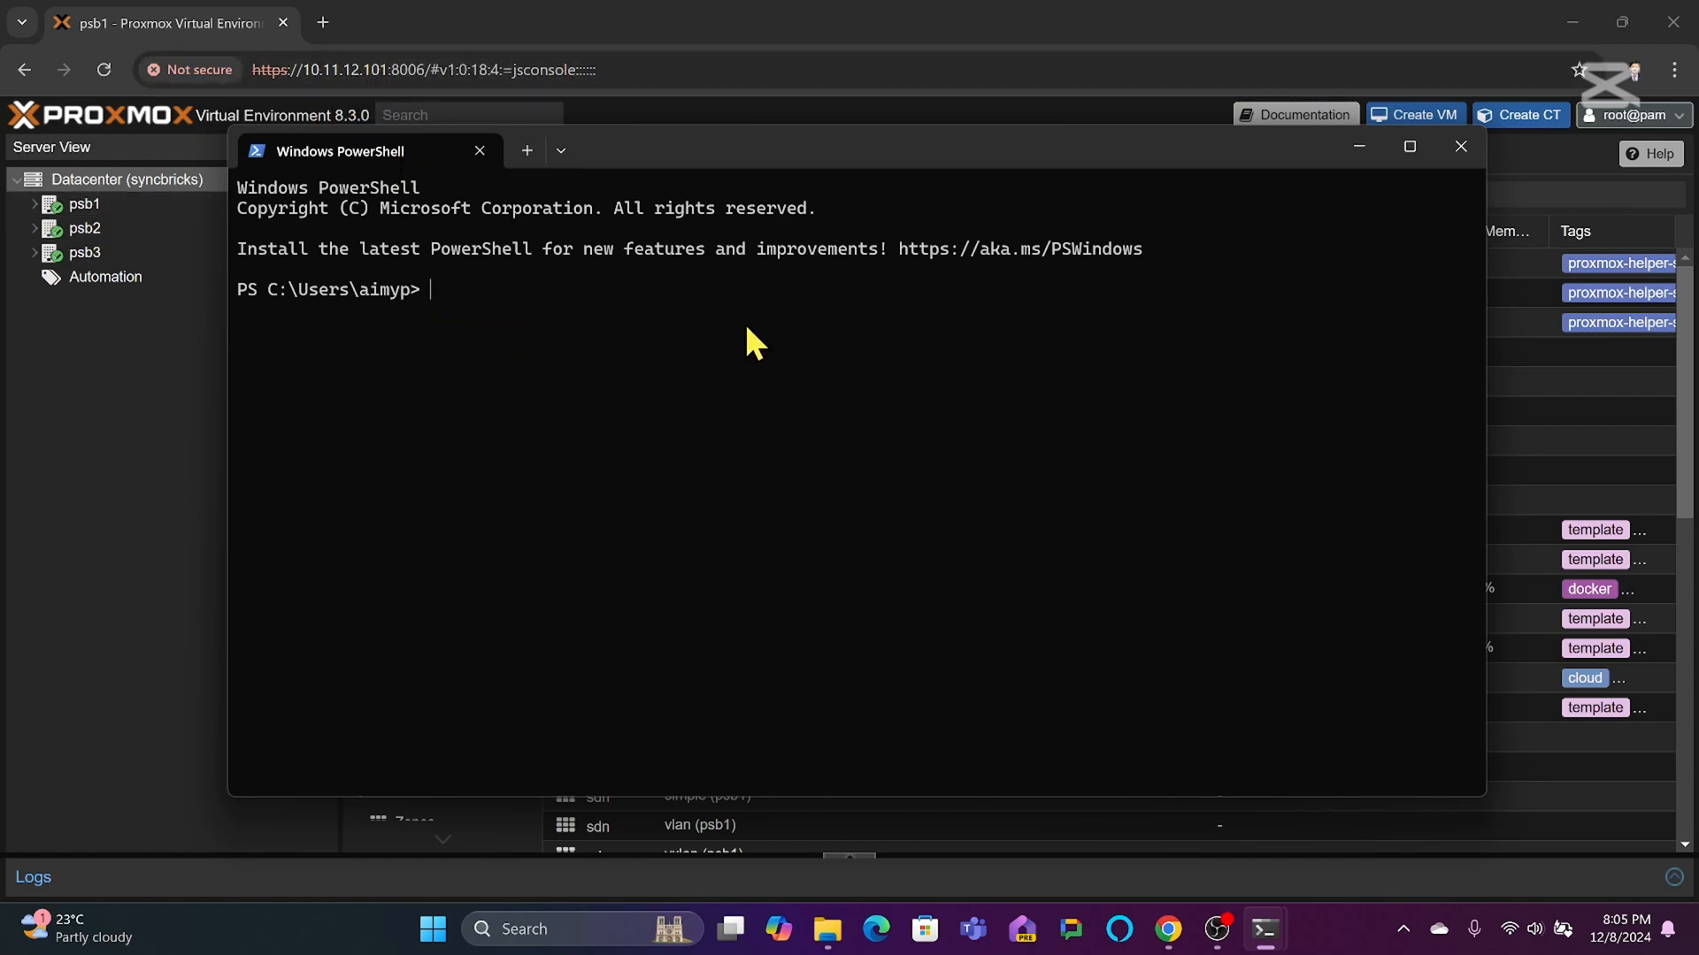
text(ssh)
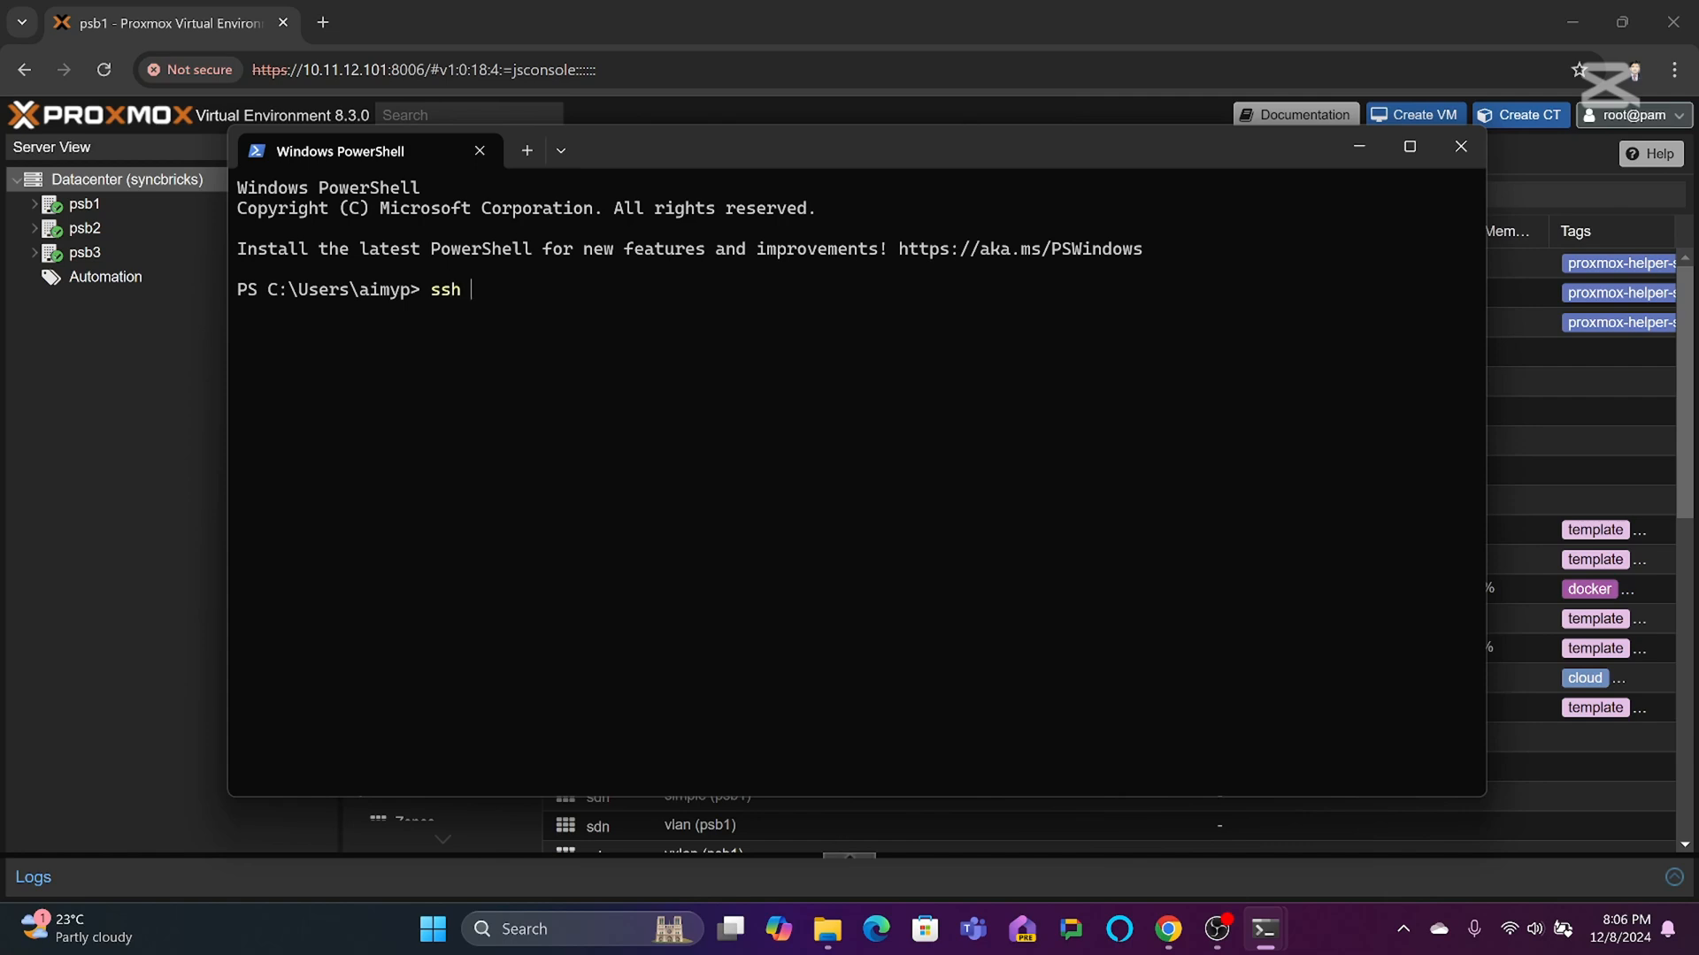
text(root@19)
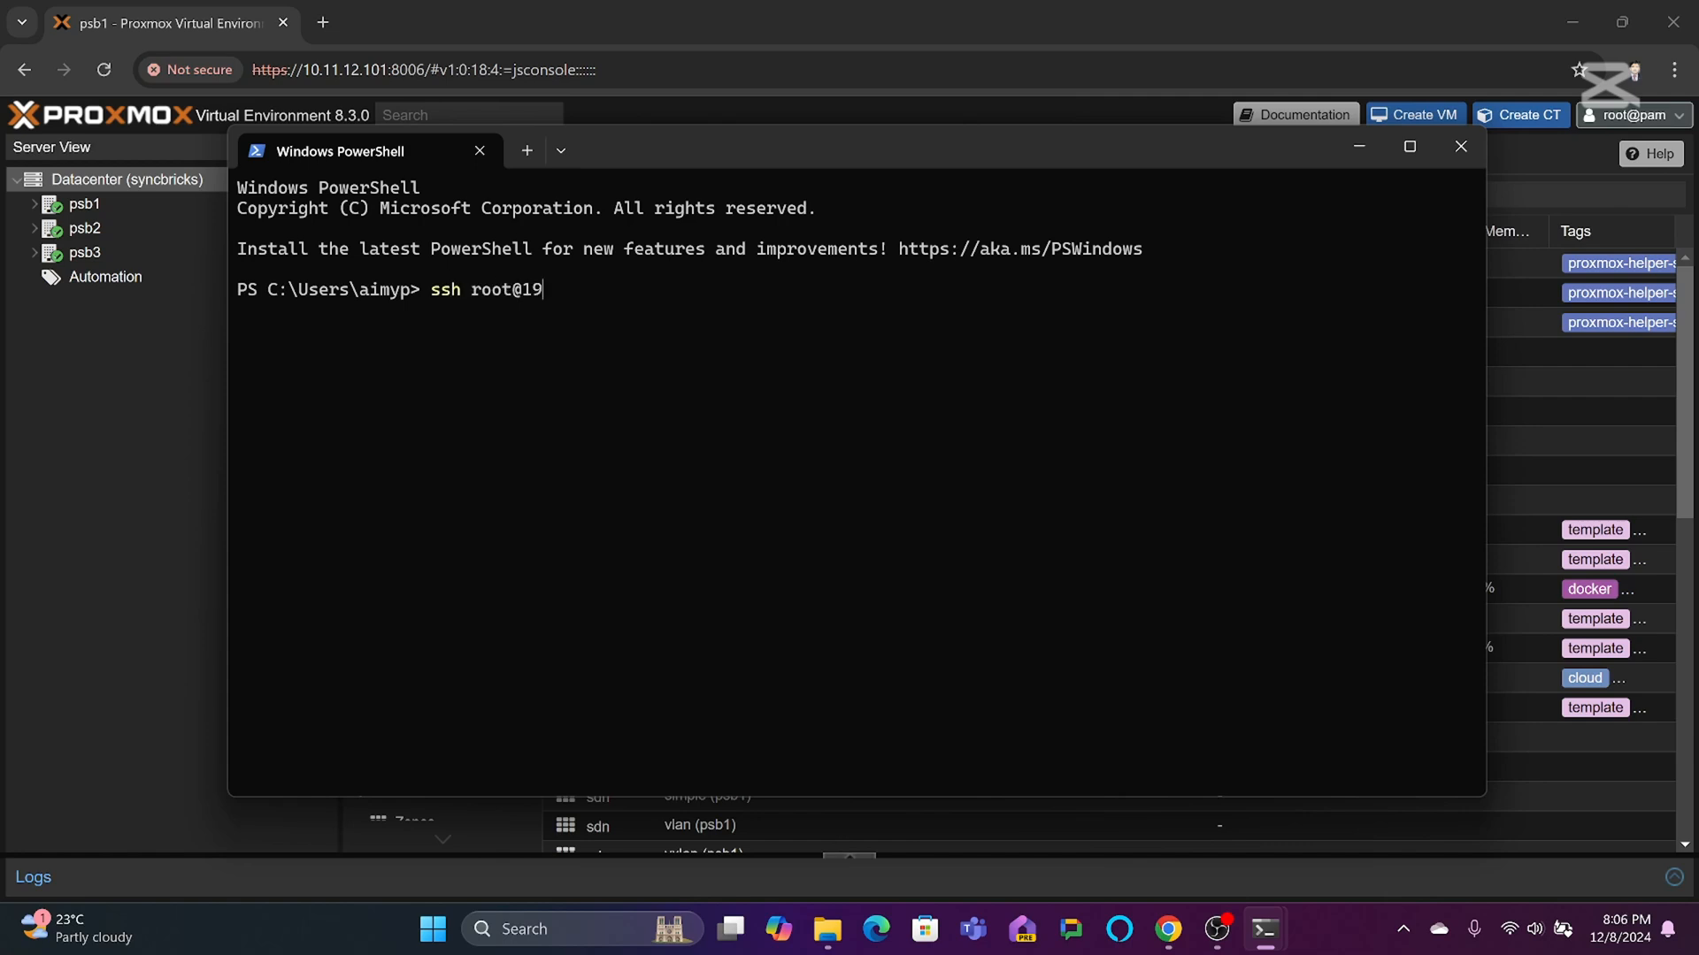
text(0.11.12.)
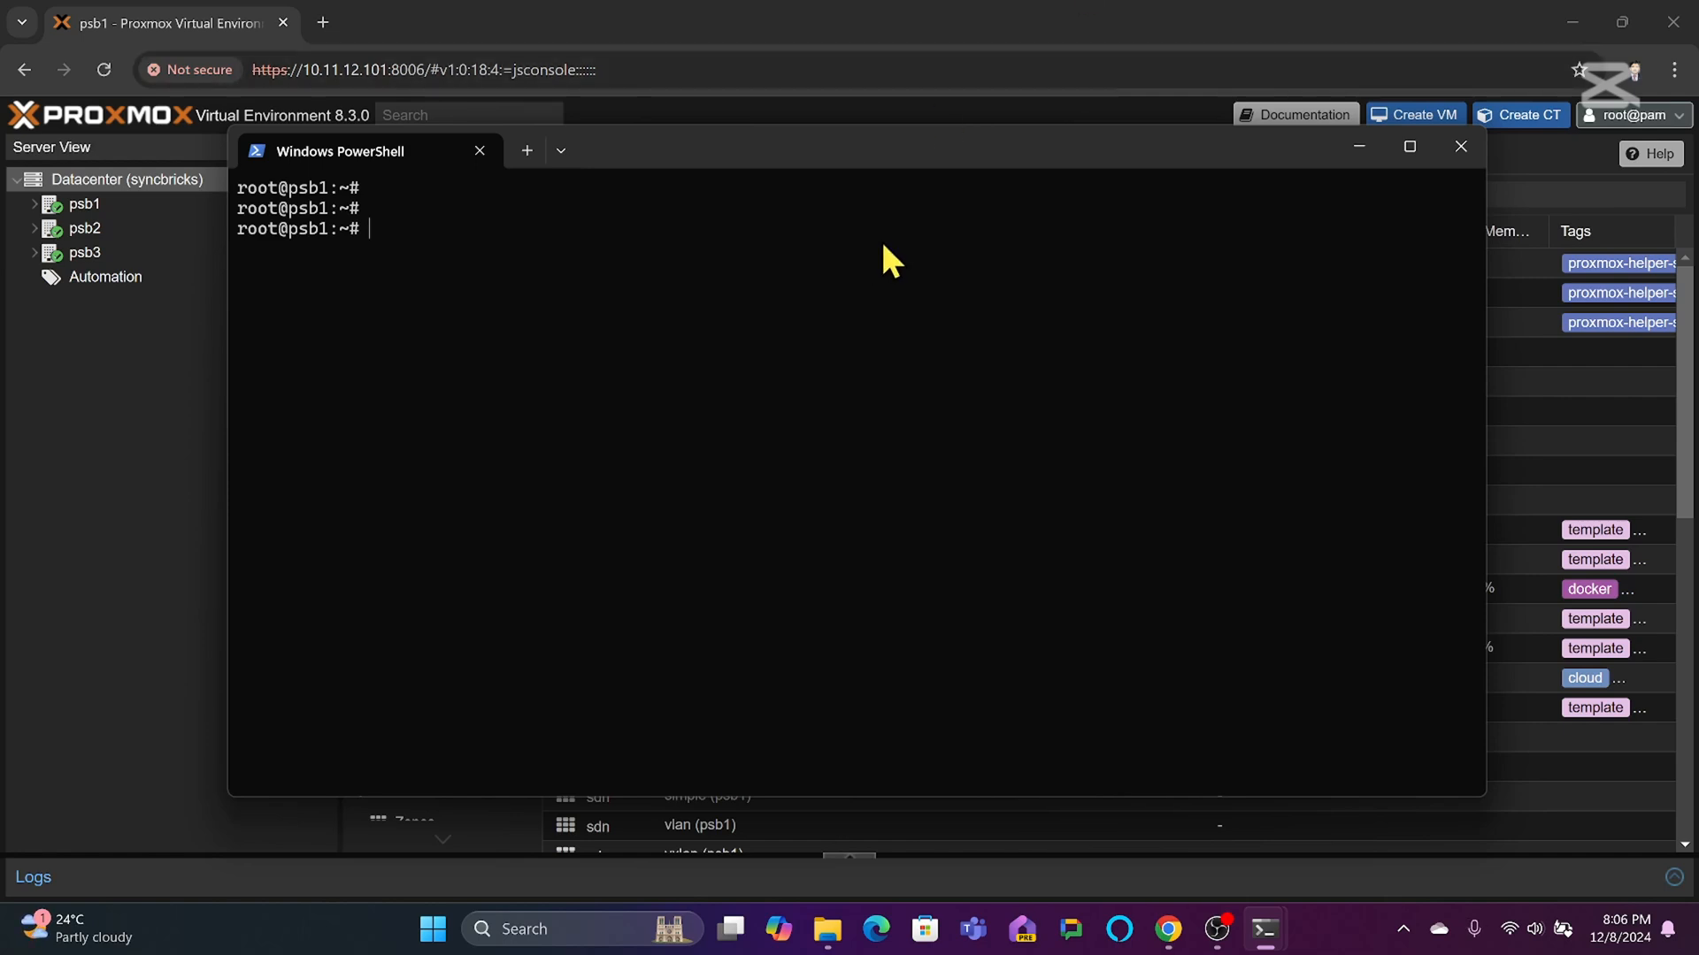
mouse_move(650, 332)
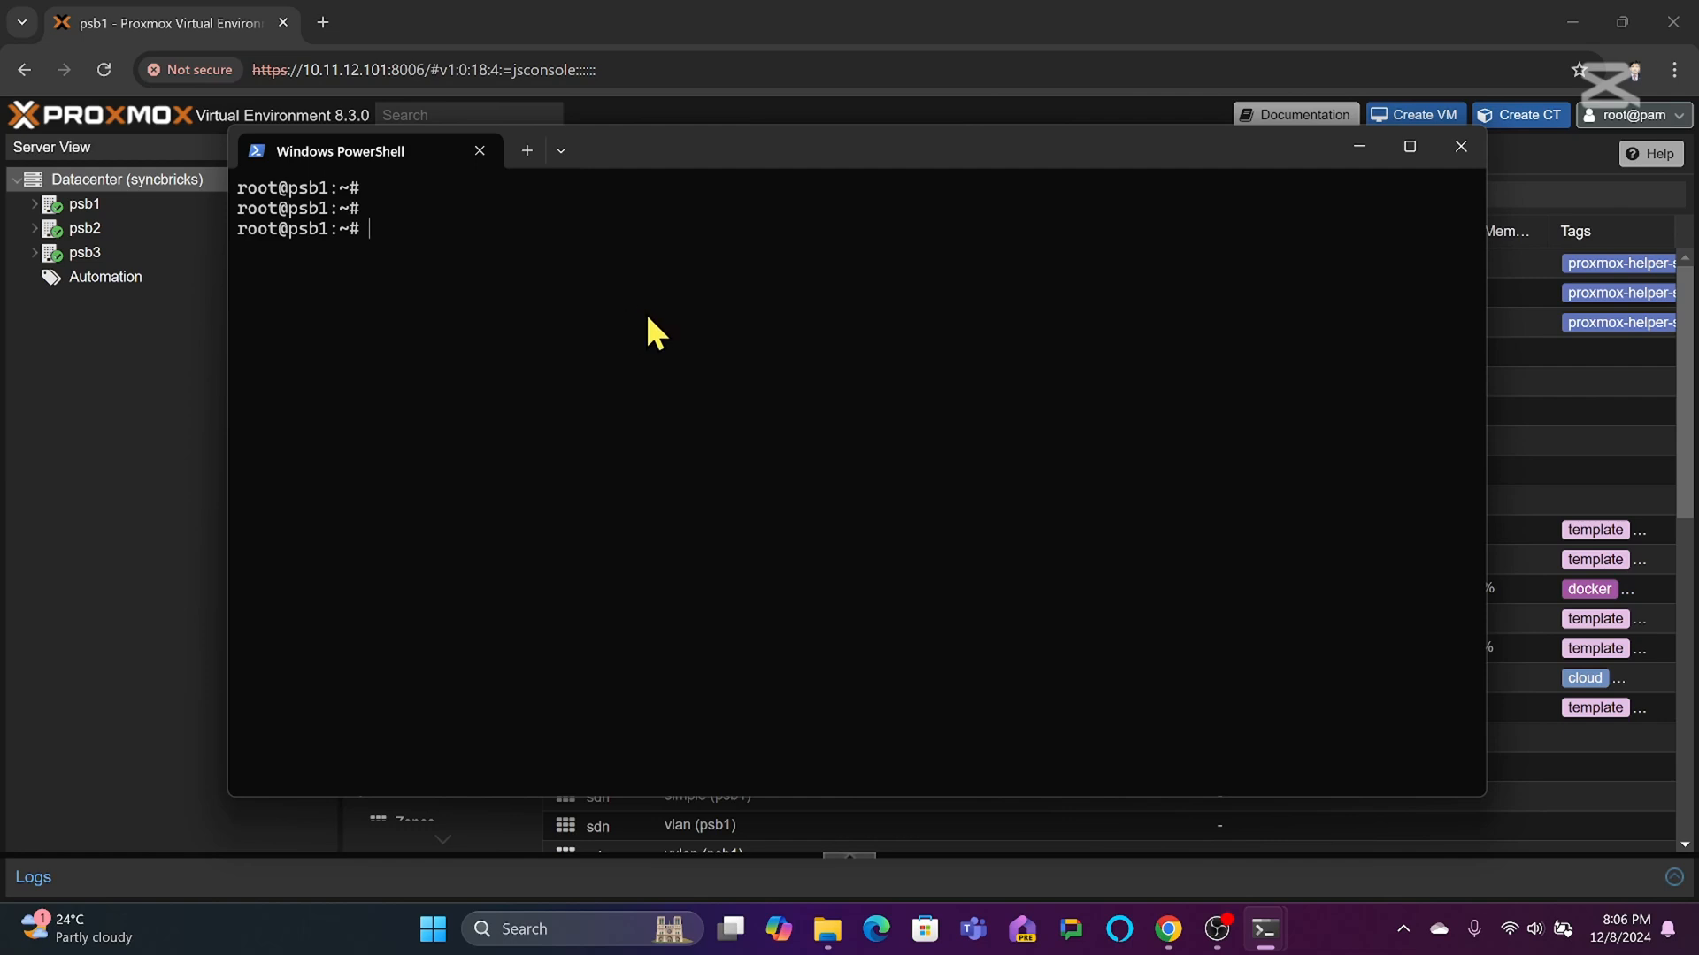
Exit psb1 and run ssh-keygen -t rsa -b 4096, keeping the default key location
text(exit)
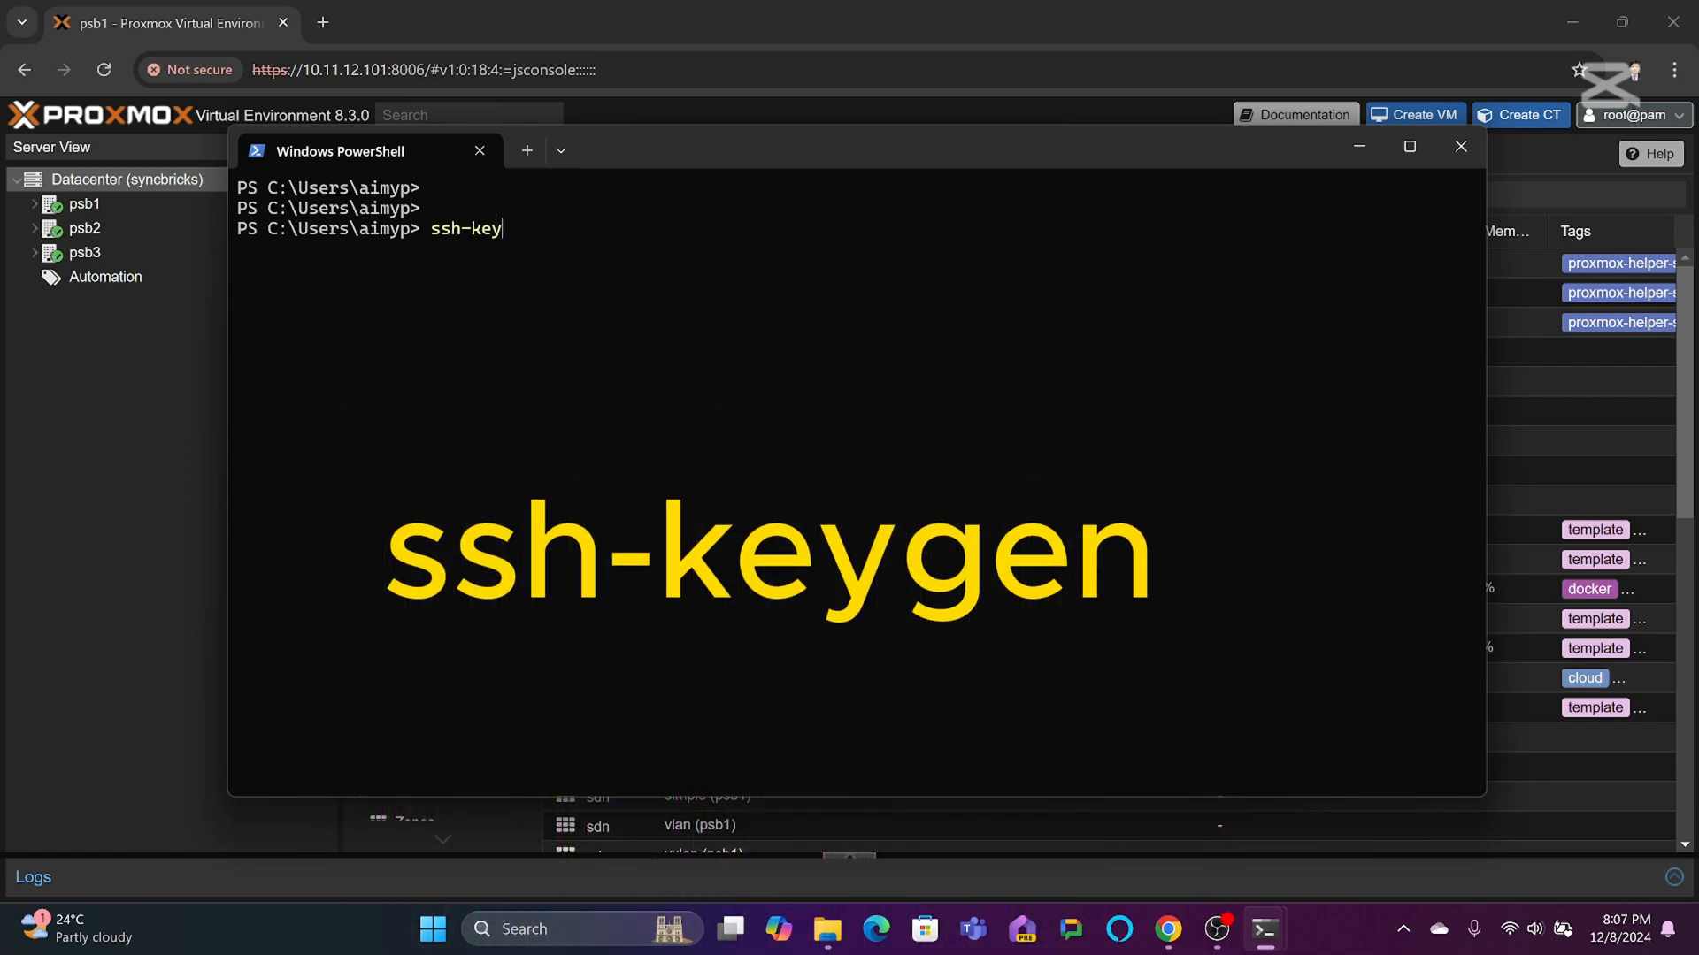
text(gen)
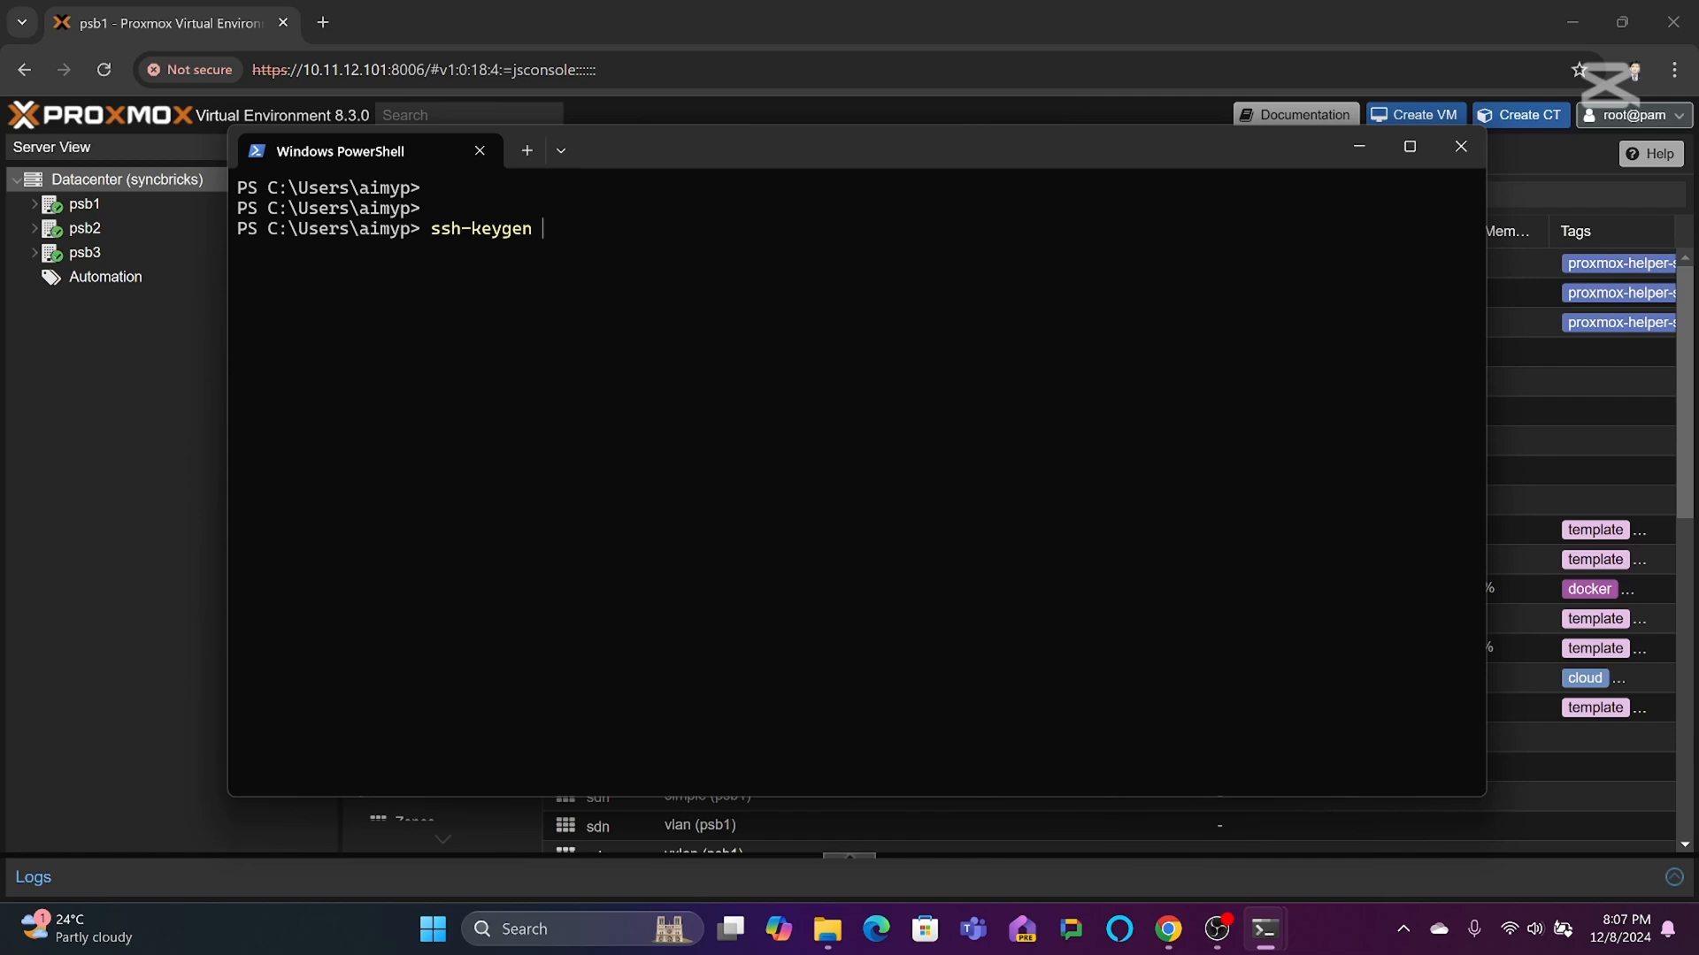
text(-t)
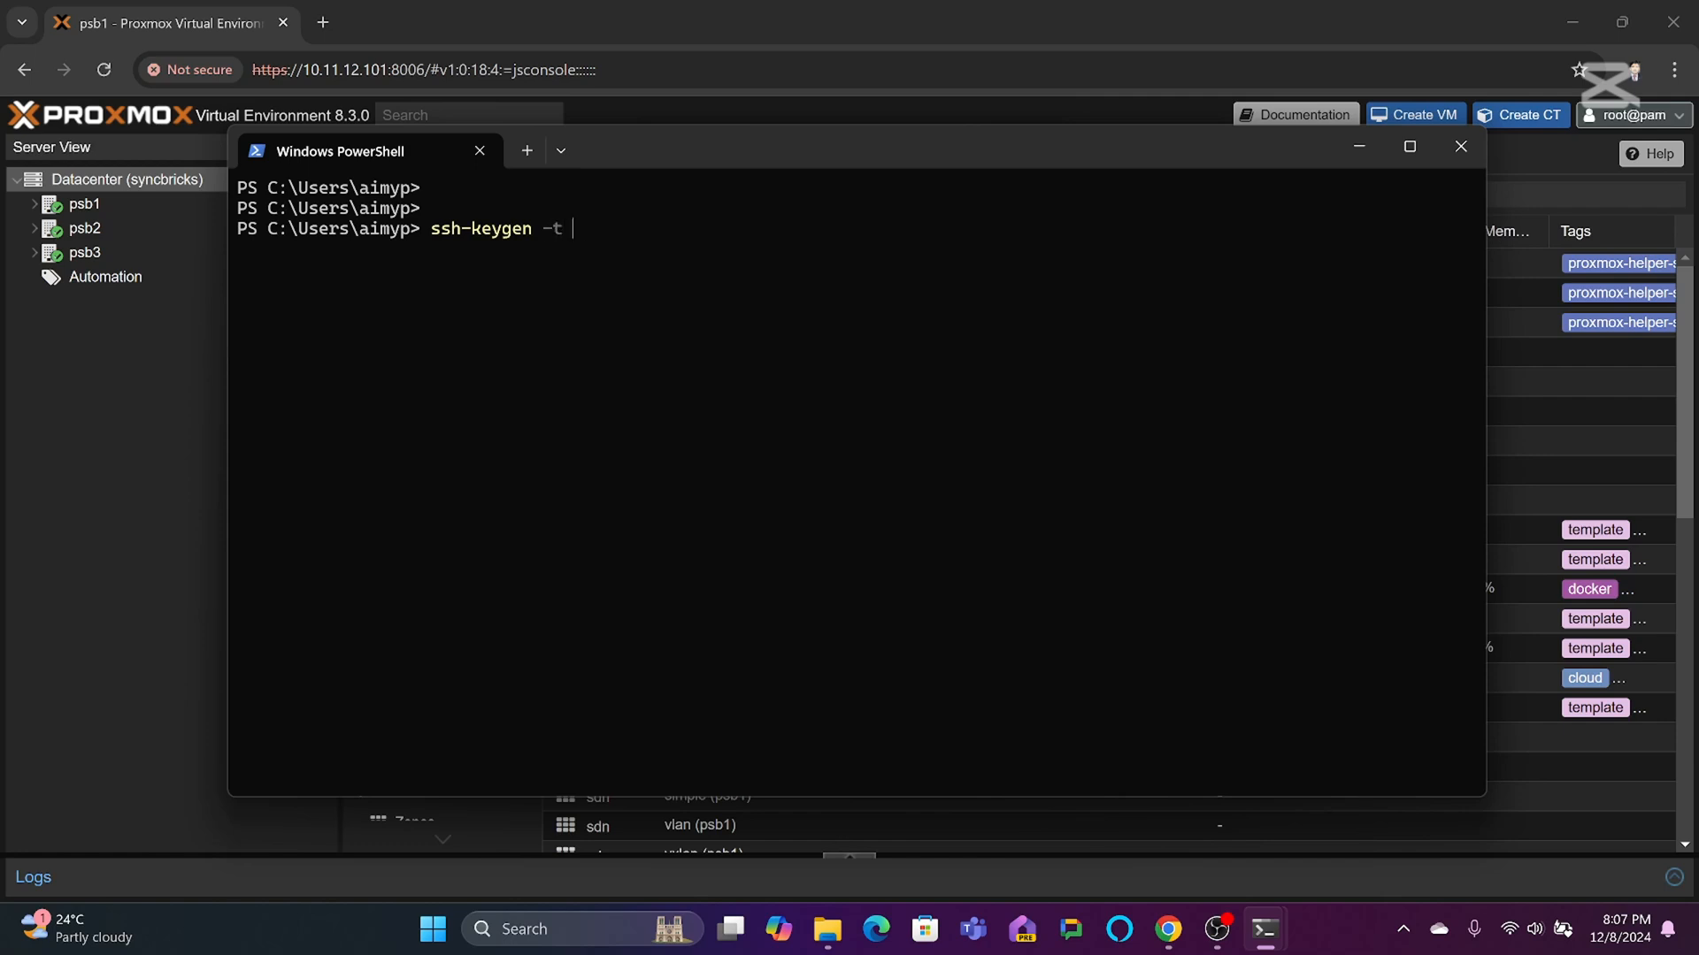
text(rsa)
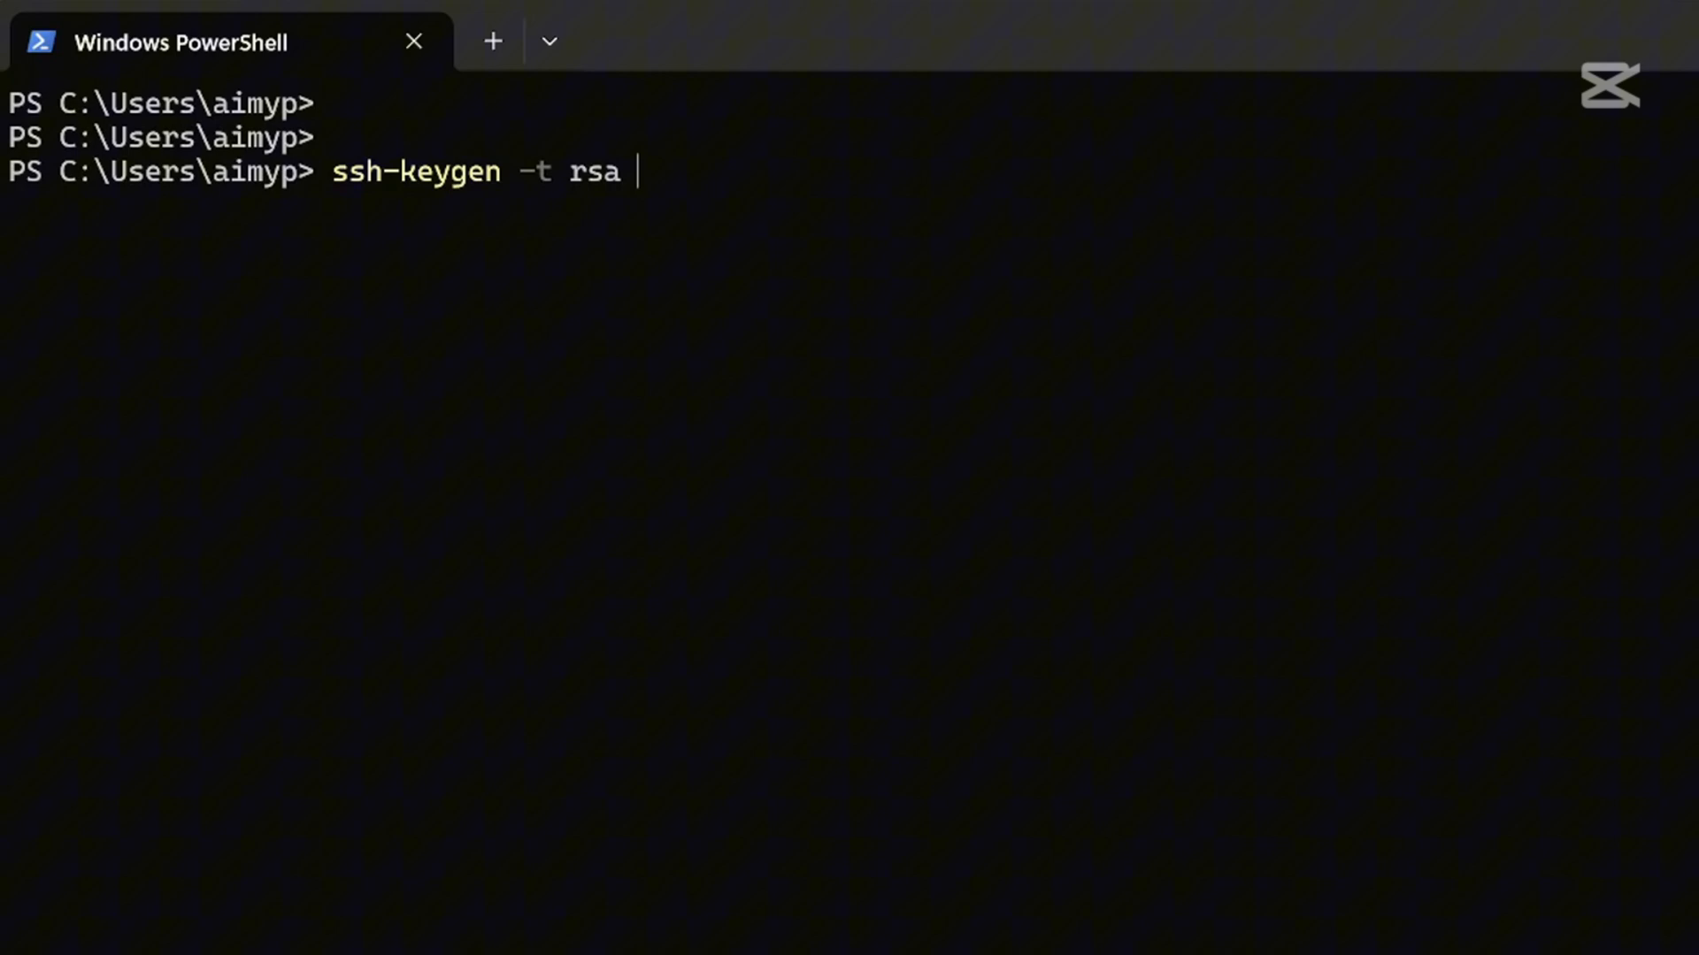
text(-)
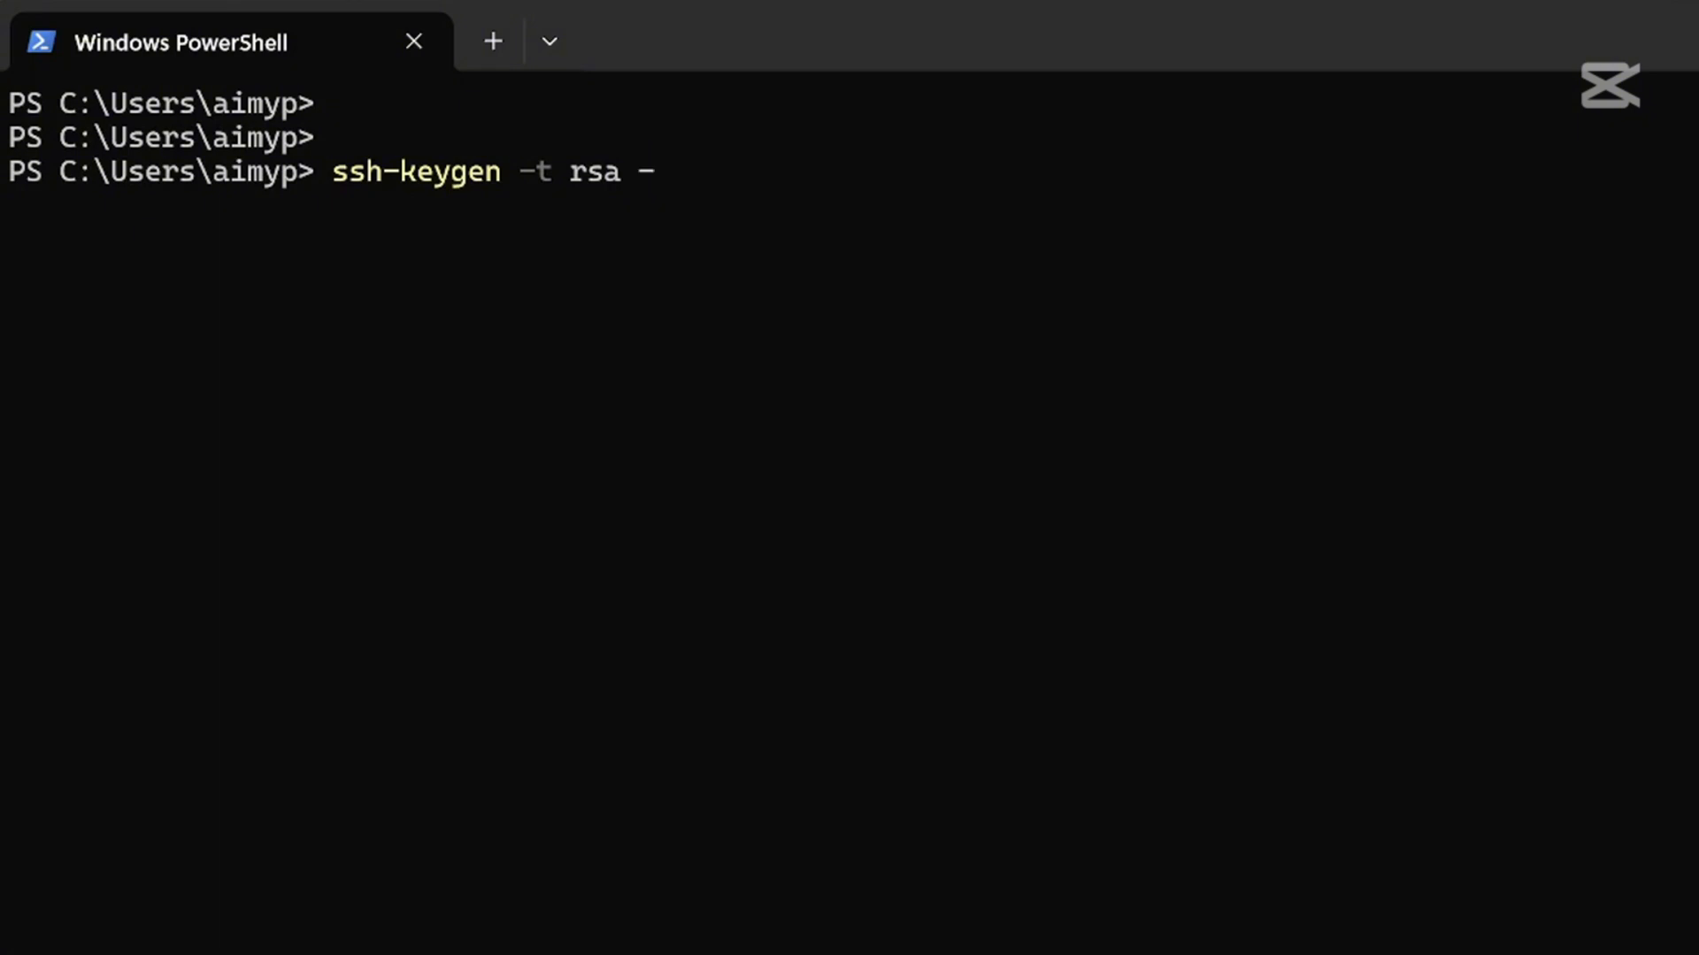
text(b)
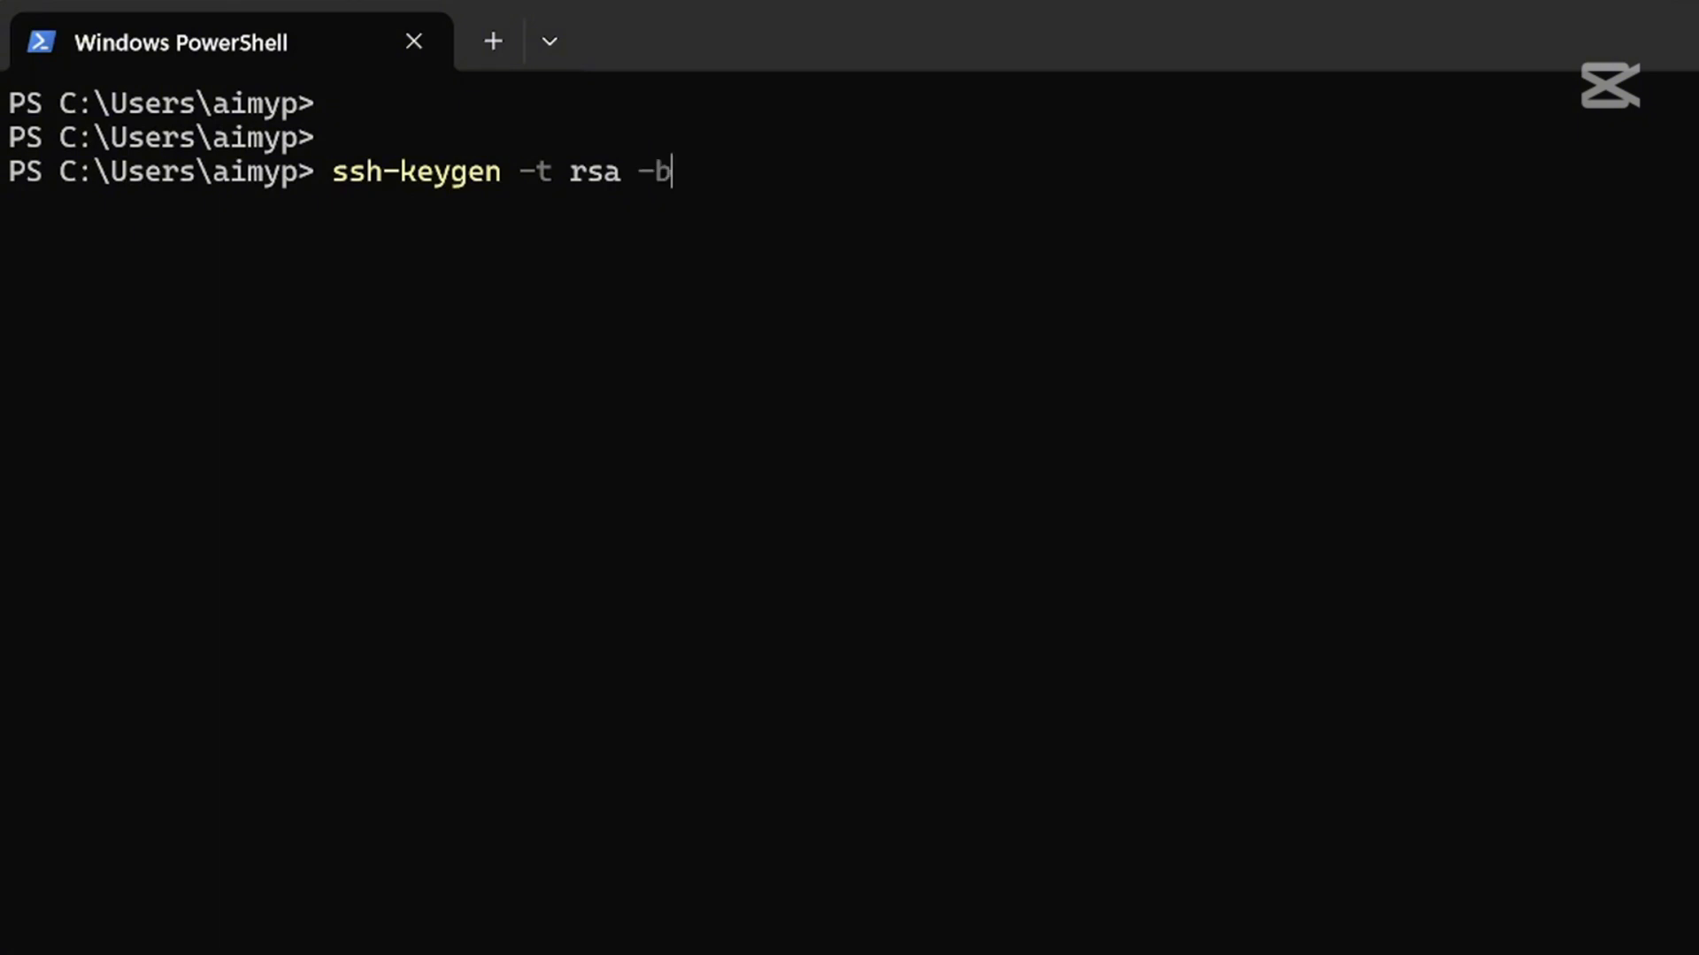
text(" ")
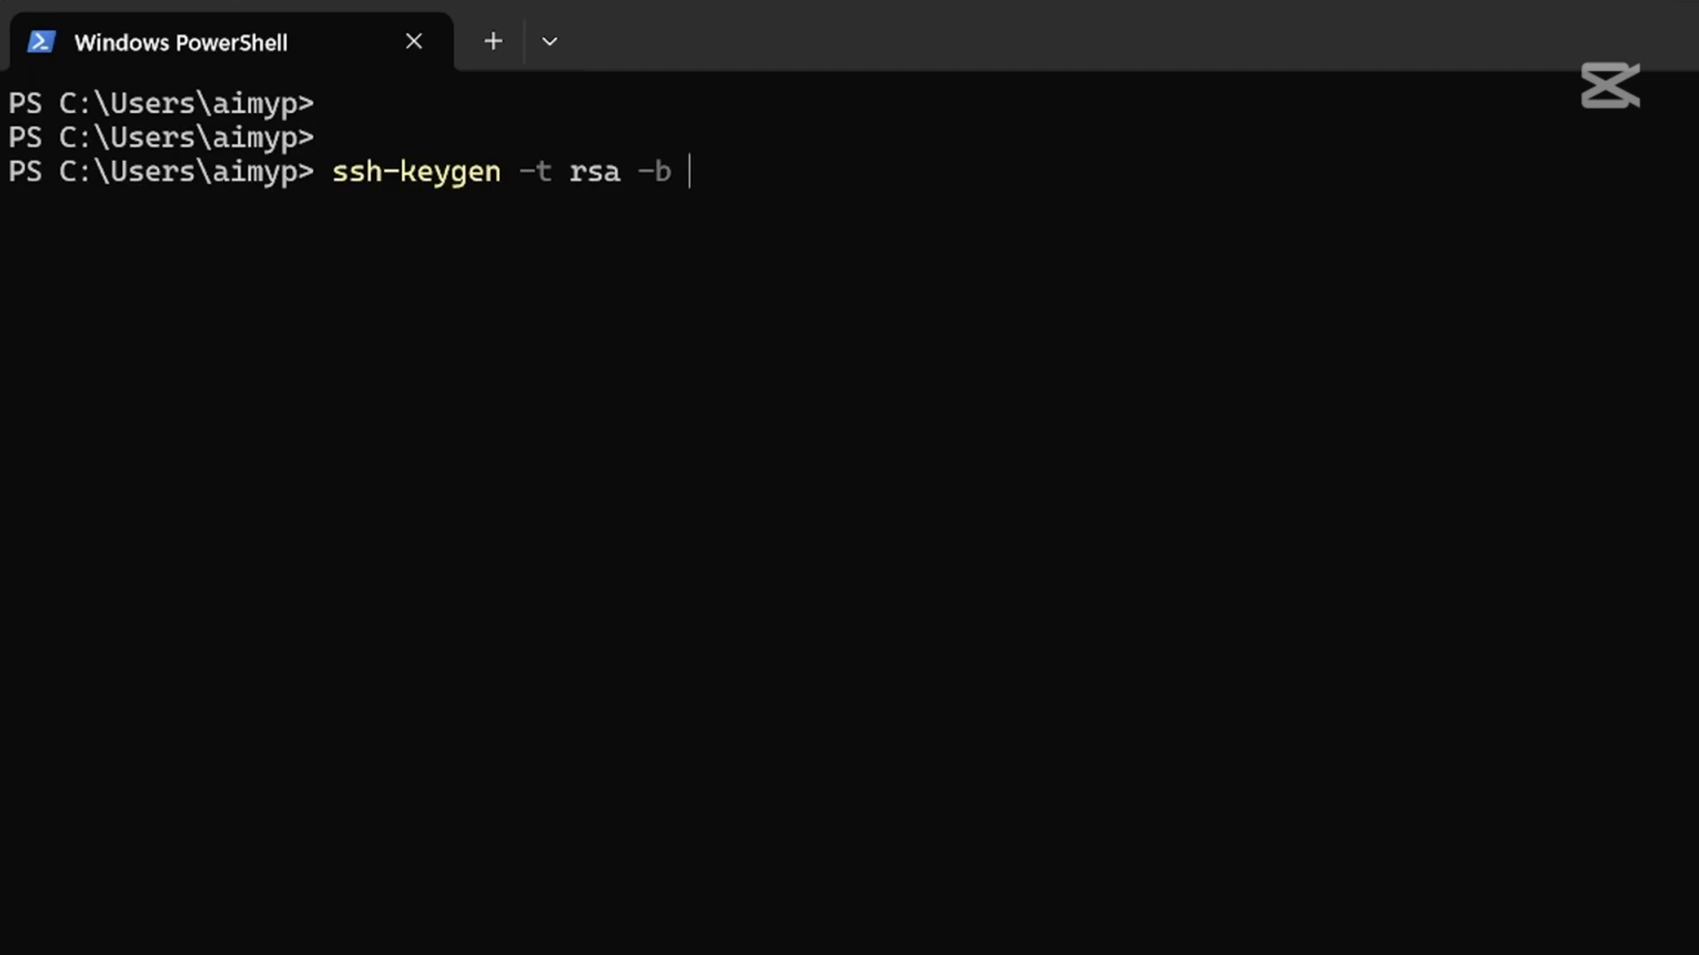
text(4096)
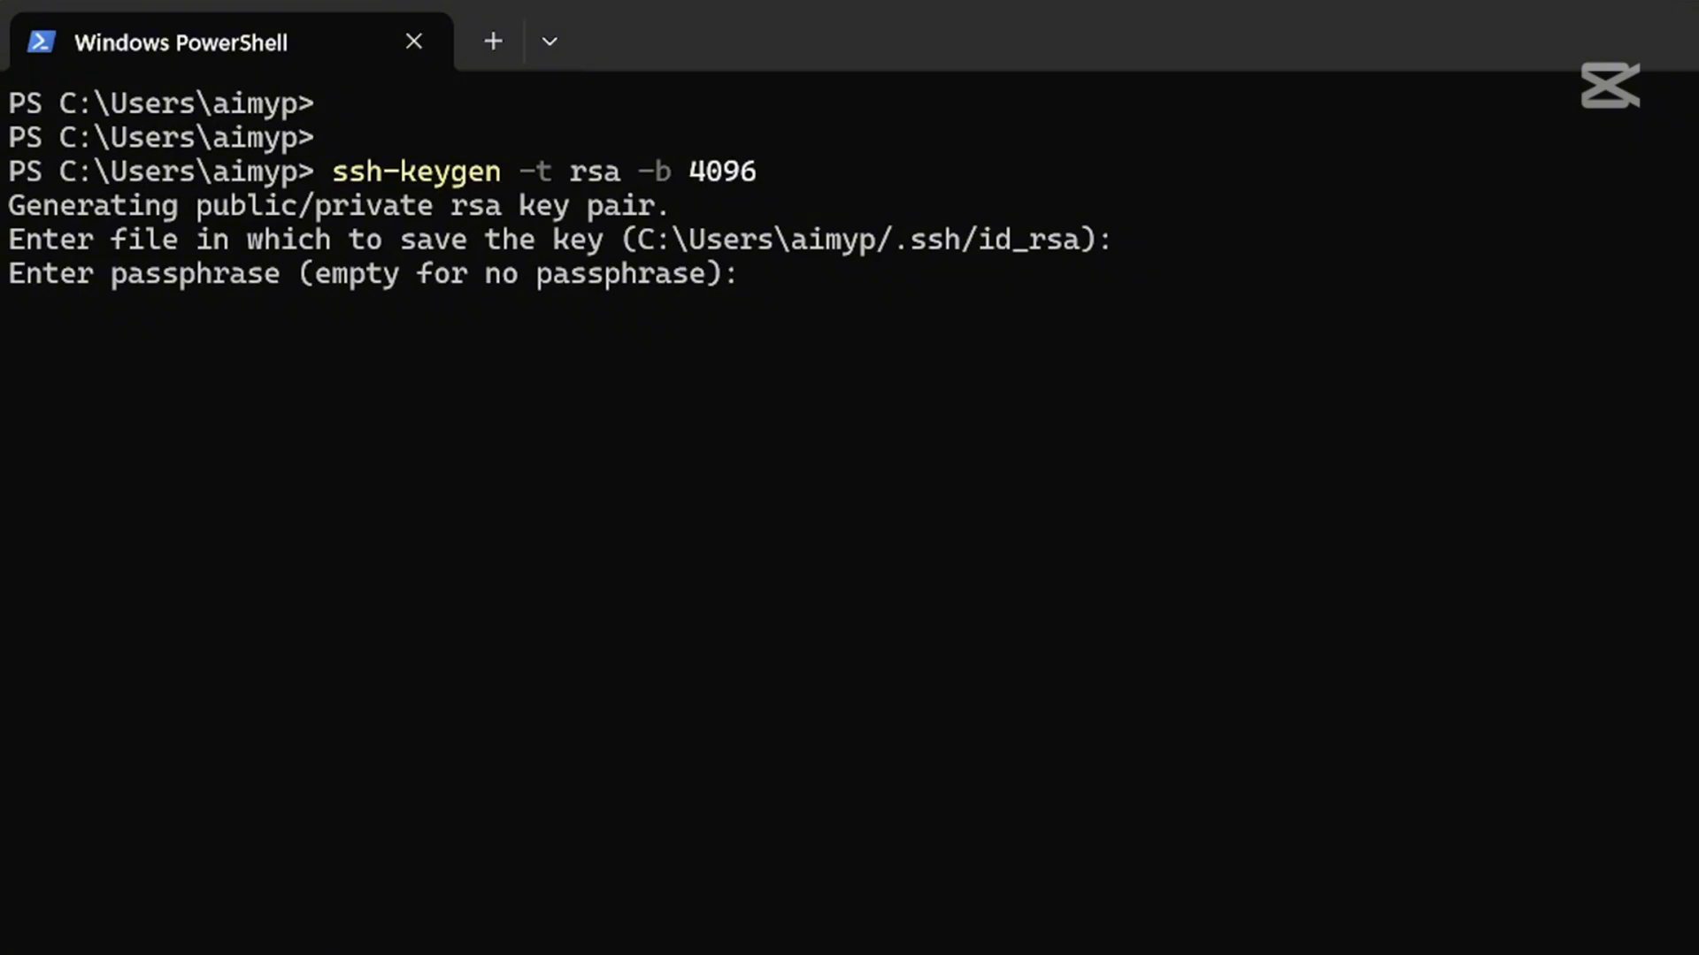
Leave the passphrase empty and highlight the saved id_rsa key name
key(Enter)
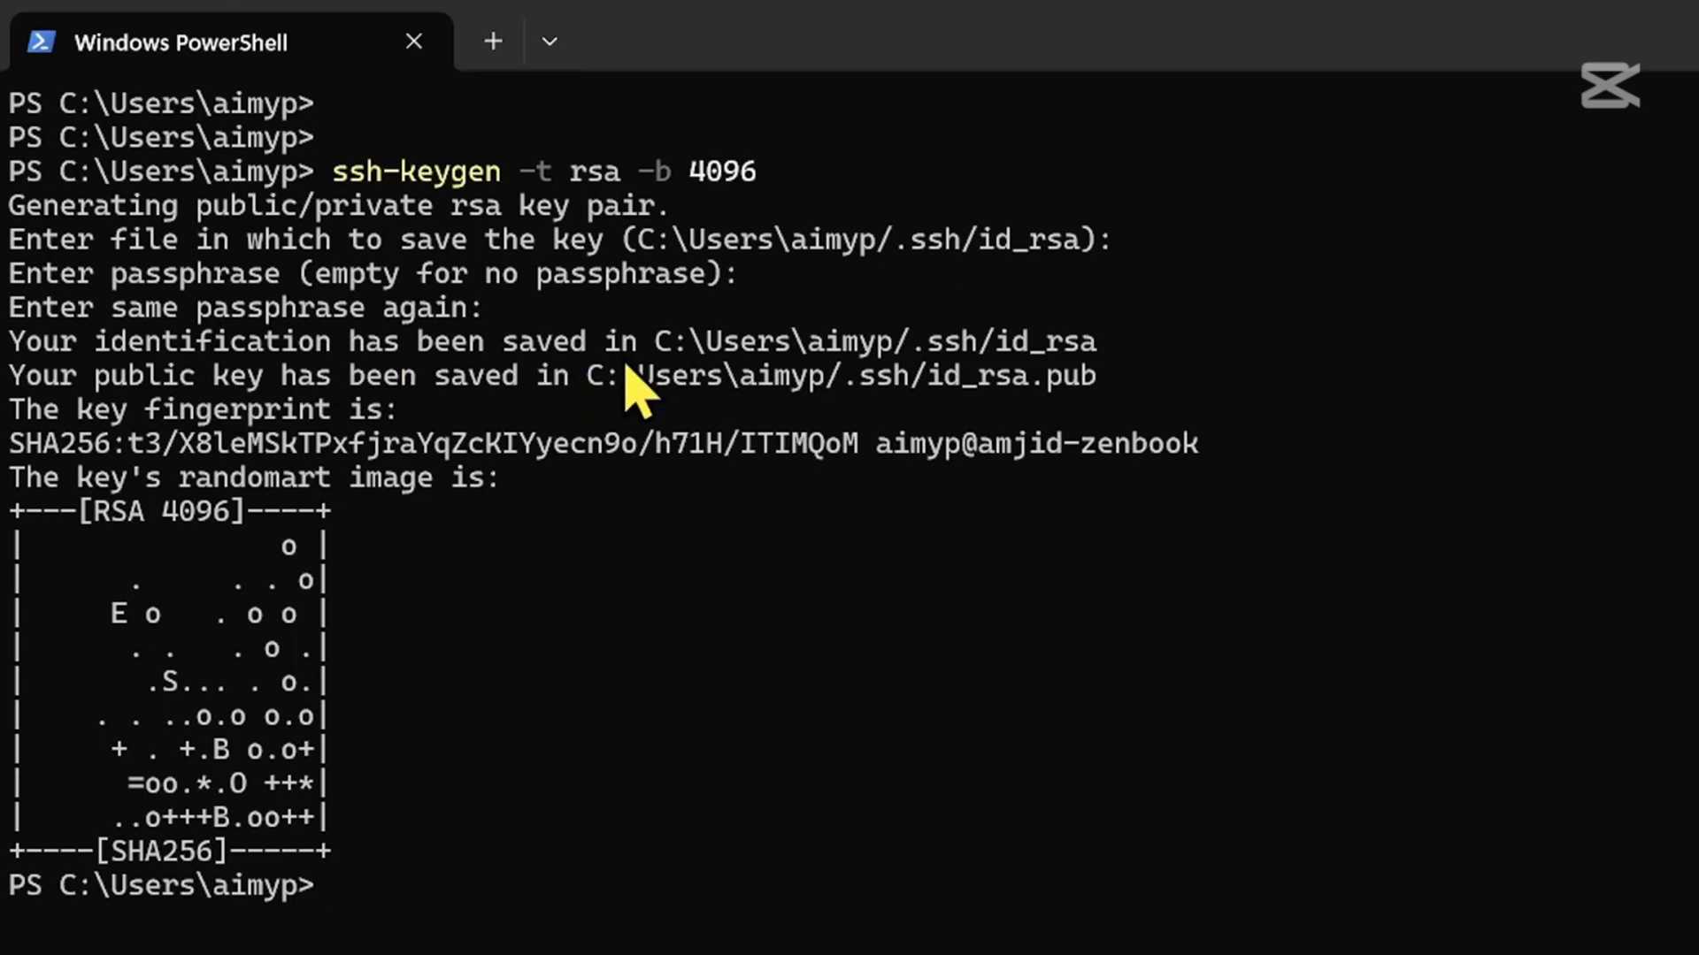
double_click(1018, 341)
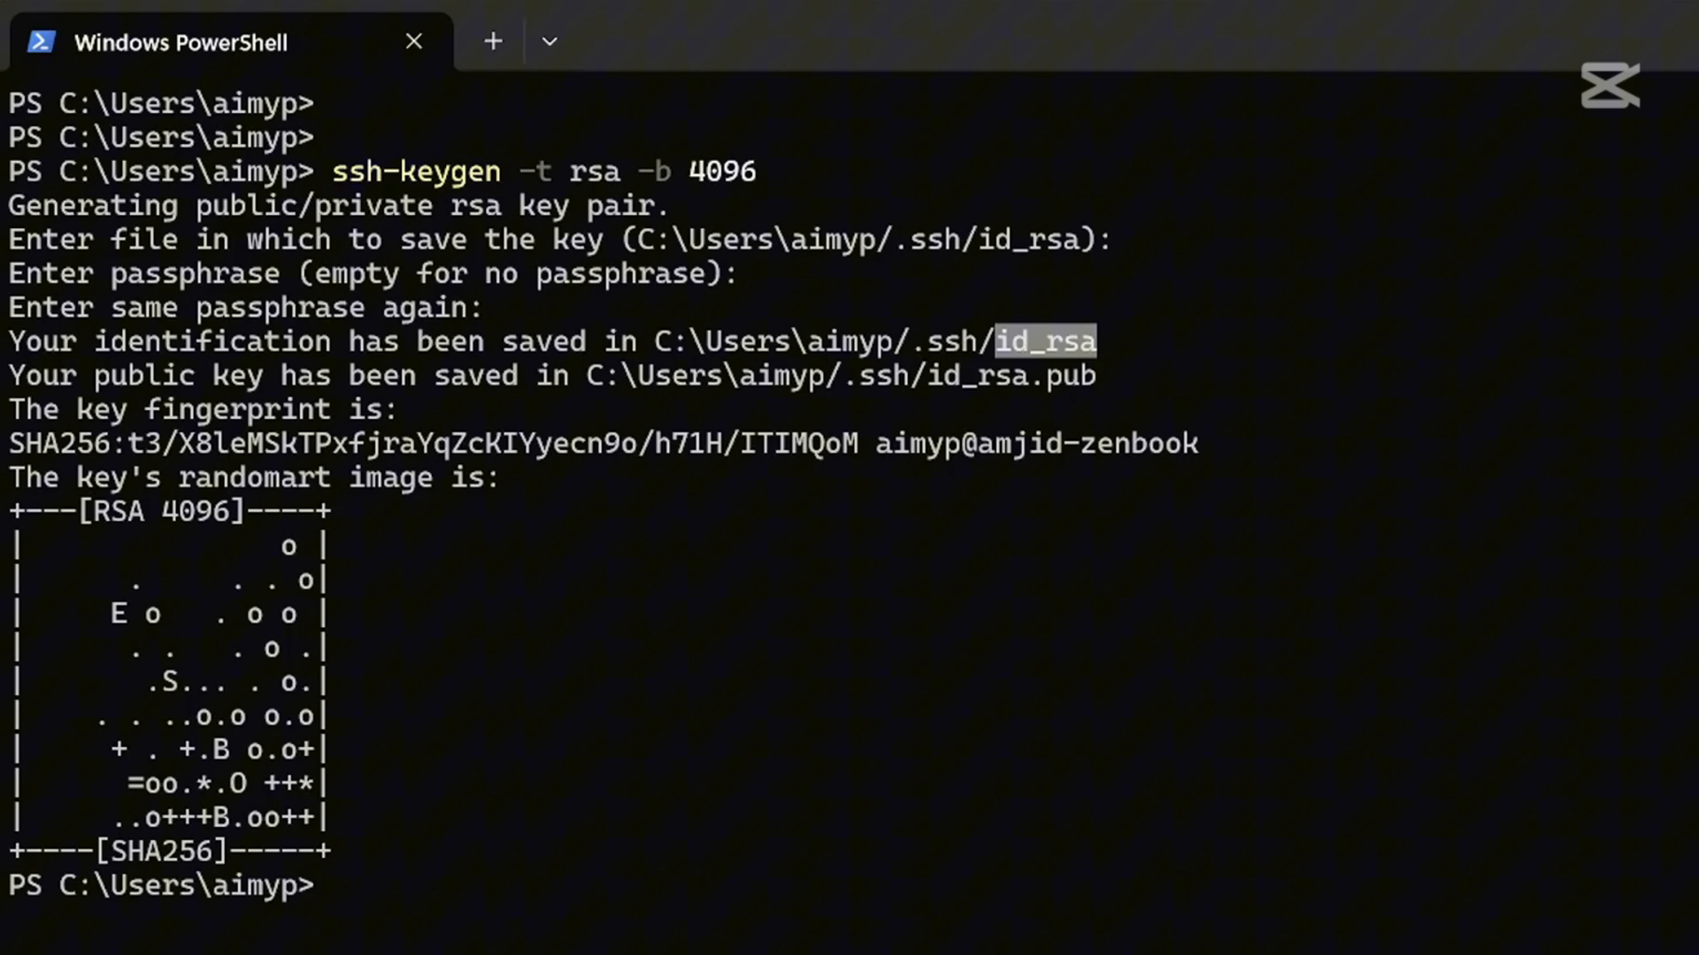
mouse_move(1100, 298)
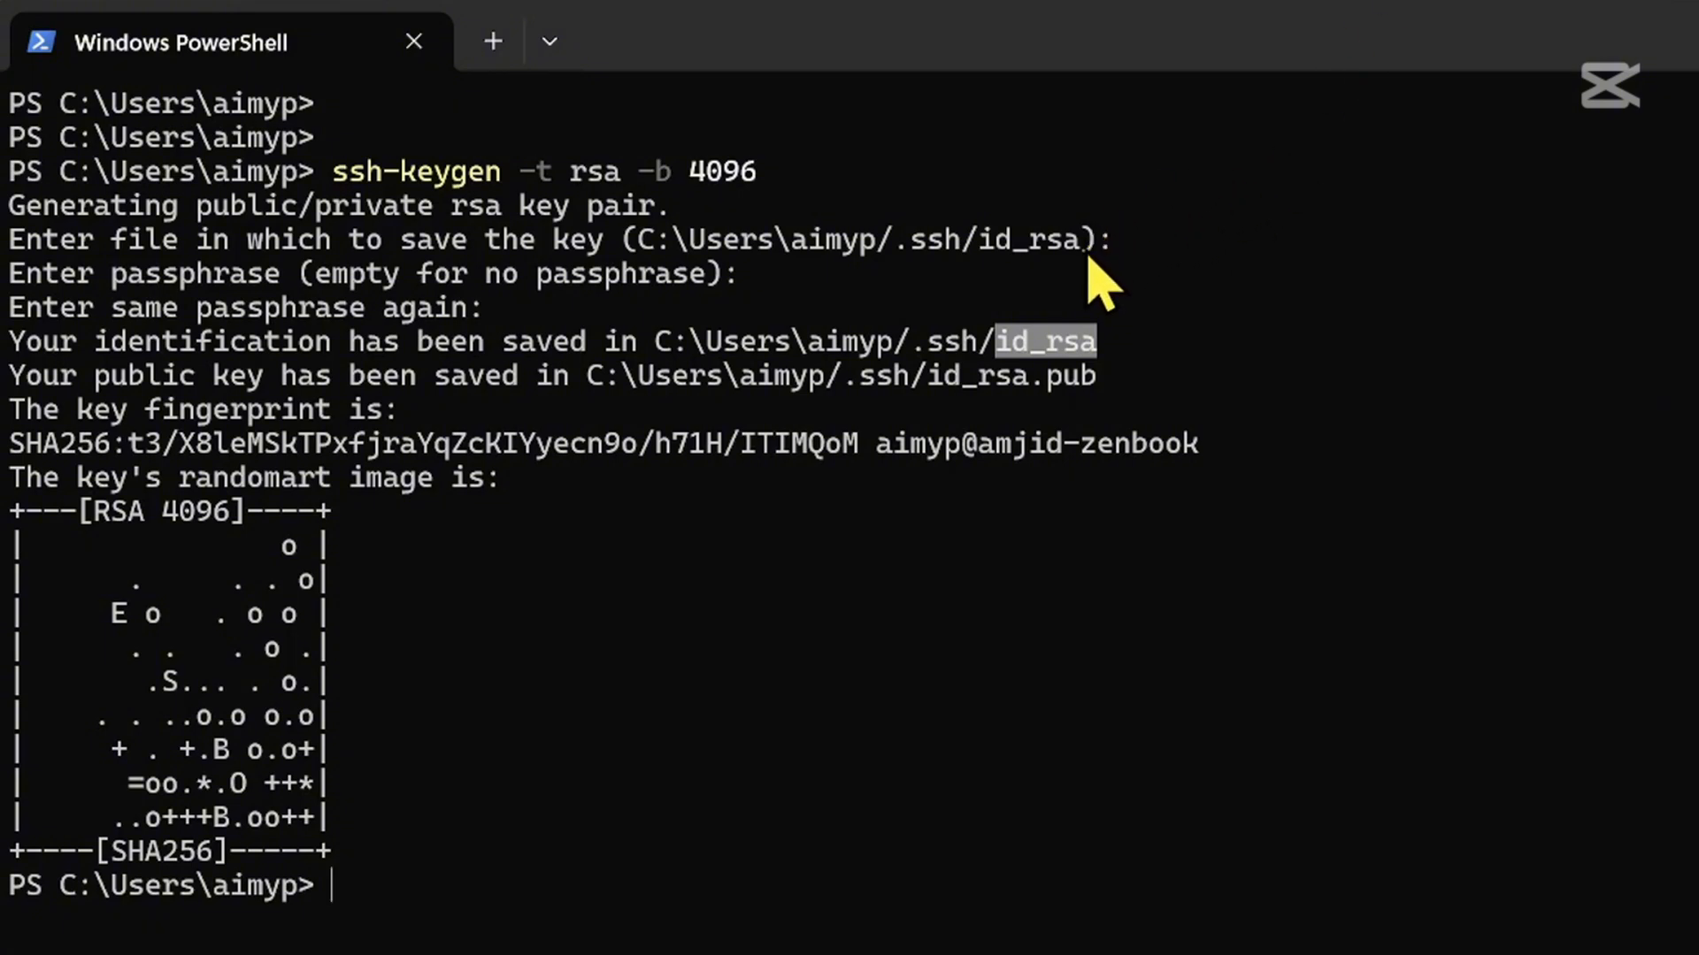
mouse_move(1041, 433)
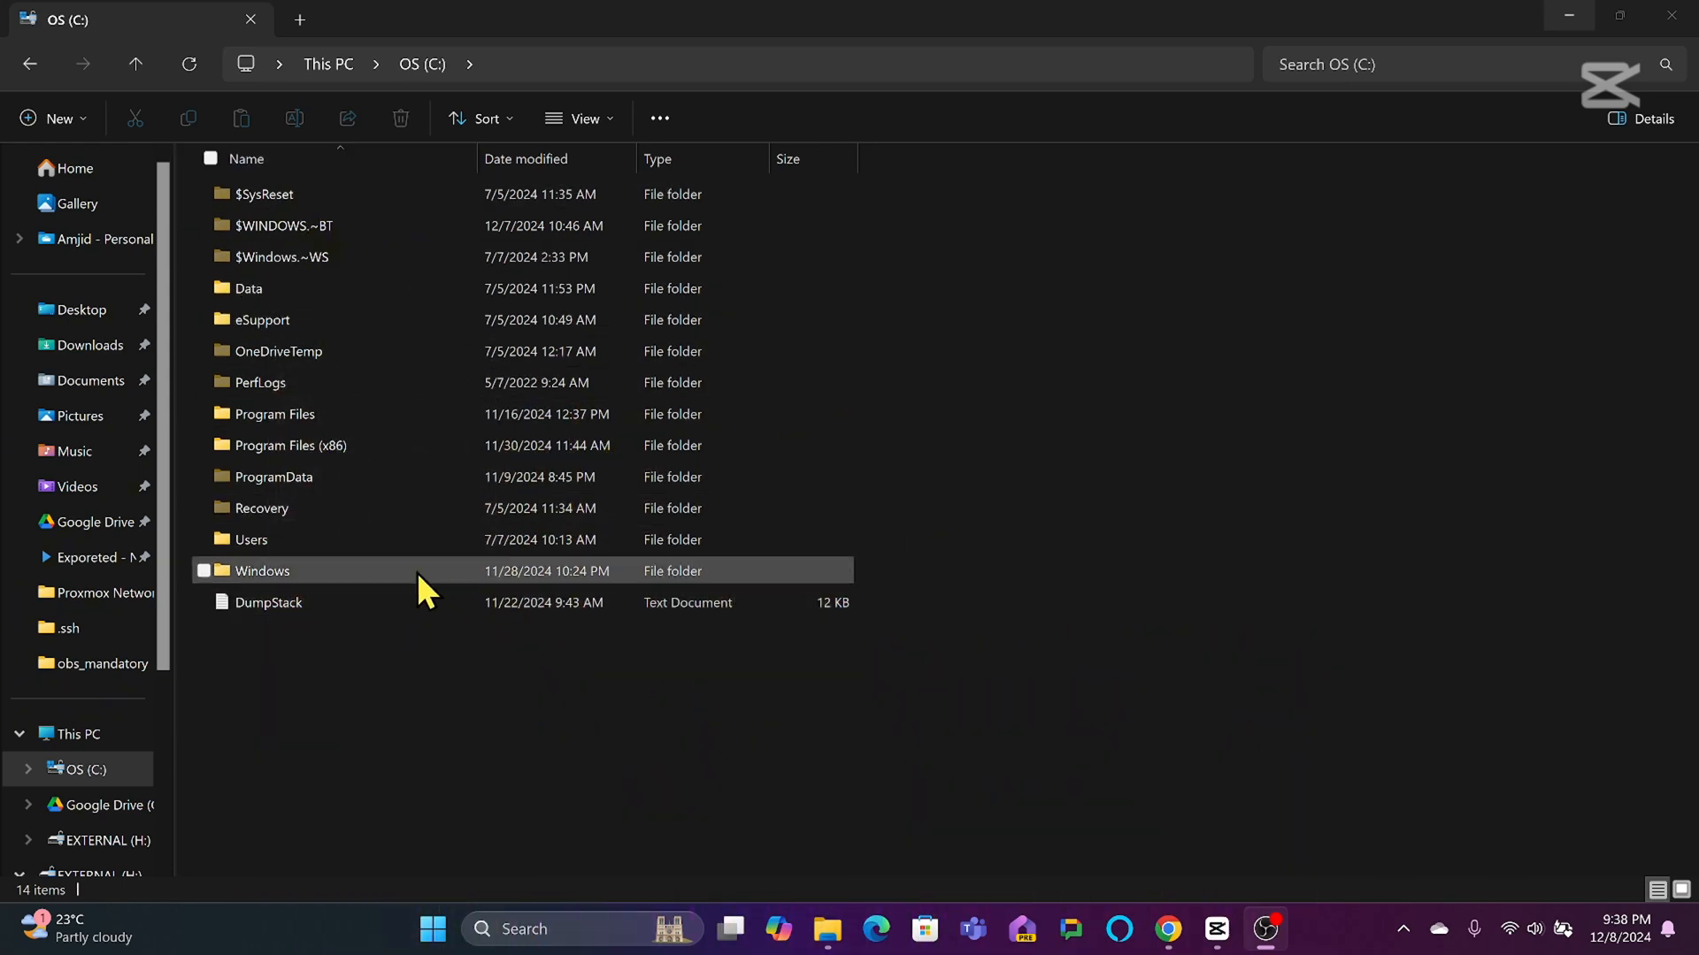
Browse Users > your user > .ssh and select the id_rsa public key file
double_click(250, 540)
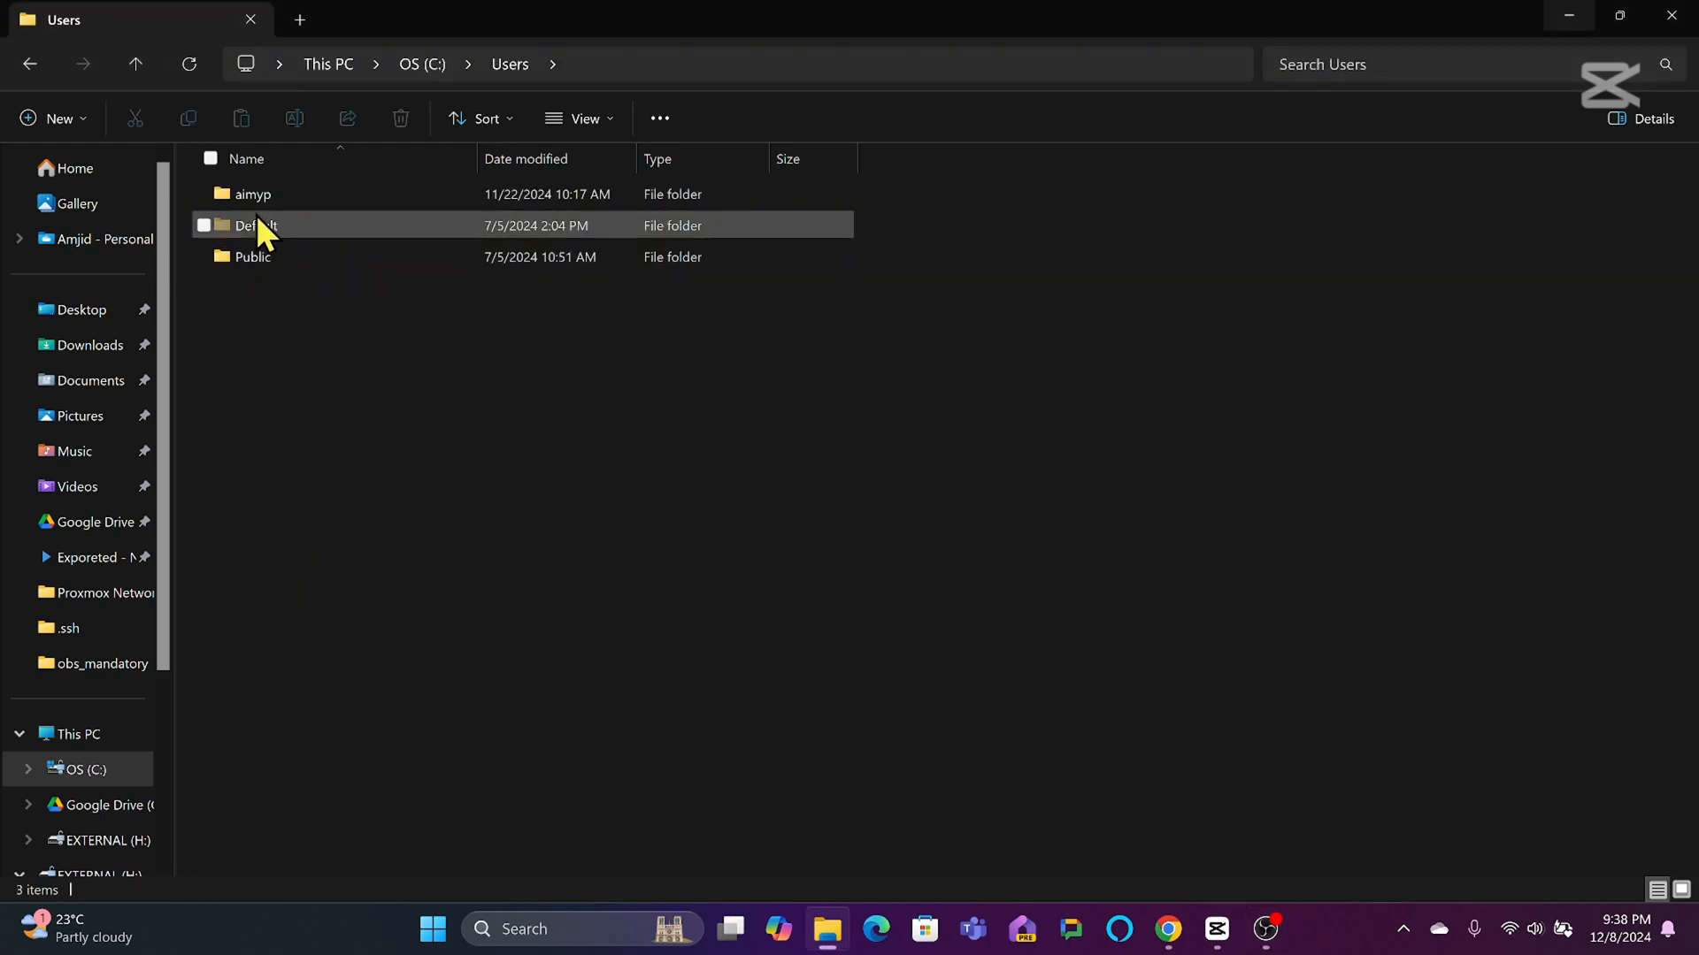
double_click(253, 193)
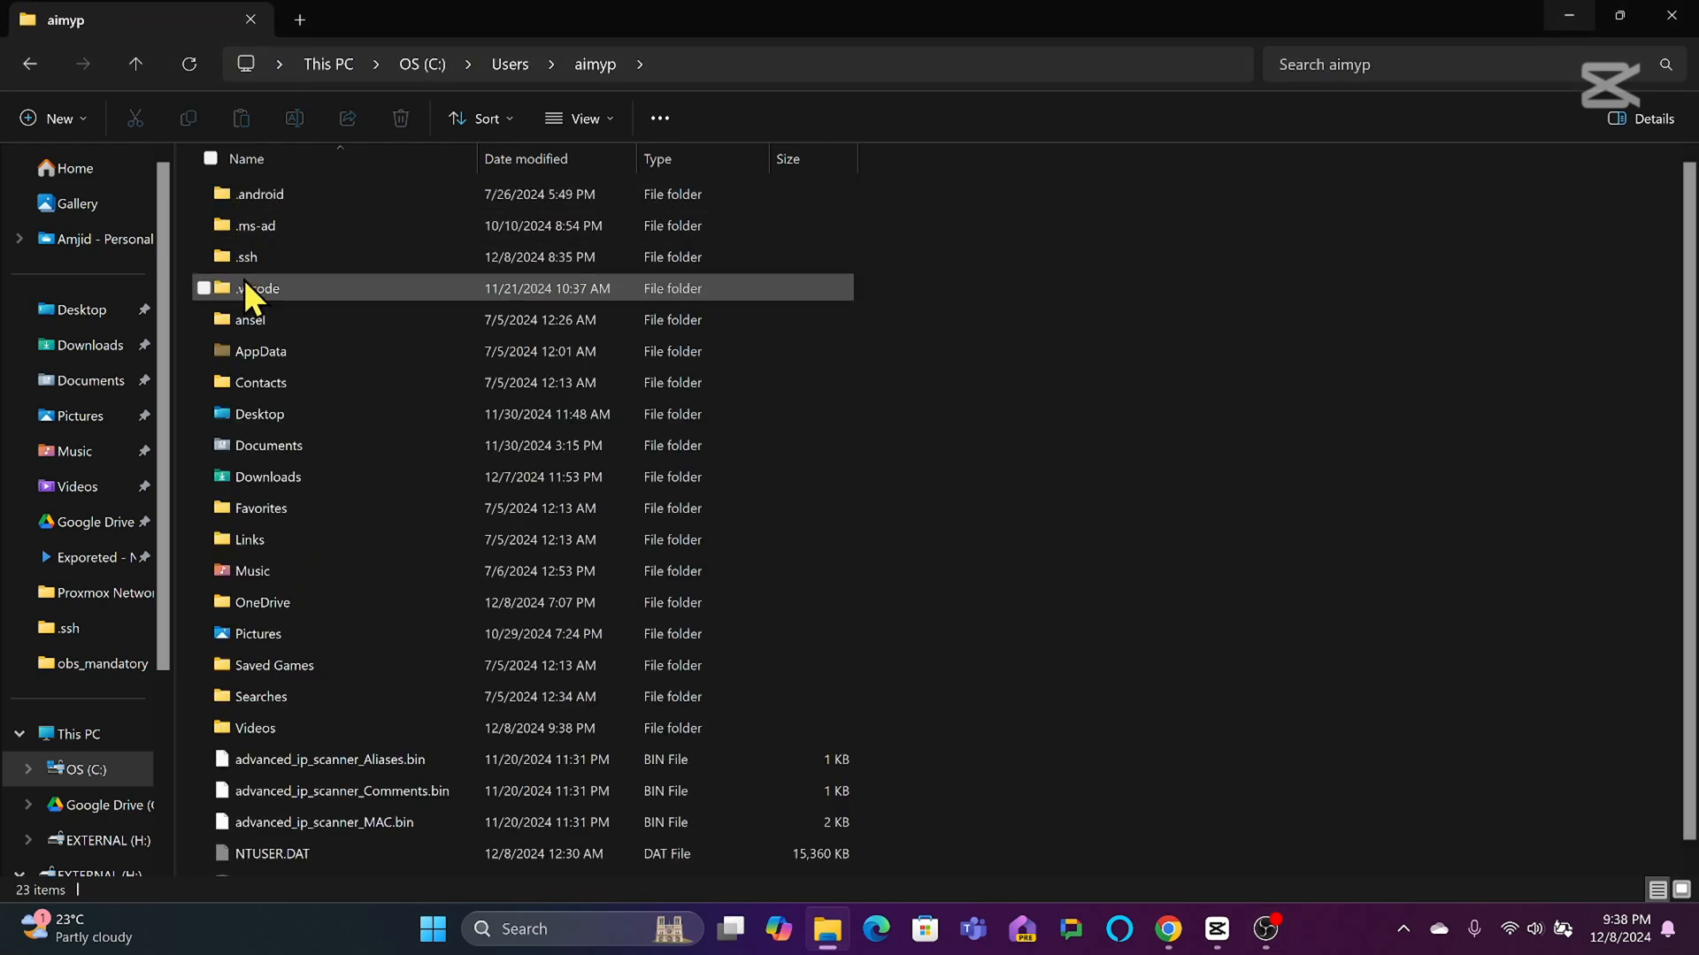
mouse_move(260, 271)
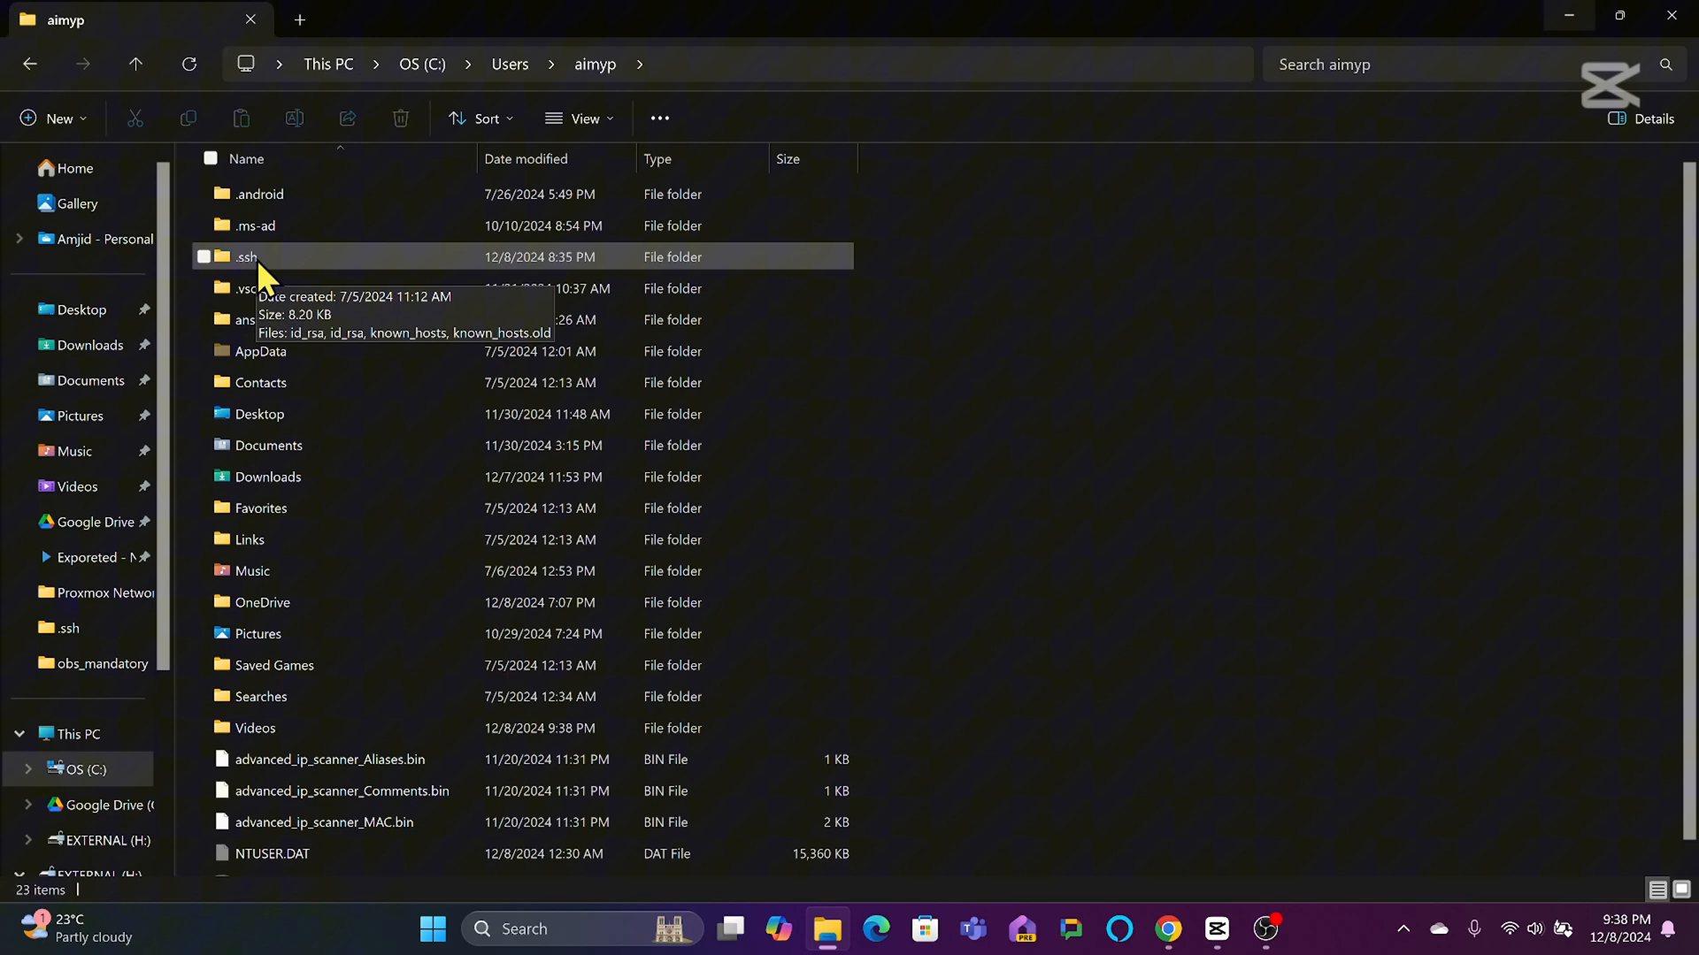
double_click(247, 257)
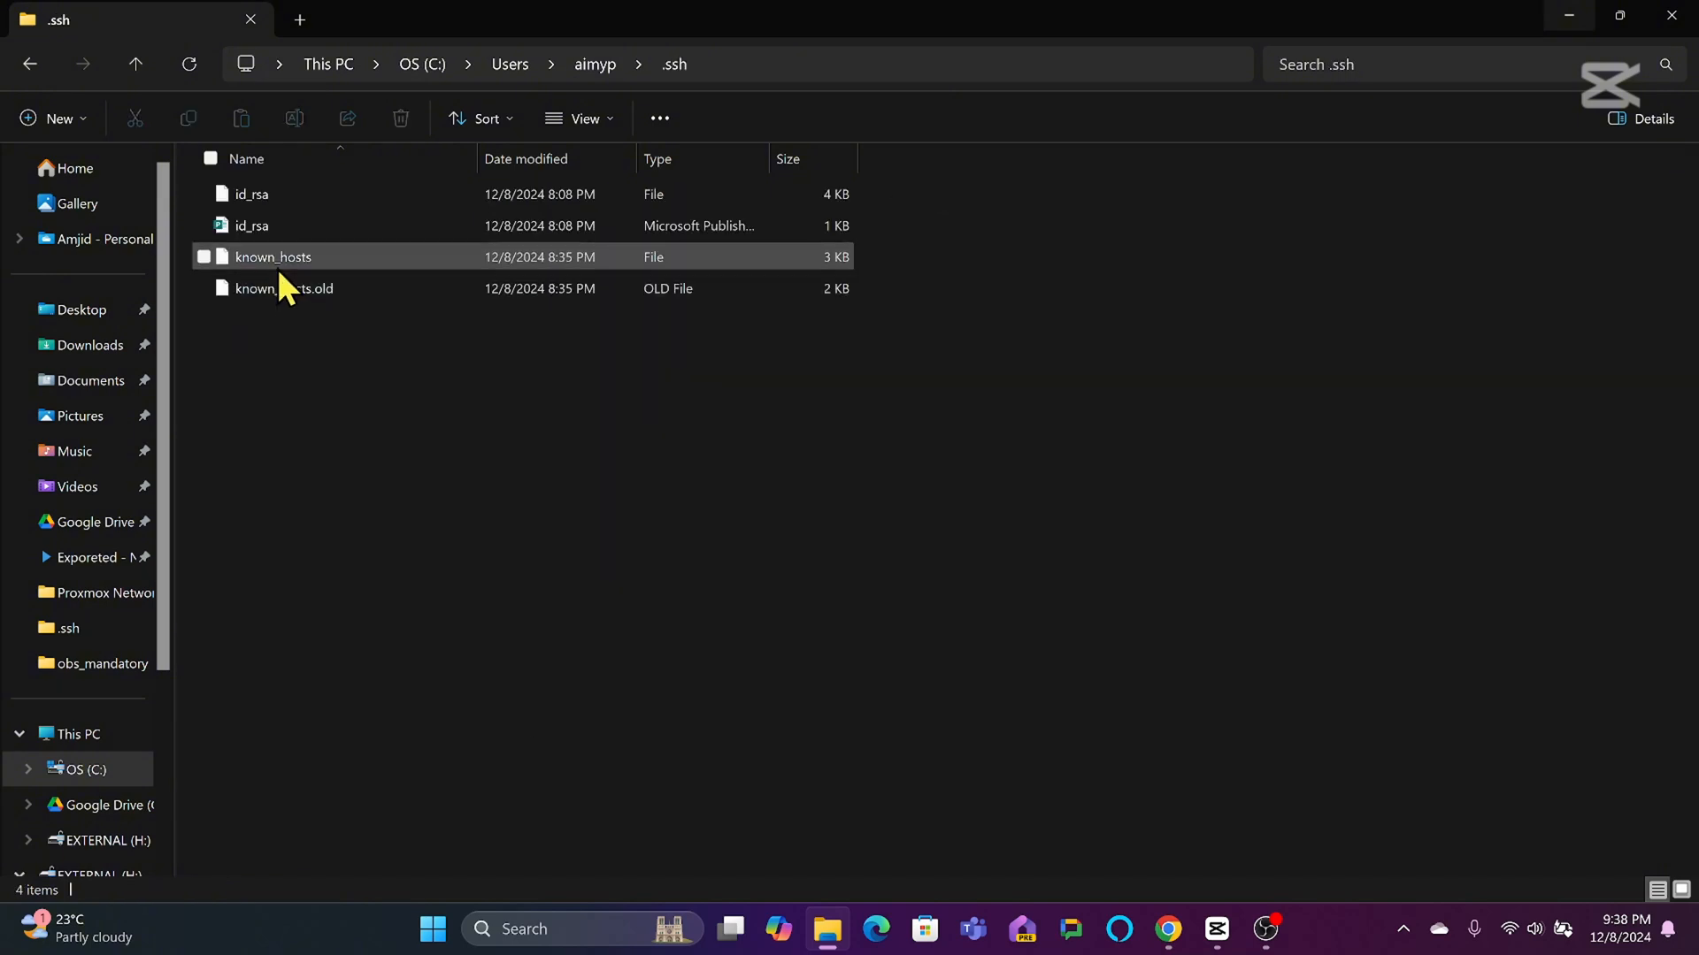
click(252, 226)
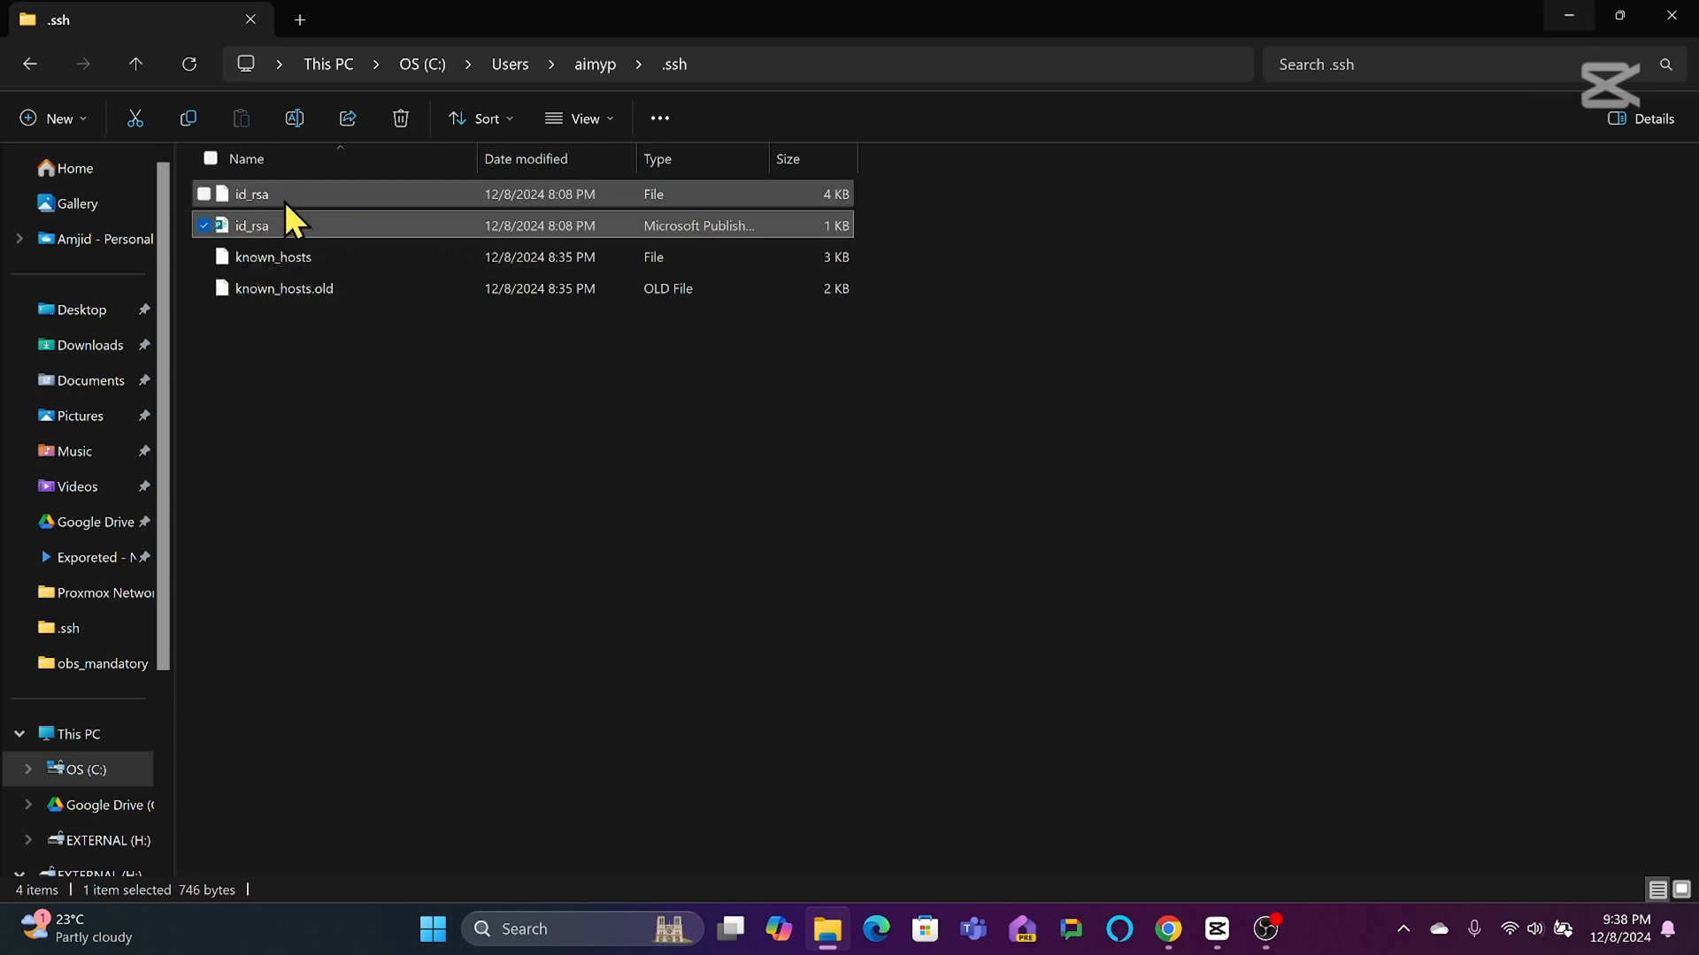
mouse_move(254, 233)
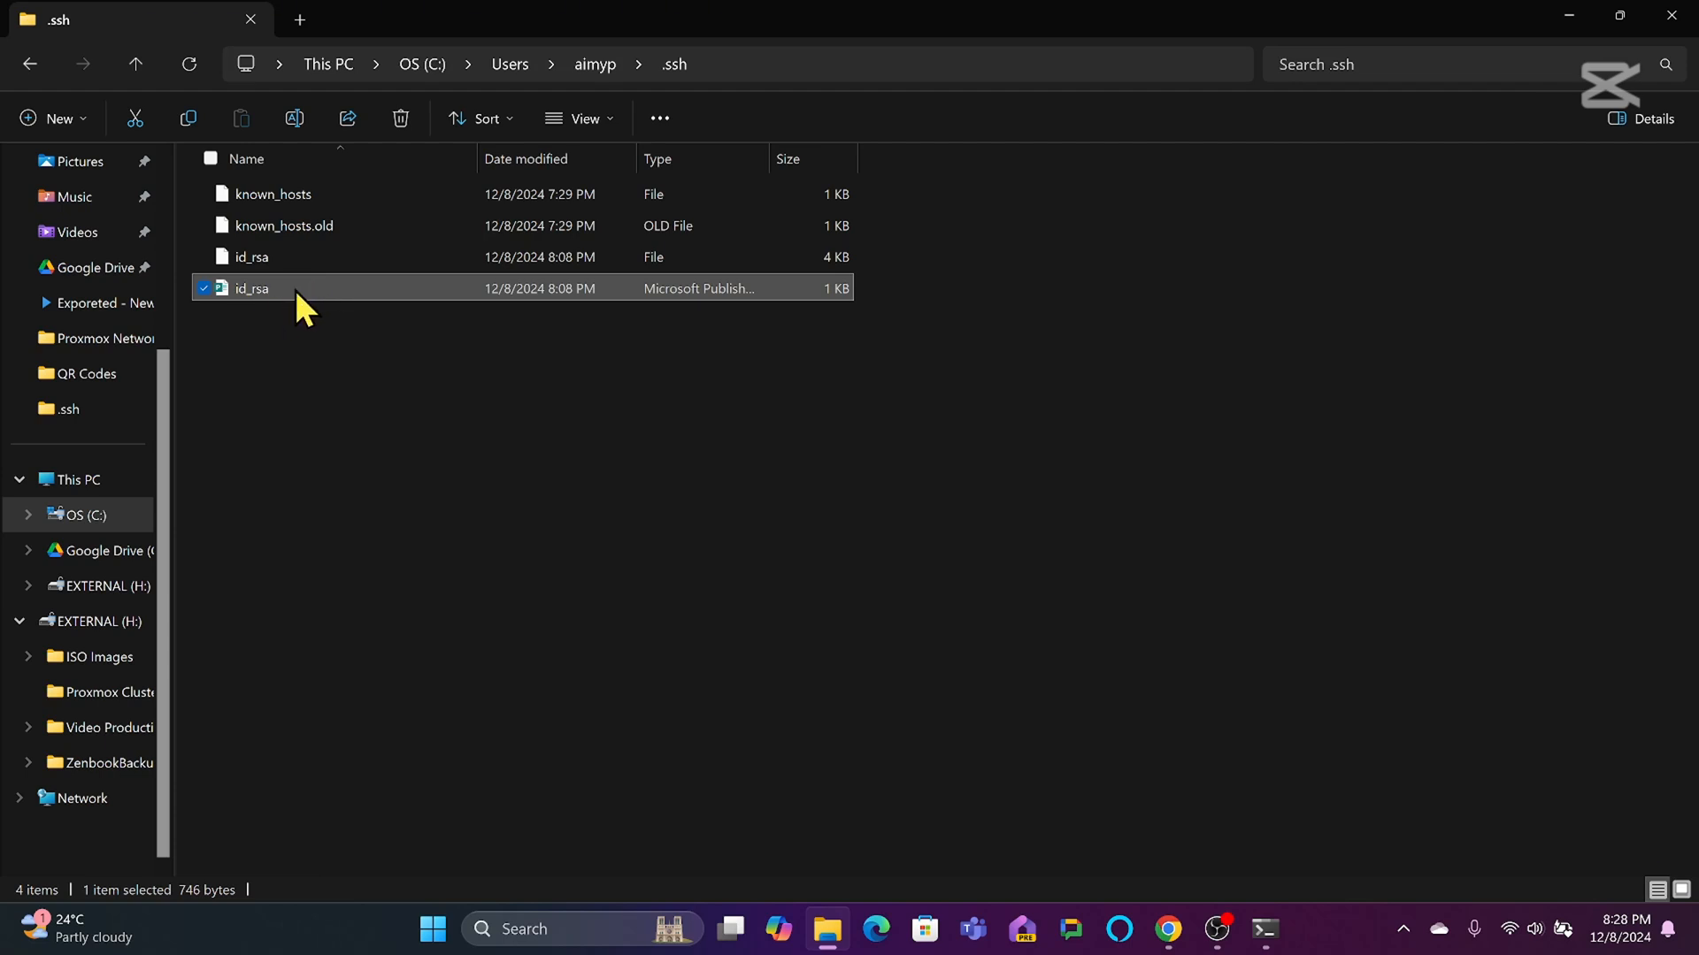
mouse_move(404, 343)
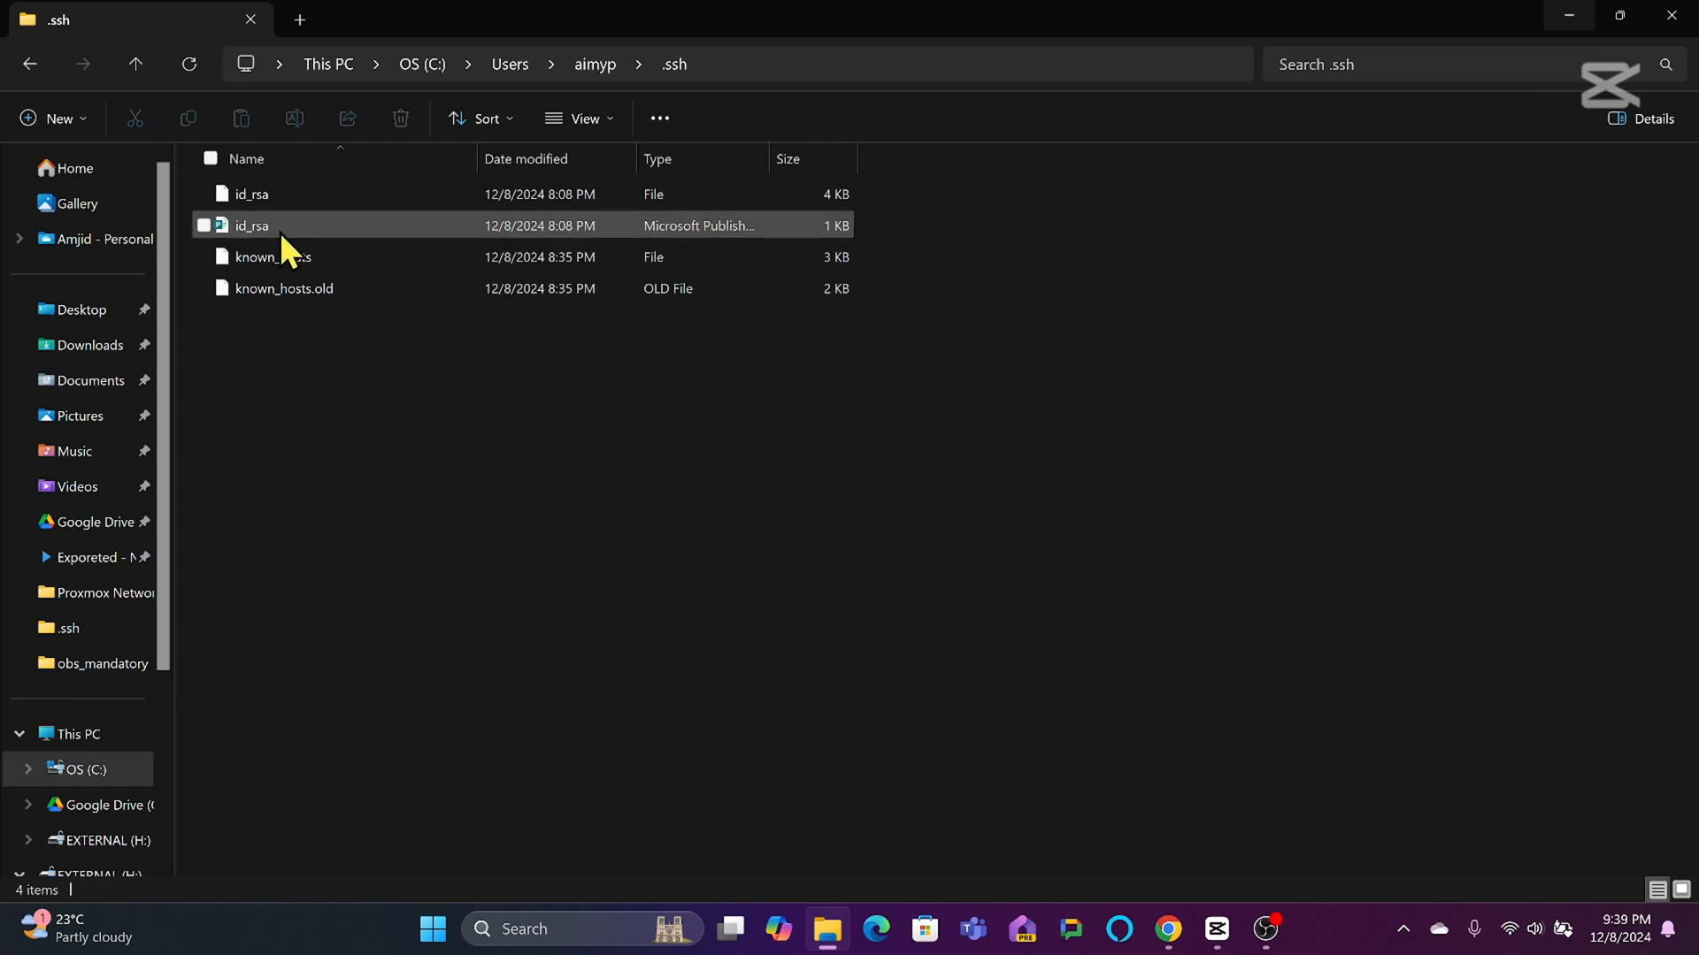
Open psb1's web shell and list root's .ssh directory with cd .ssh and ls
click(1259, 928)
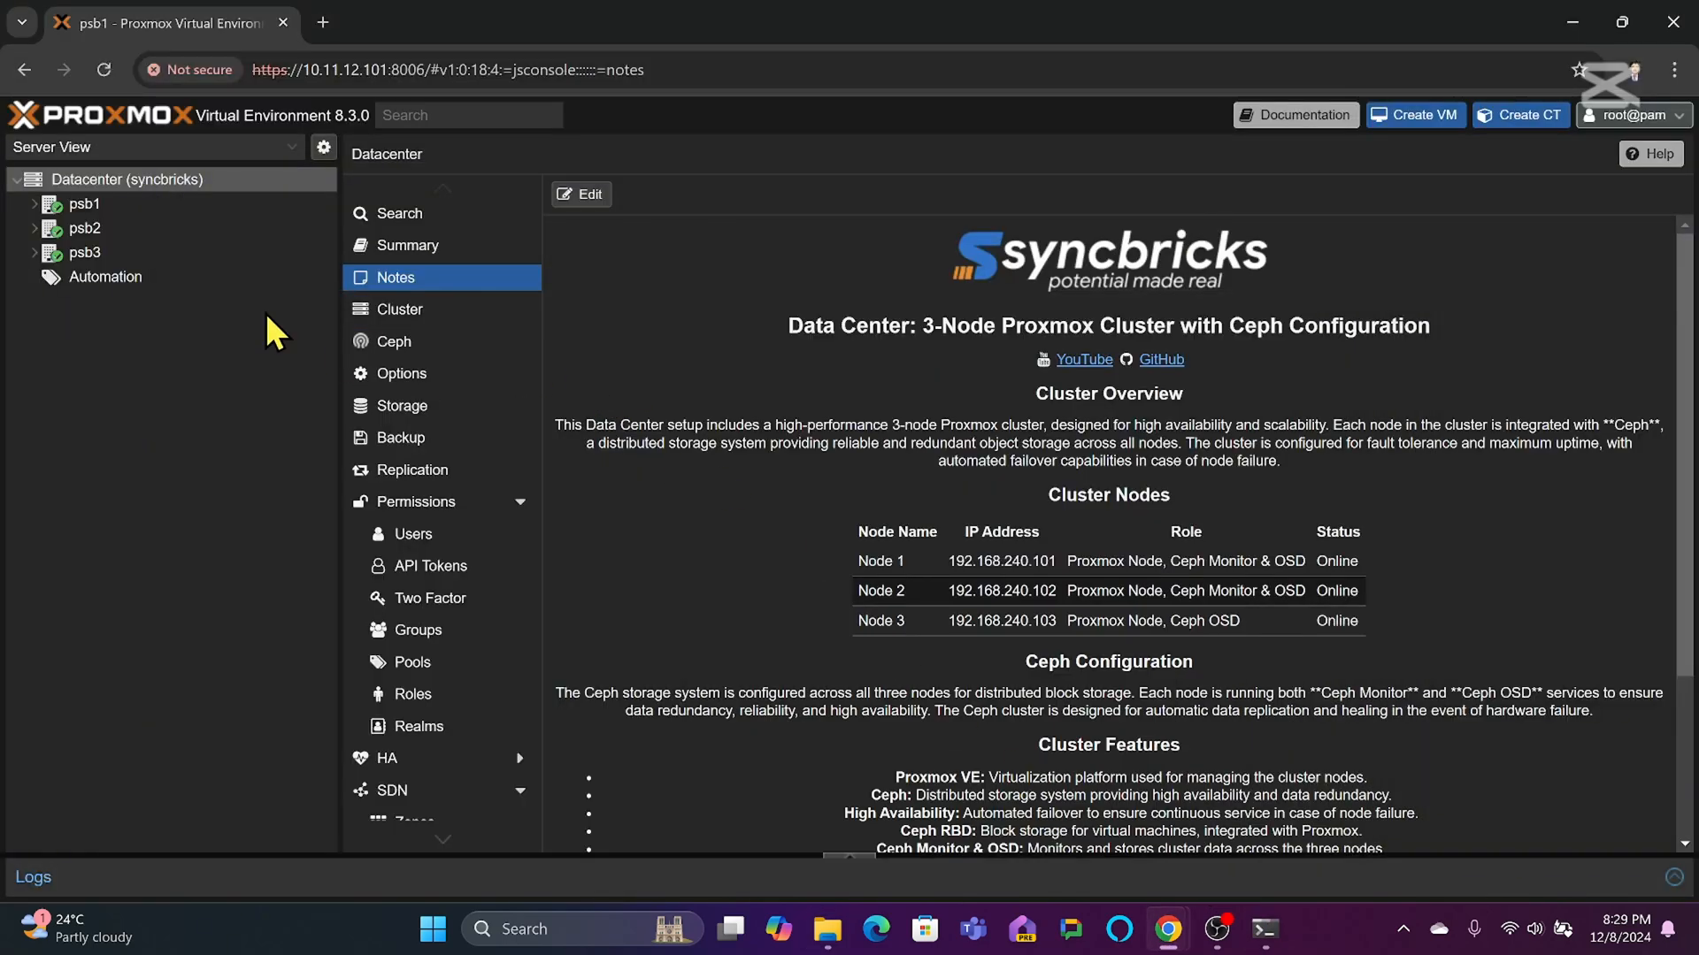
mouse_move(85, 206)
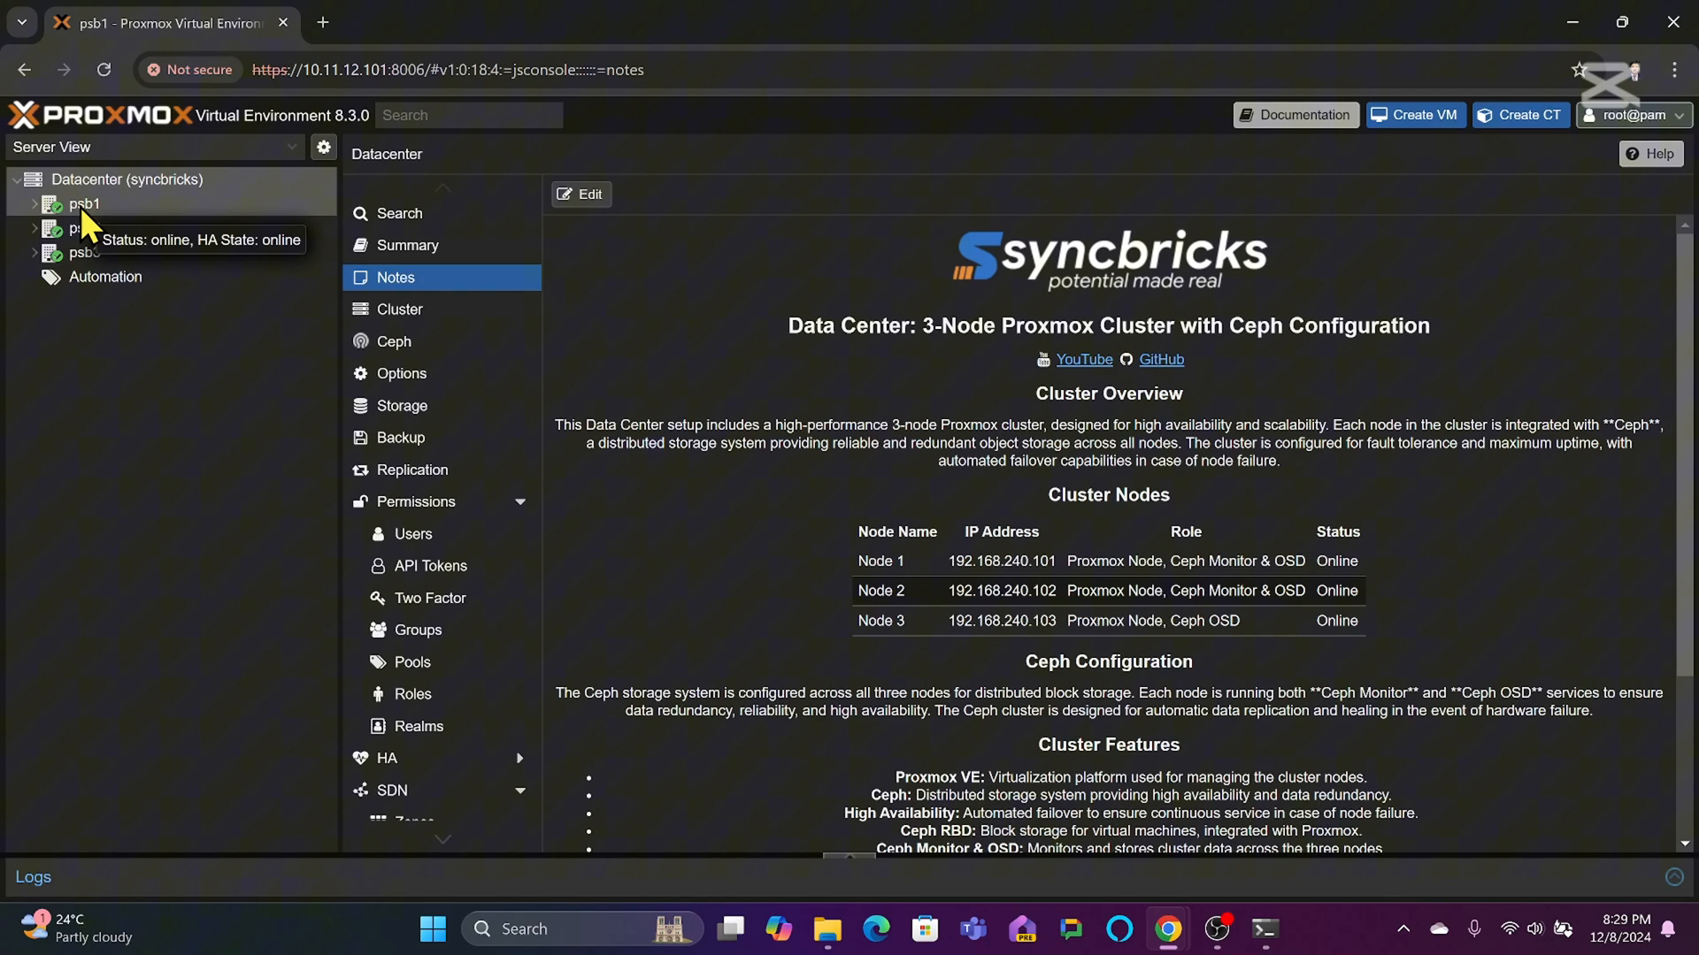
click(83, 204)
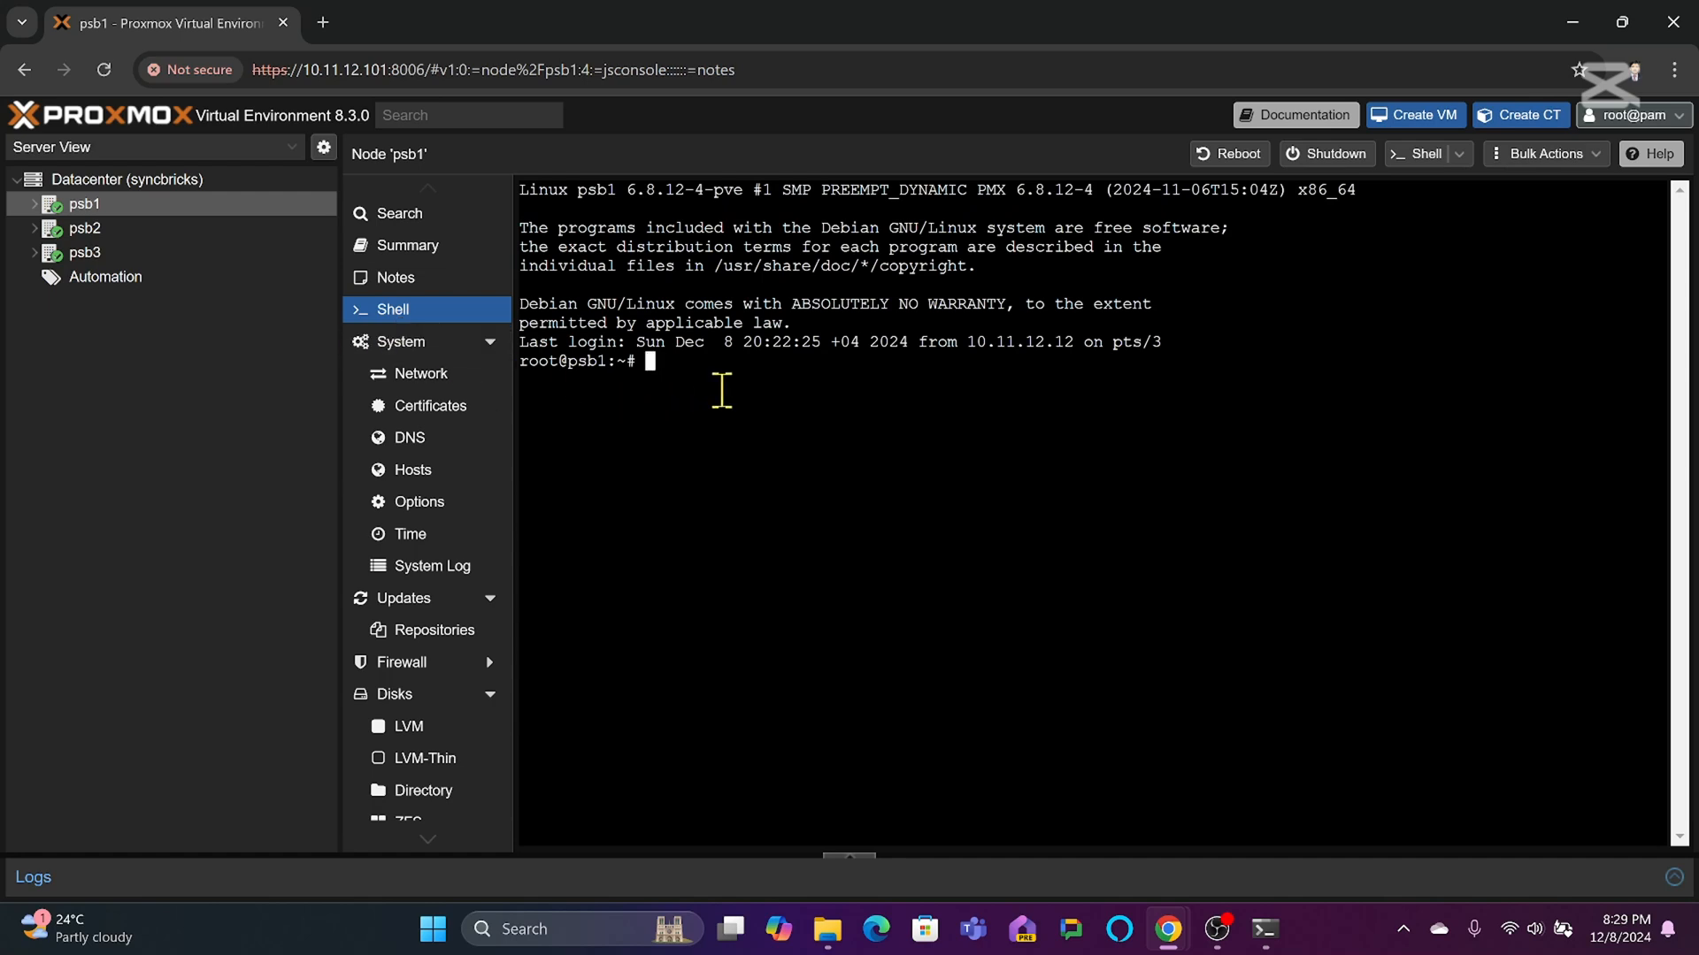
text(cd .ssh)
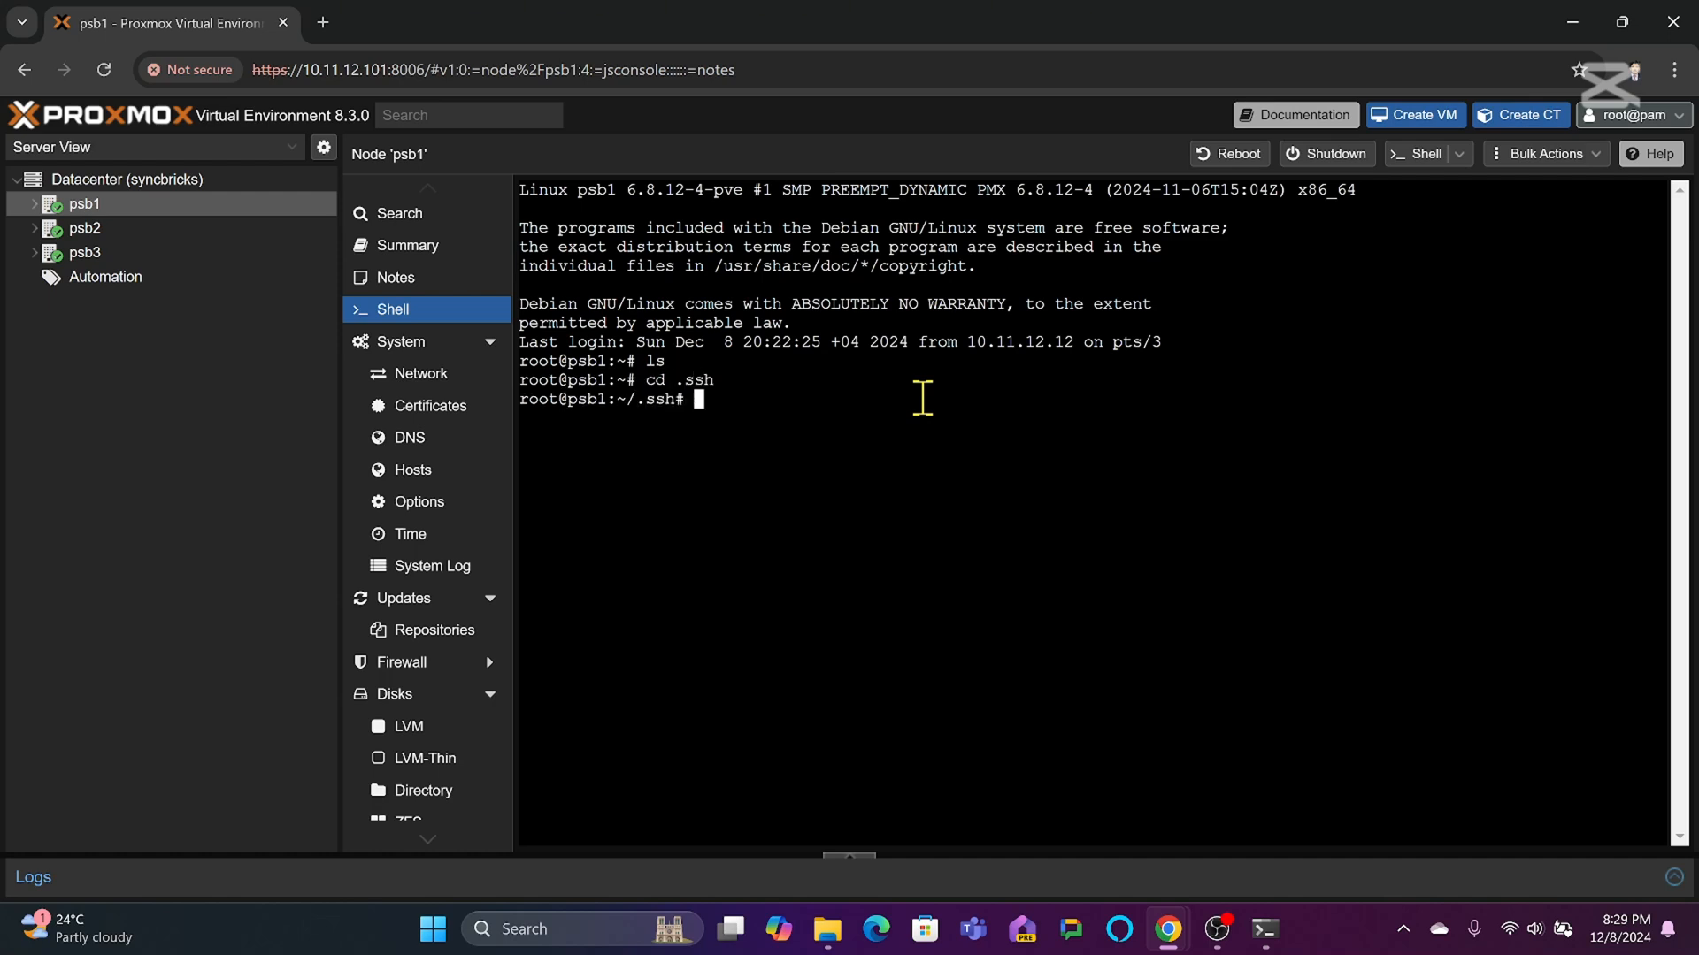
text(ls)
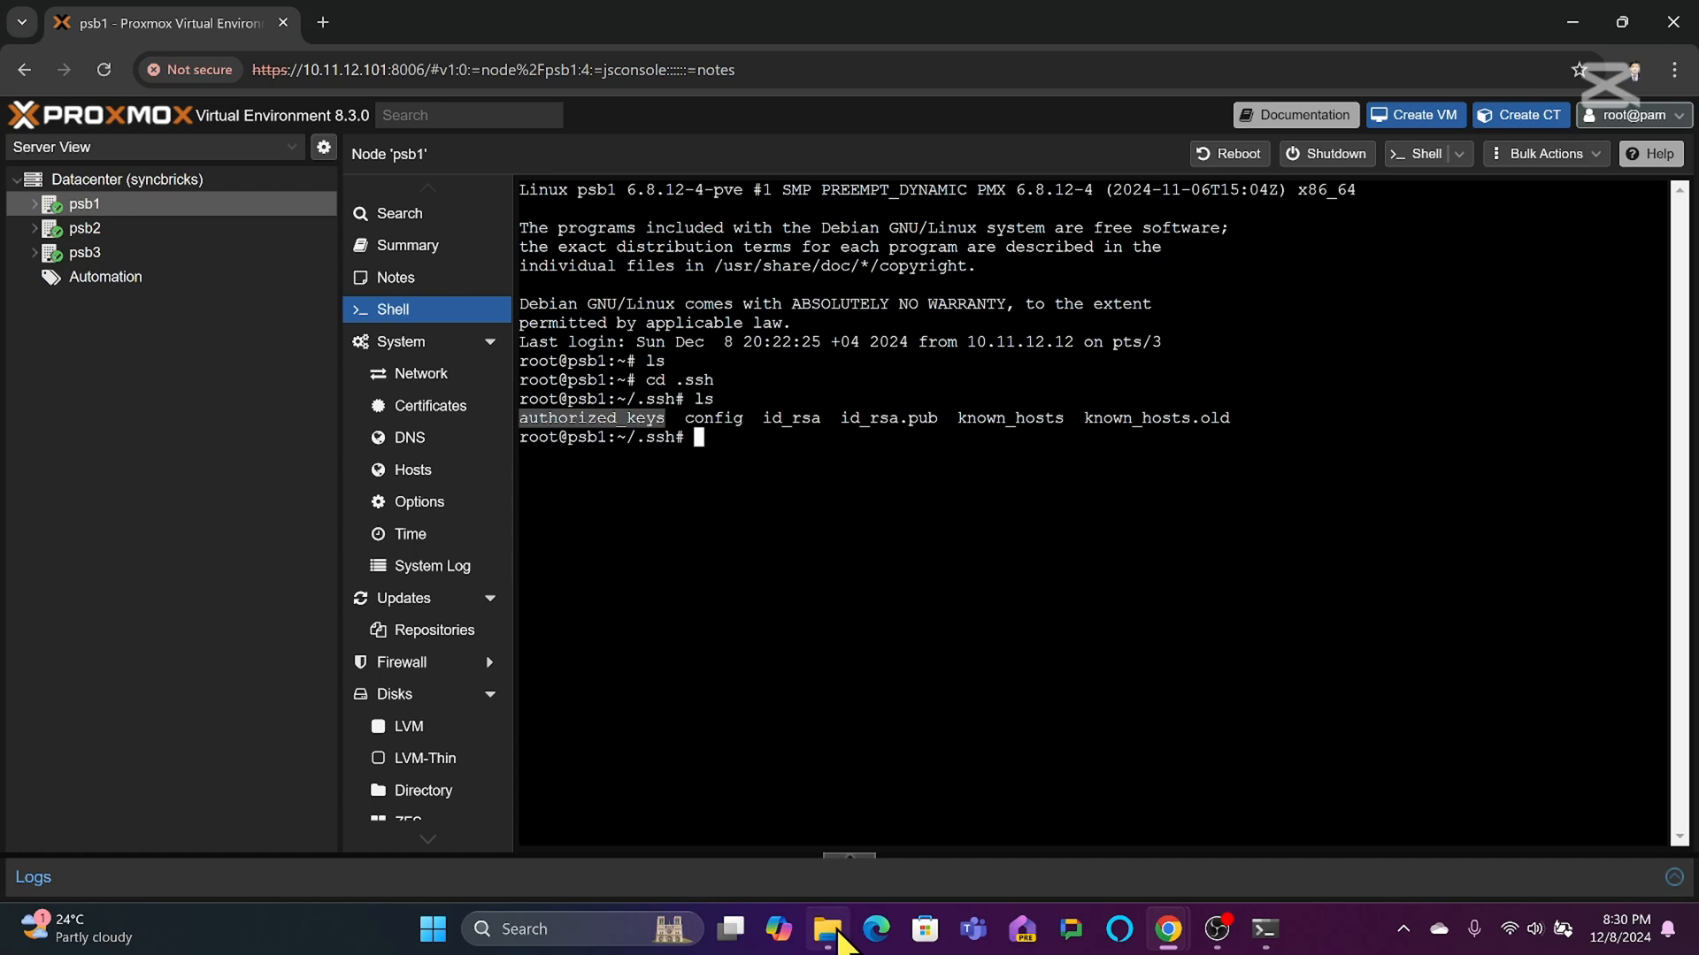
Return to the .ssh folder and open id_rsa.pub to view the key
click(826, 928)
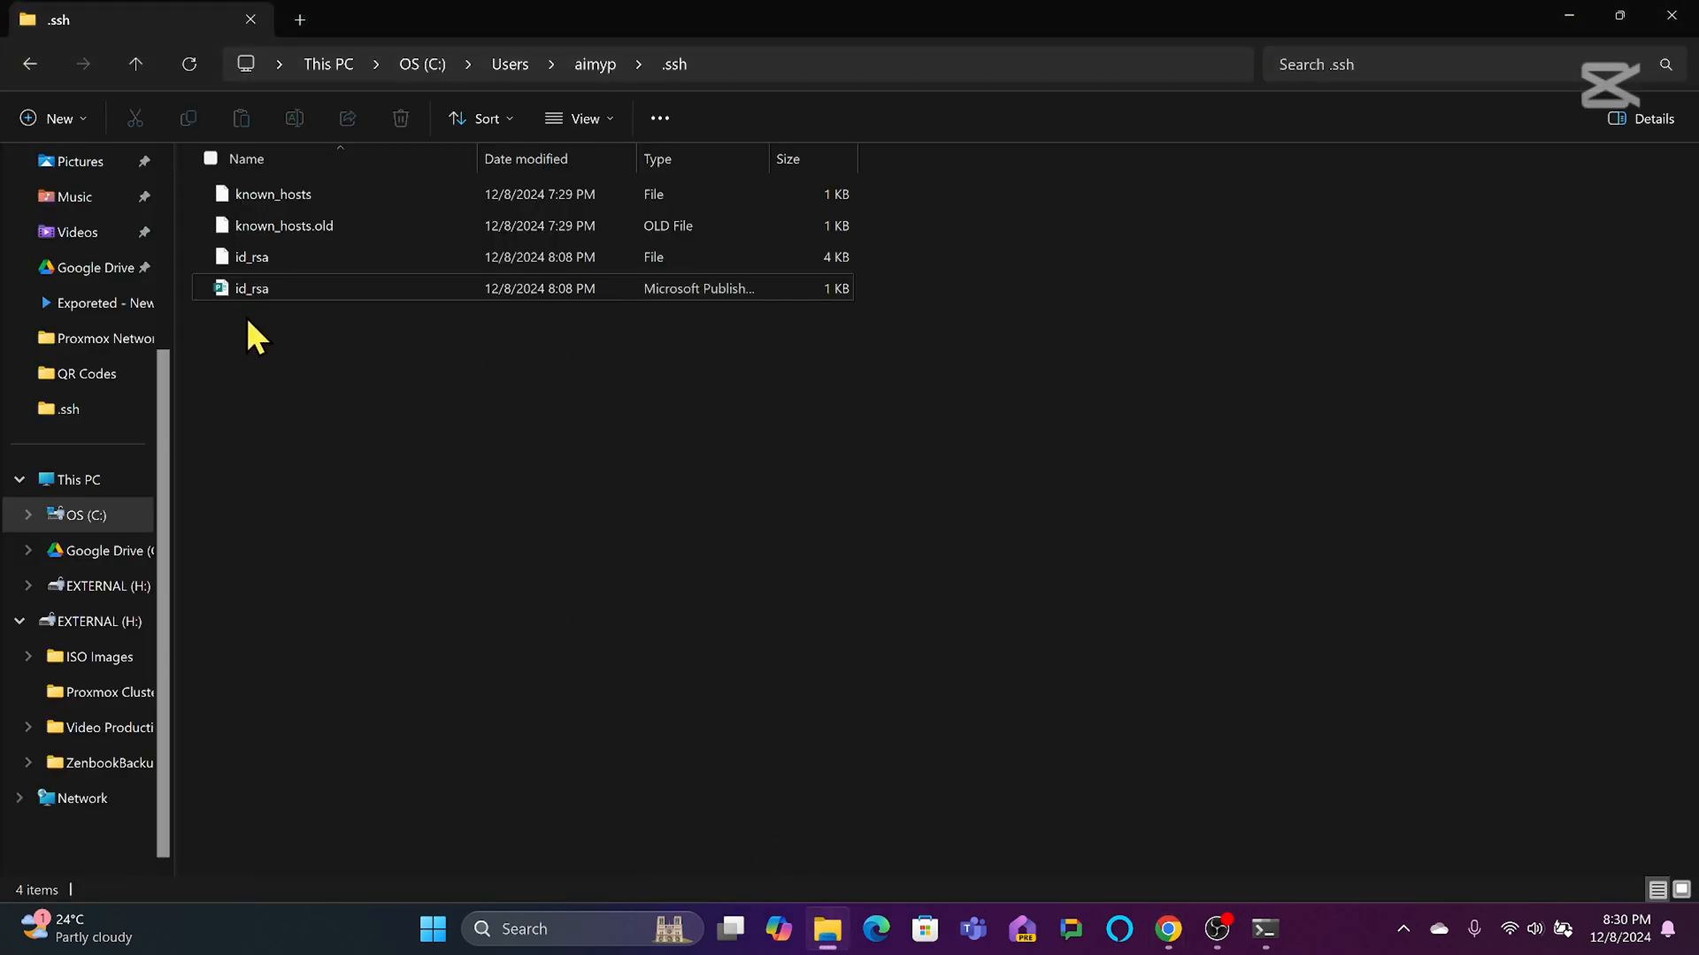
right_click(252, 289)
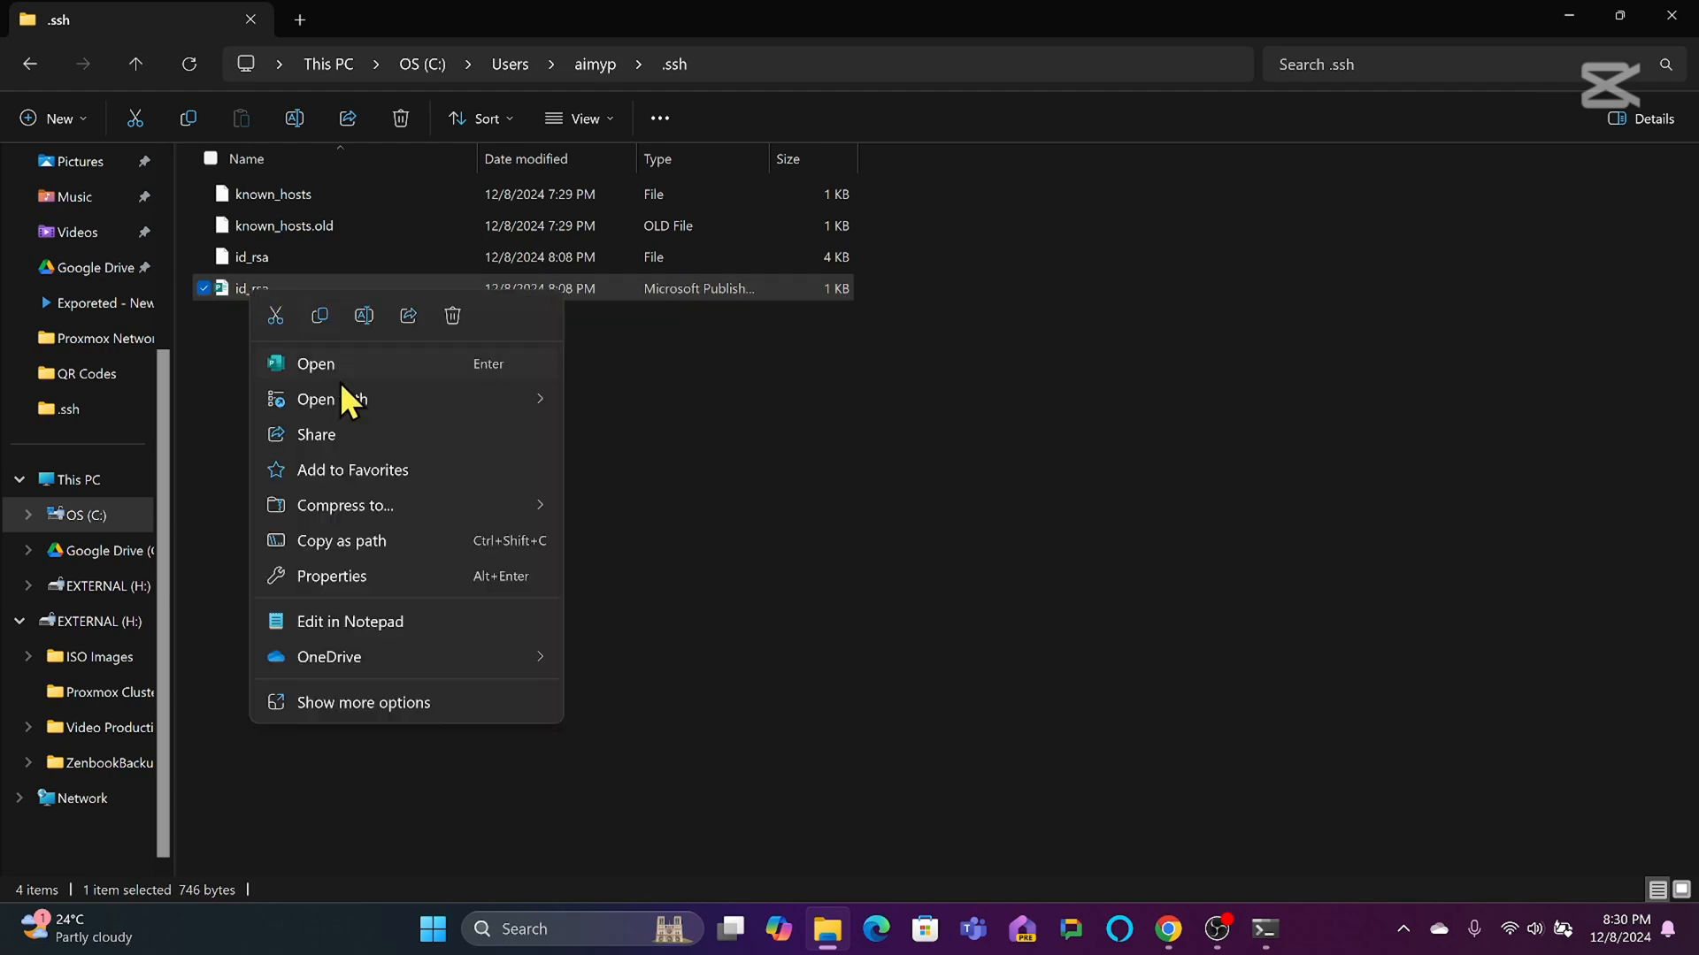
click(623, 423)
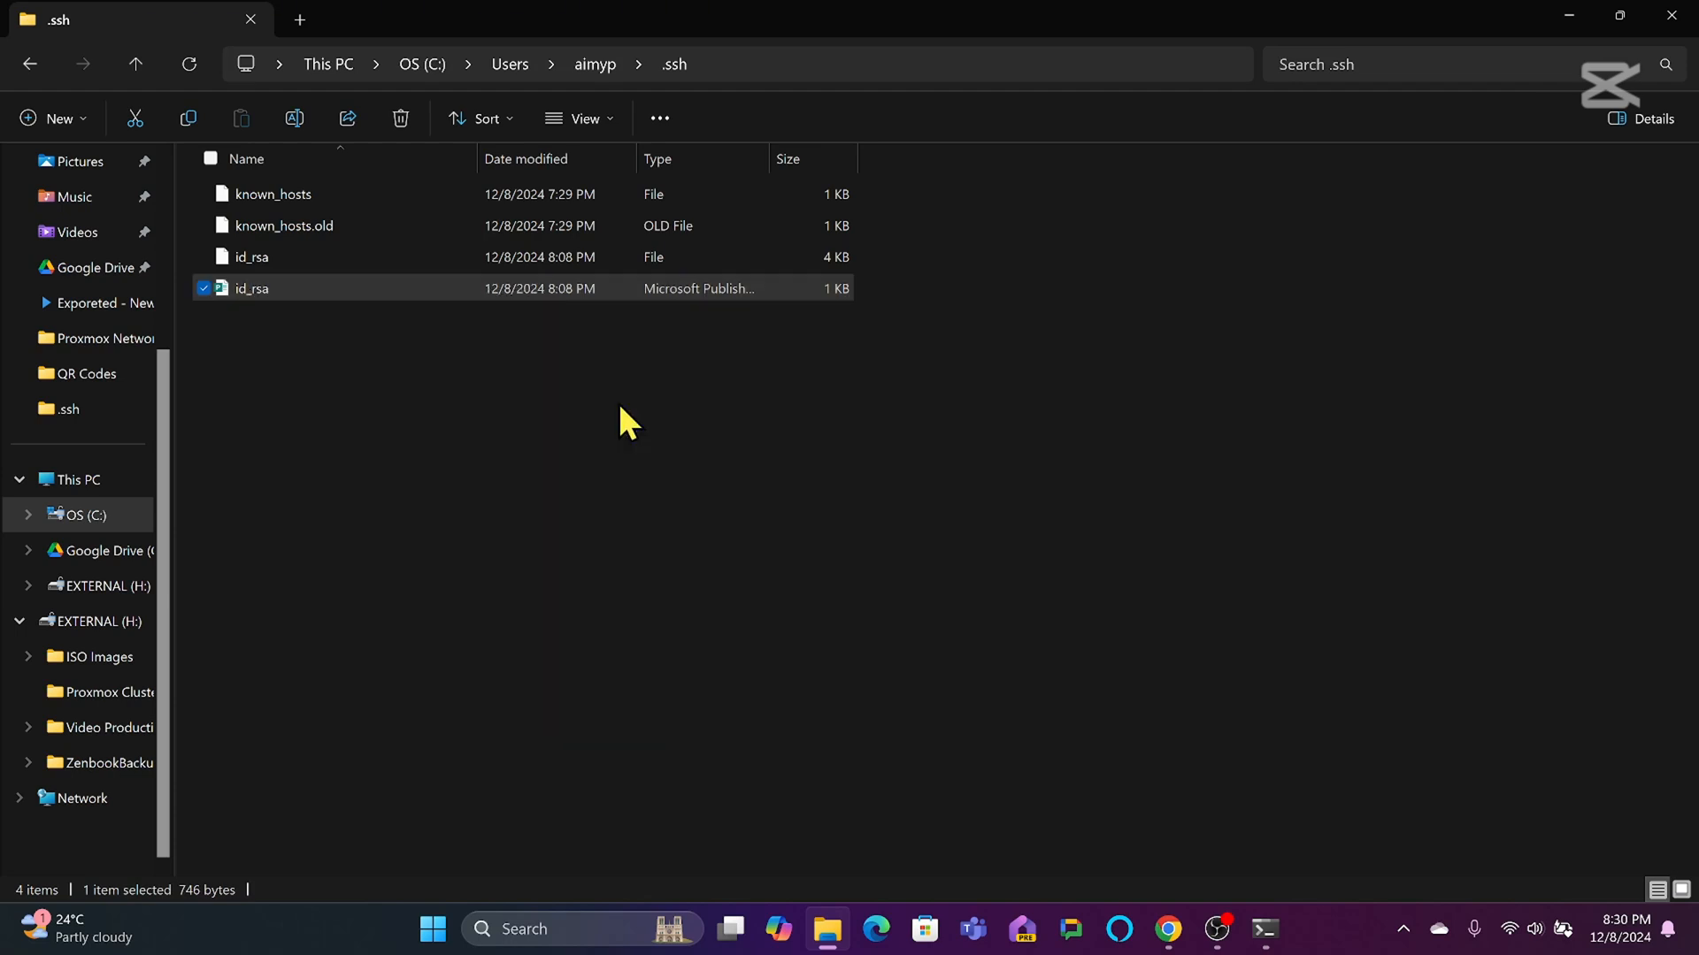
double_click(253, 289)
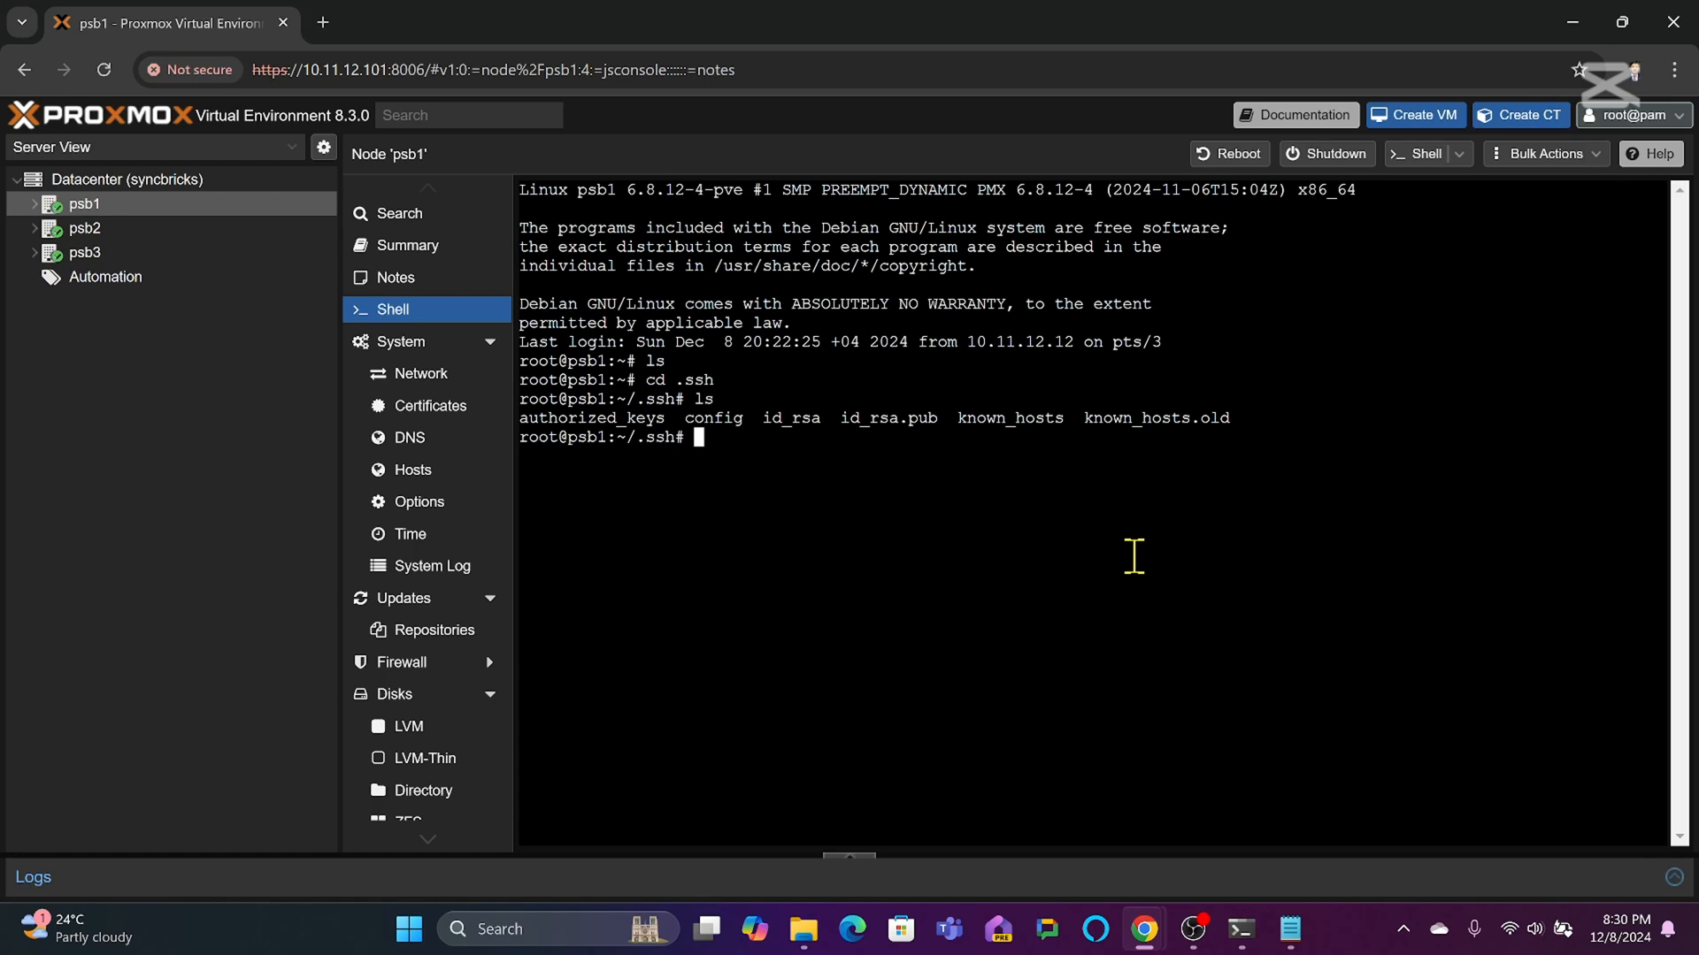
Paste the PC's public key into authorized_keys via sudo nano and save
text(sudo nano aut)
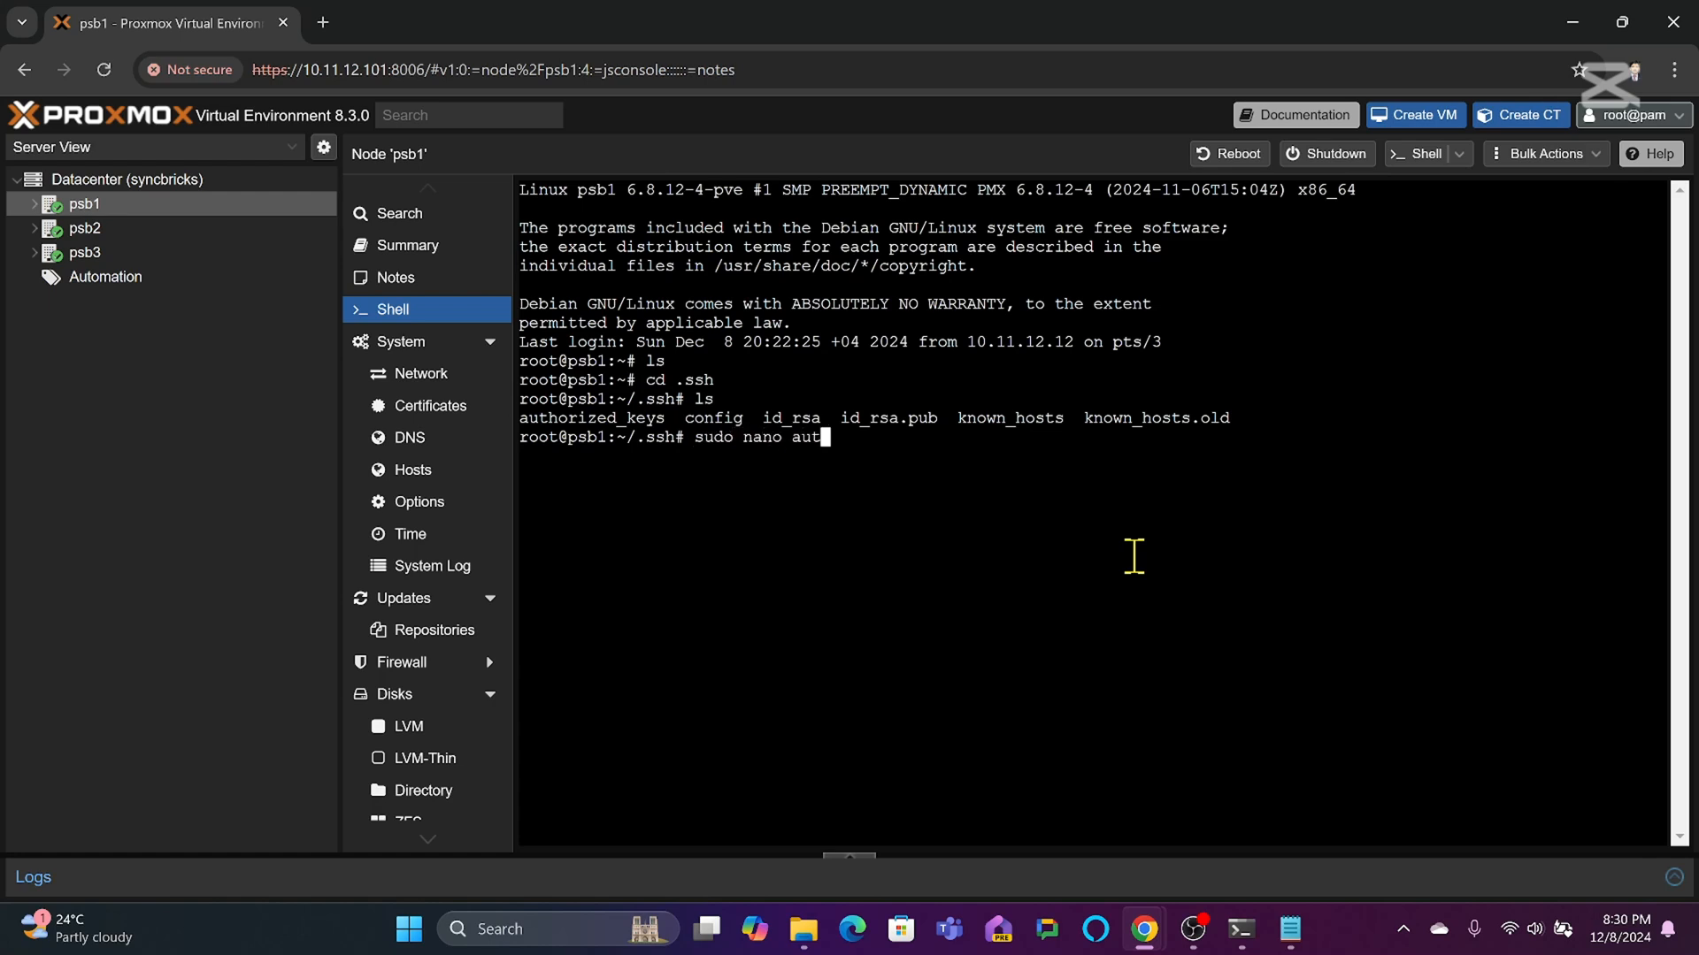
text(horized_ke)
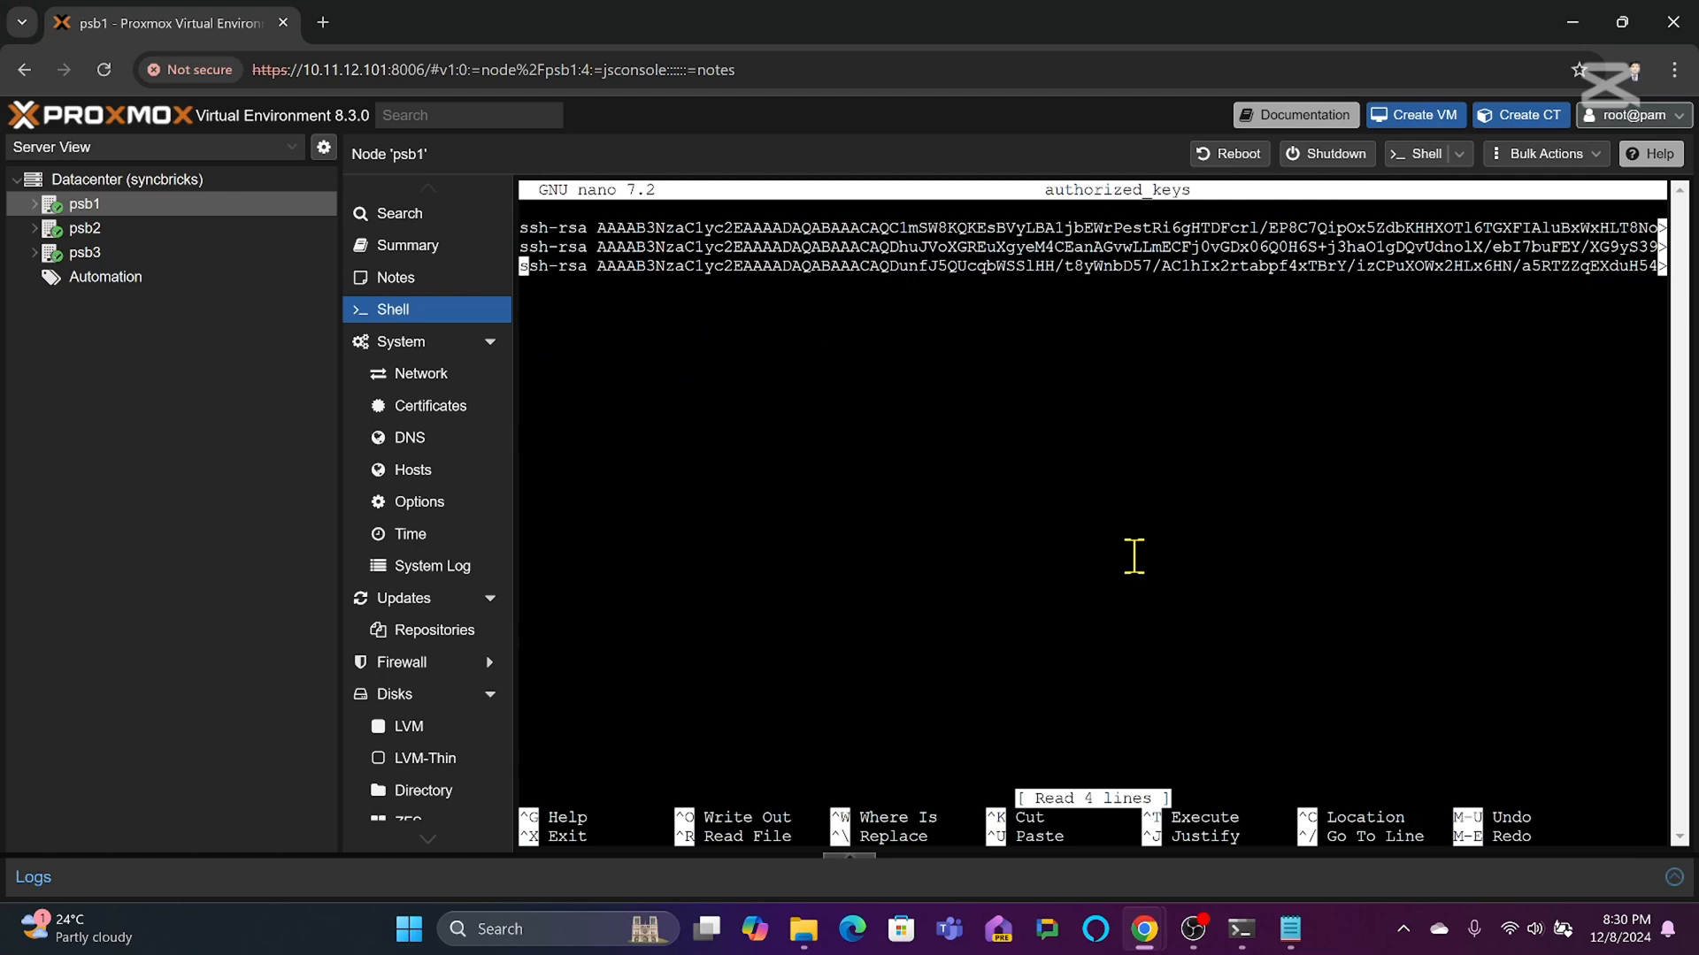
right_click(1133, 557)
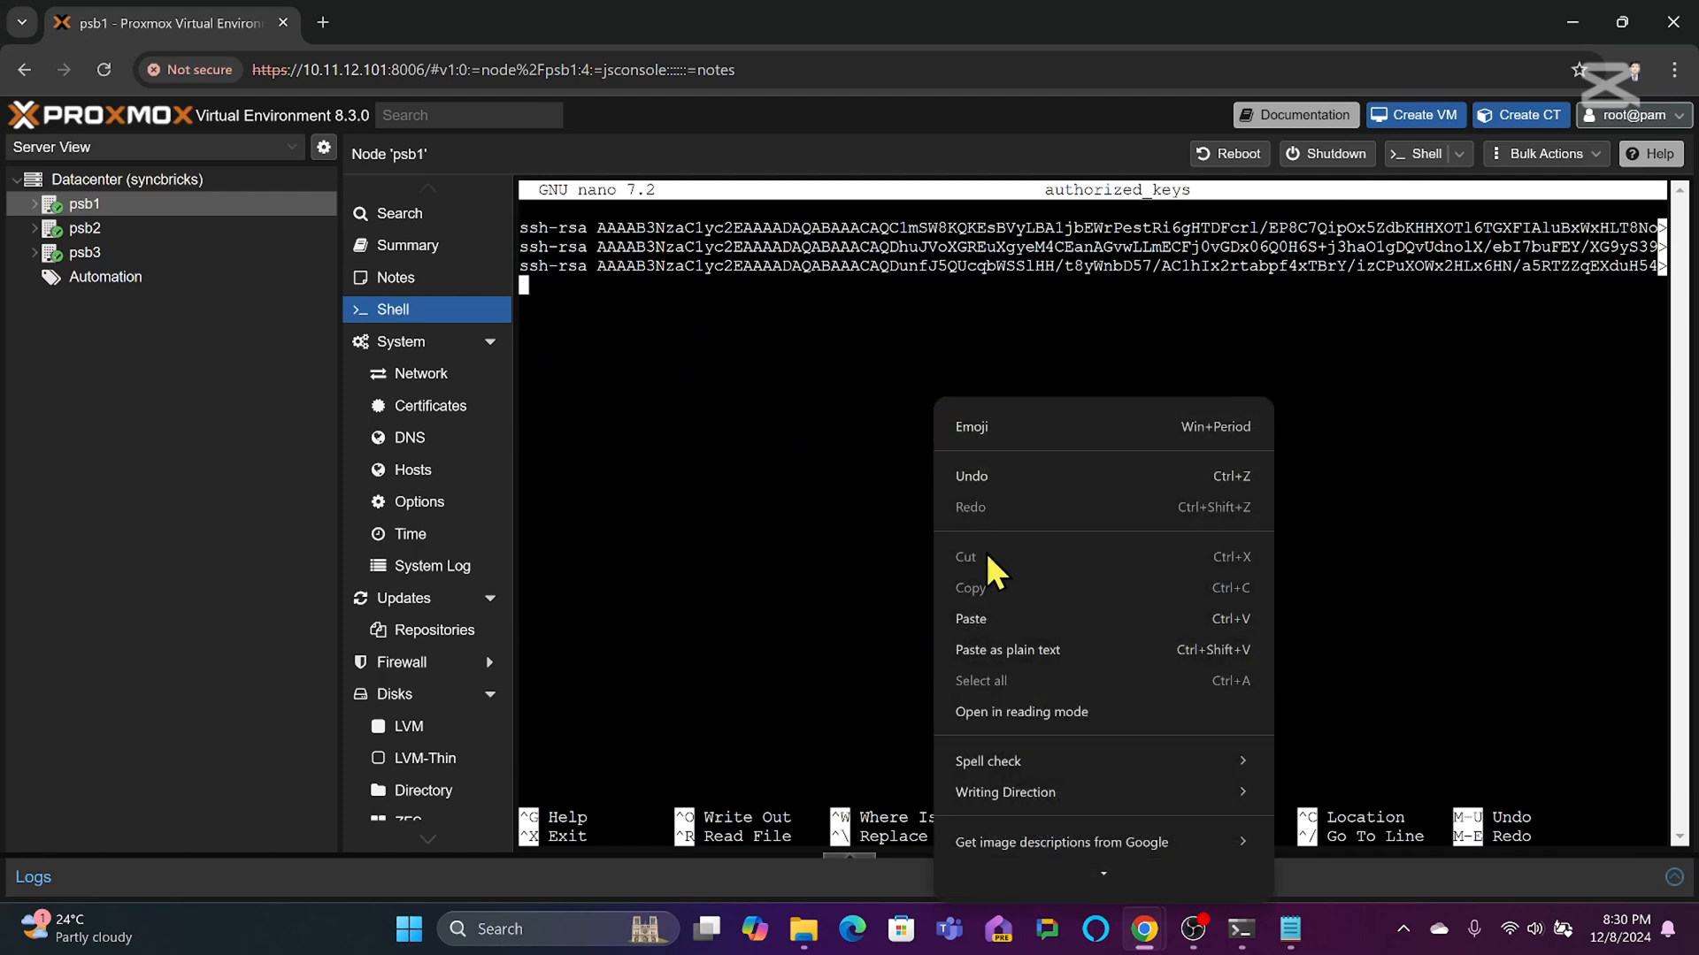
click(970, 619)
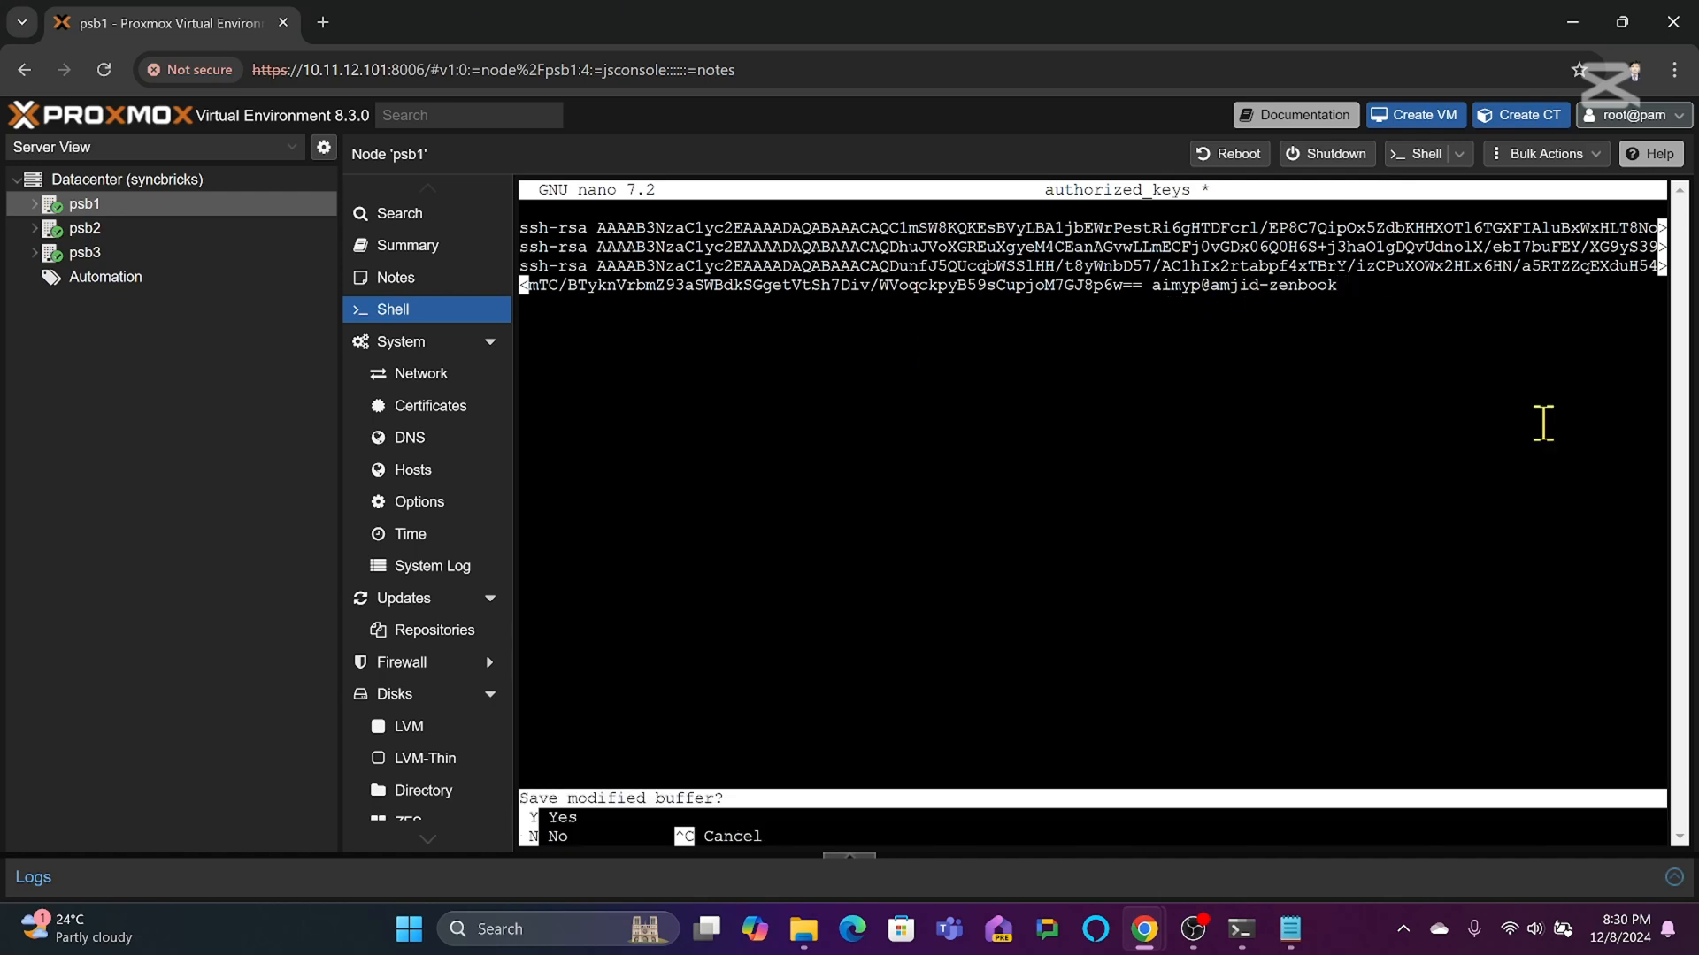
key(n)
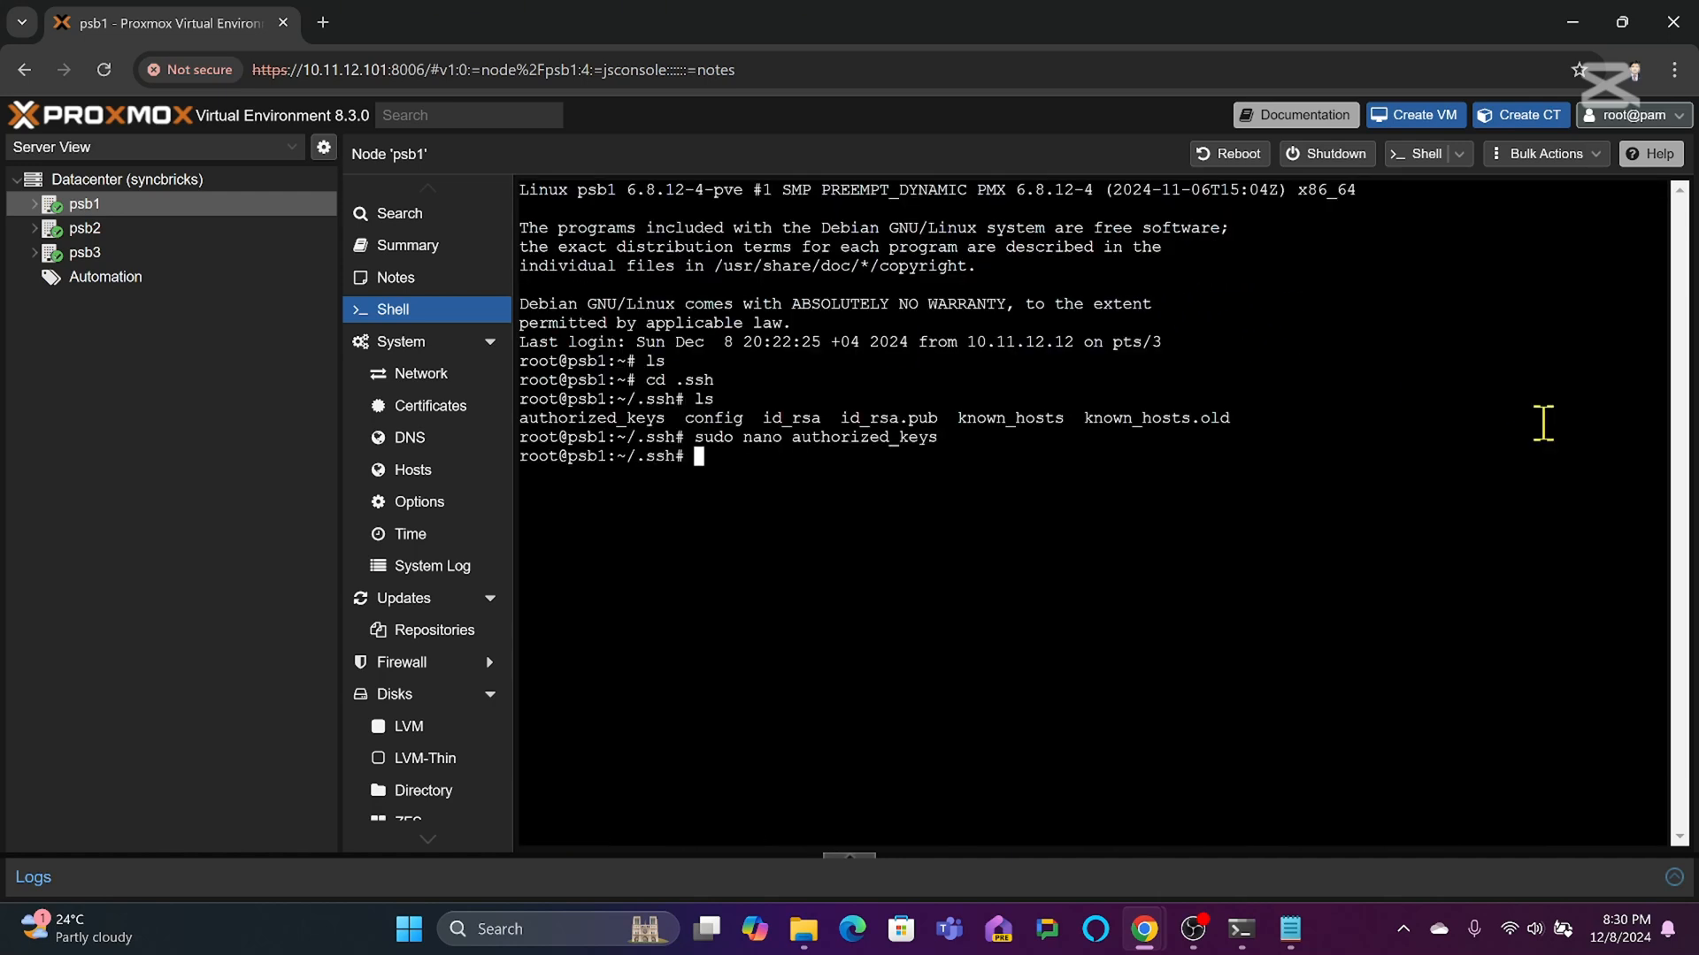
Change to /etc/ssh, list its files, and select the sshd_config name
text(cd ..)
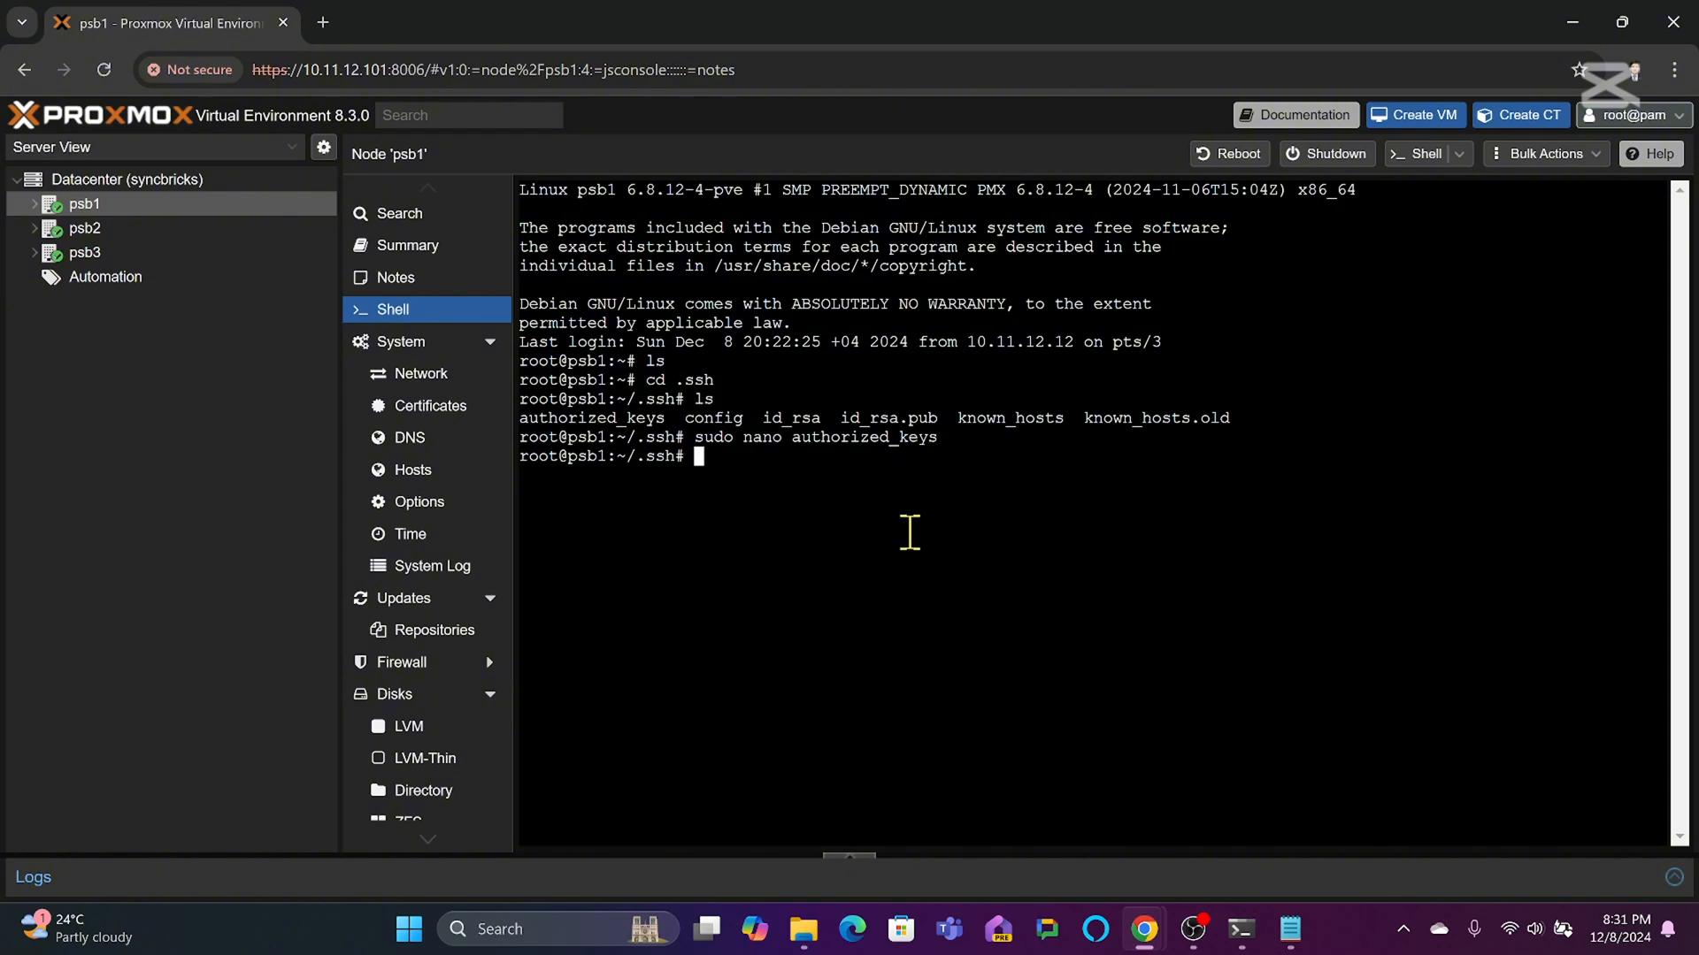
mouse_move(552, 498)
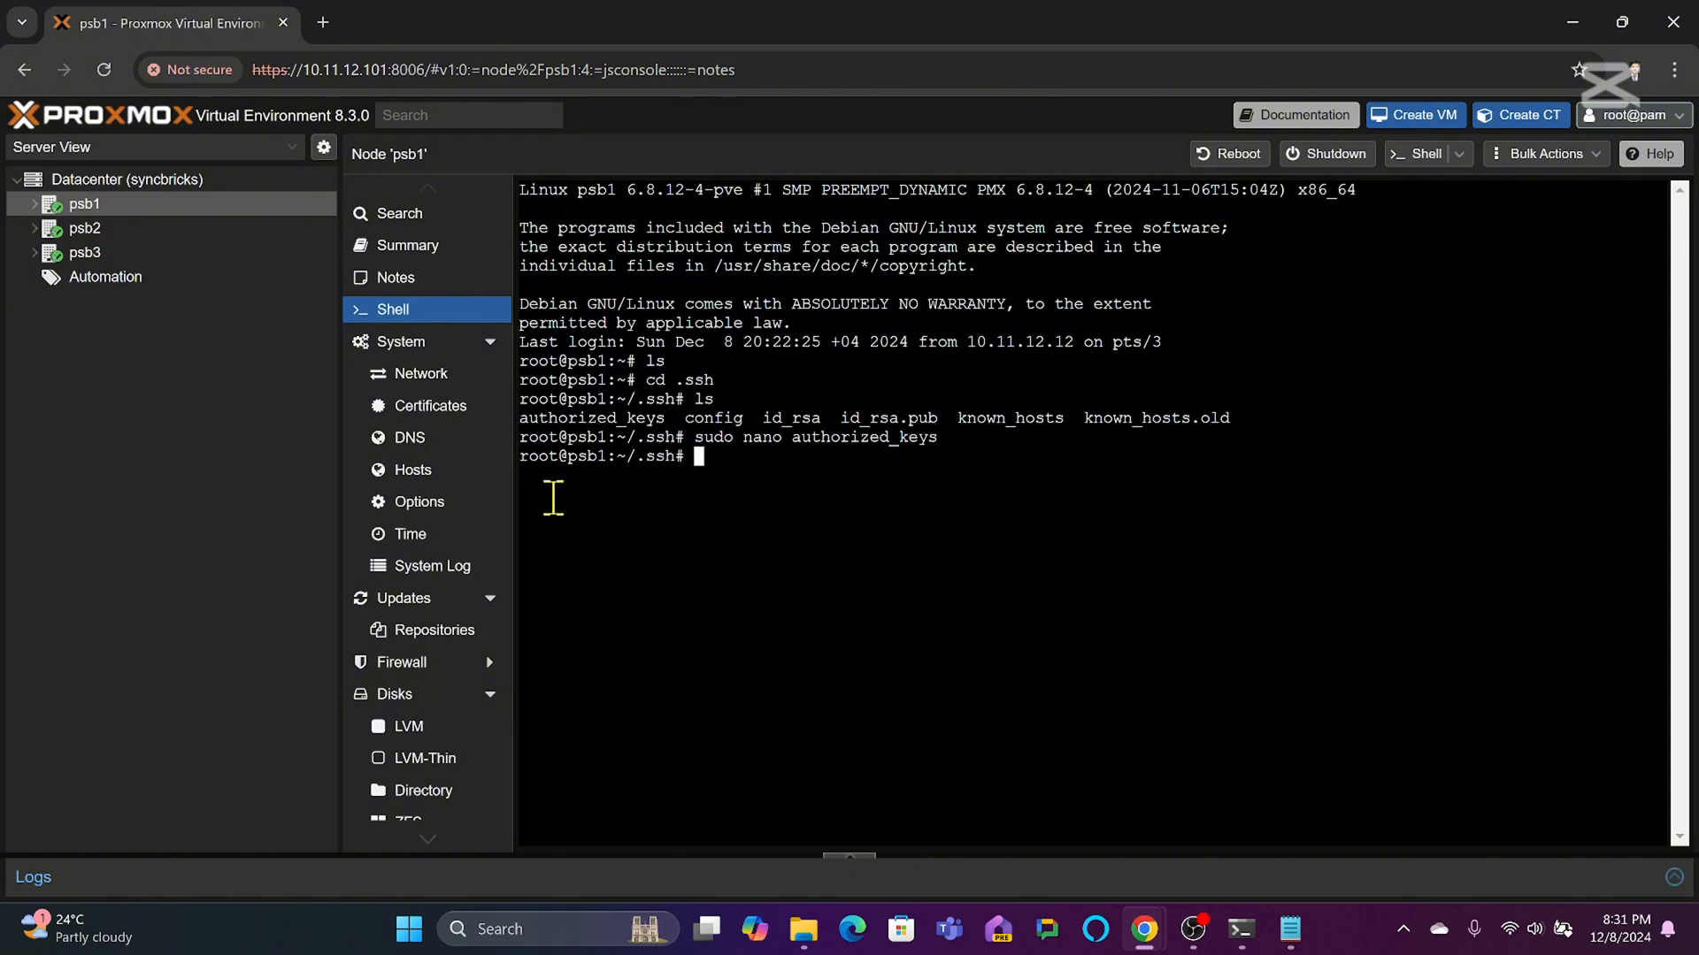
text(cd ..)
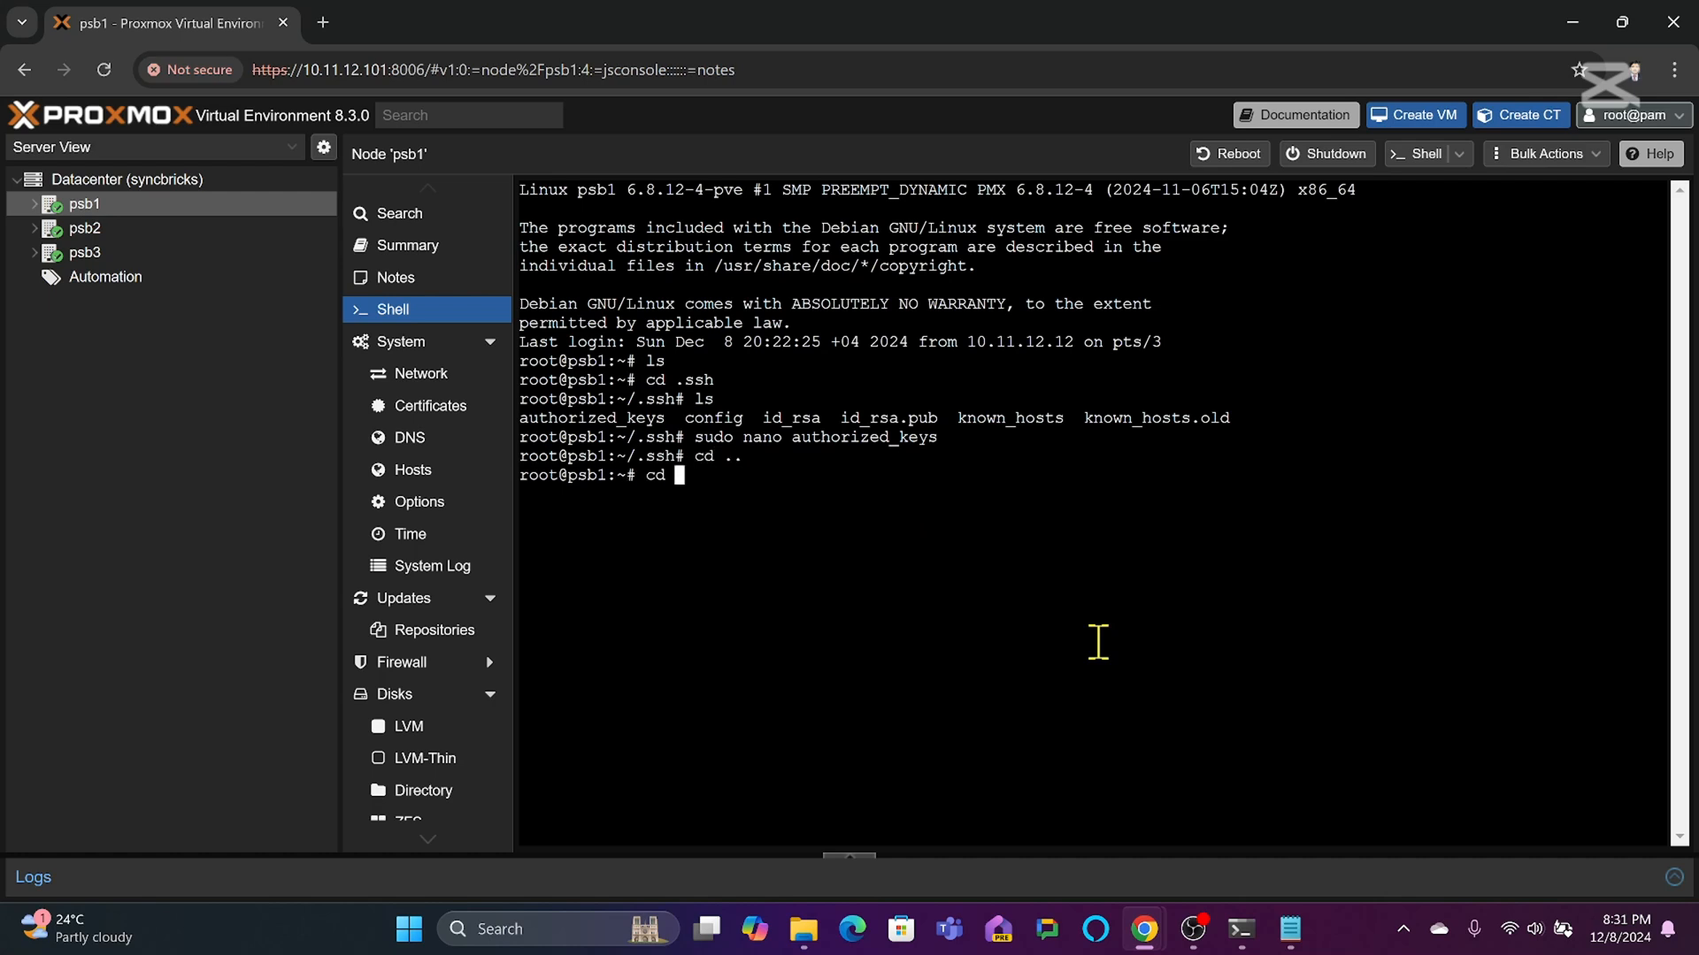
text(/etc)
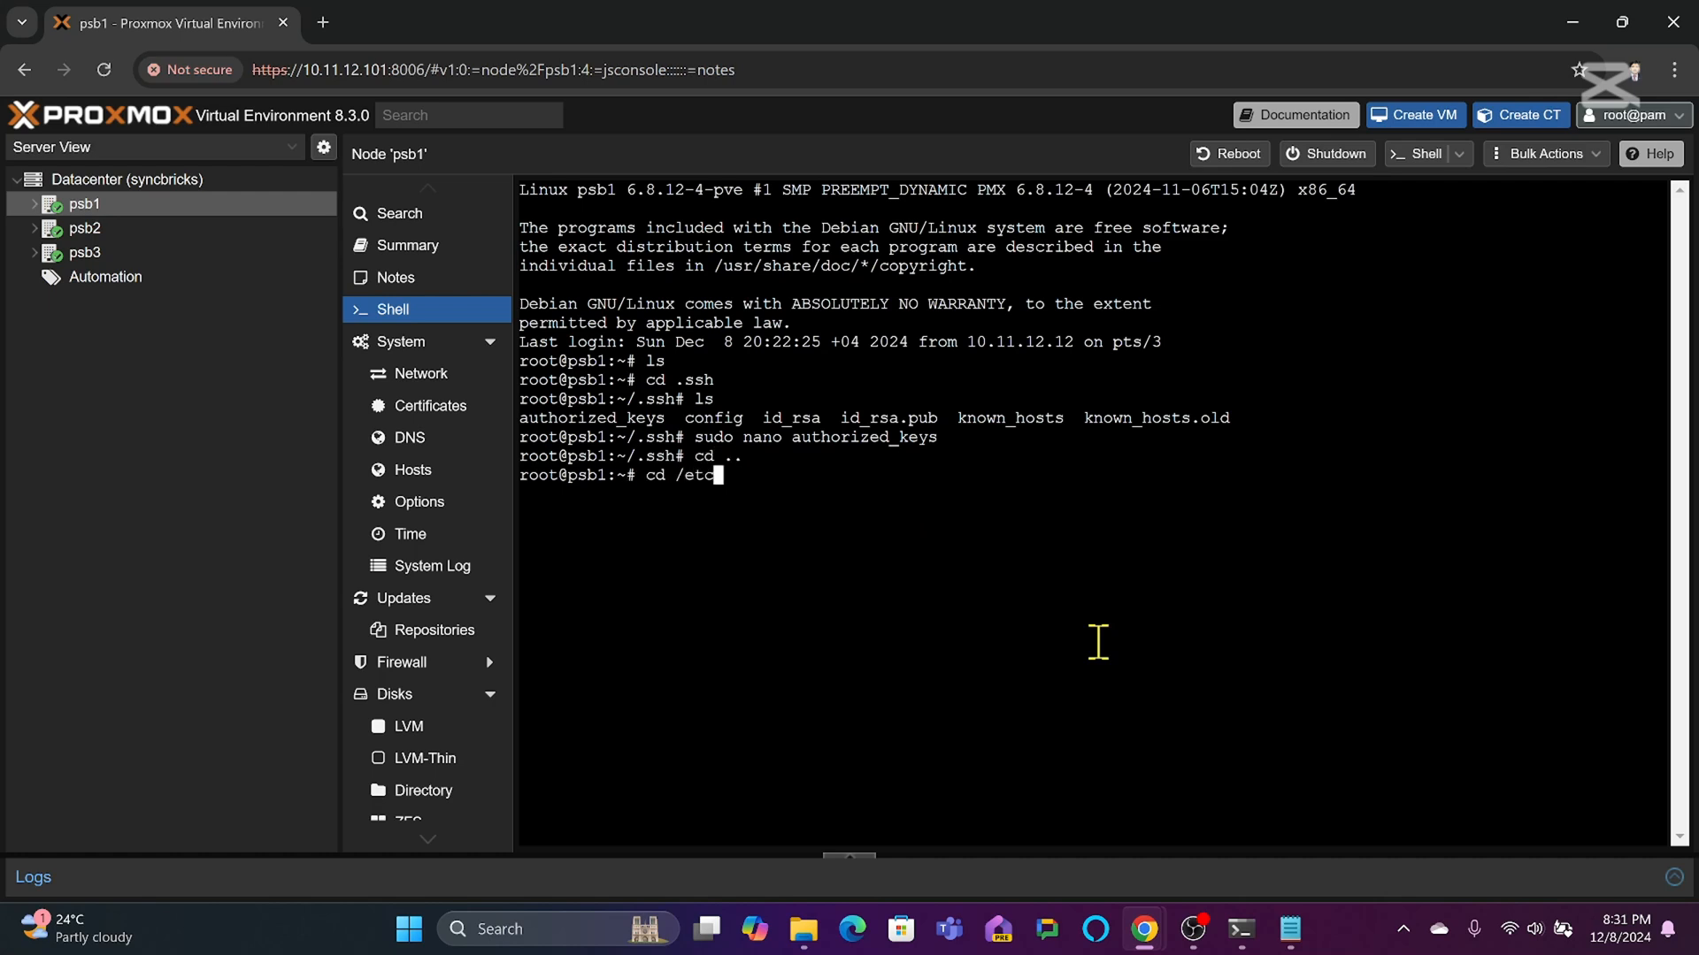
text(ss)
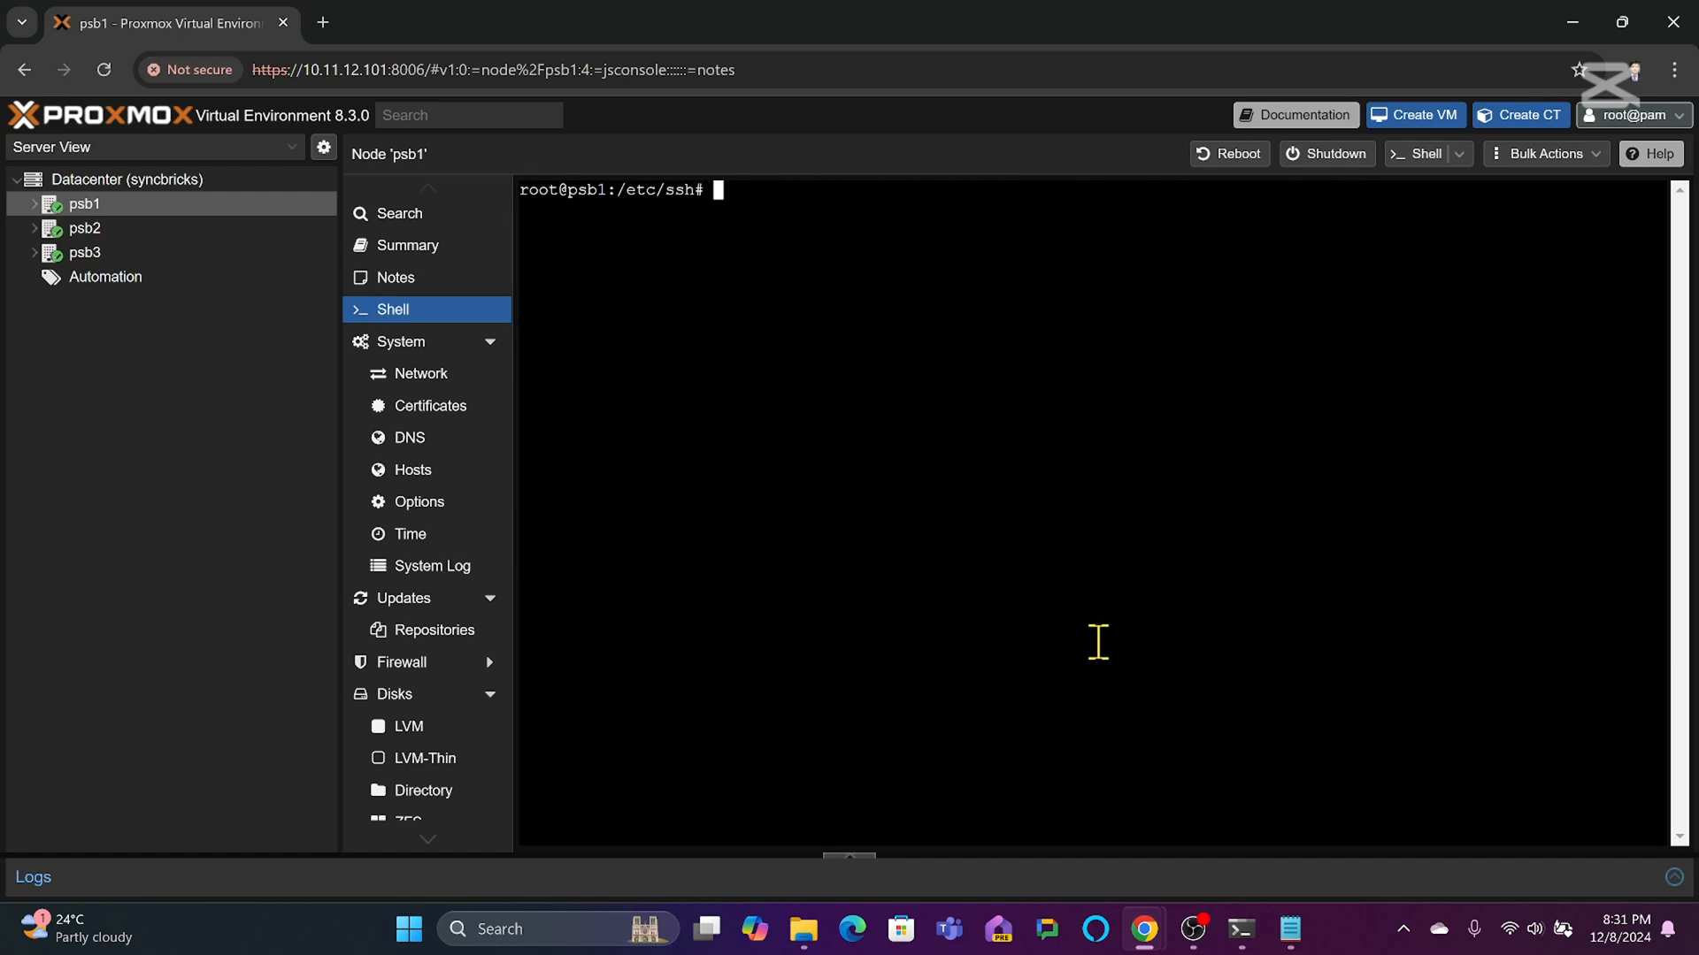
text(ls)
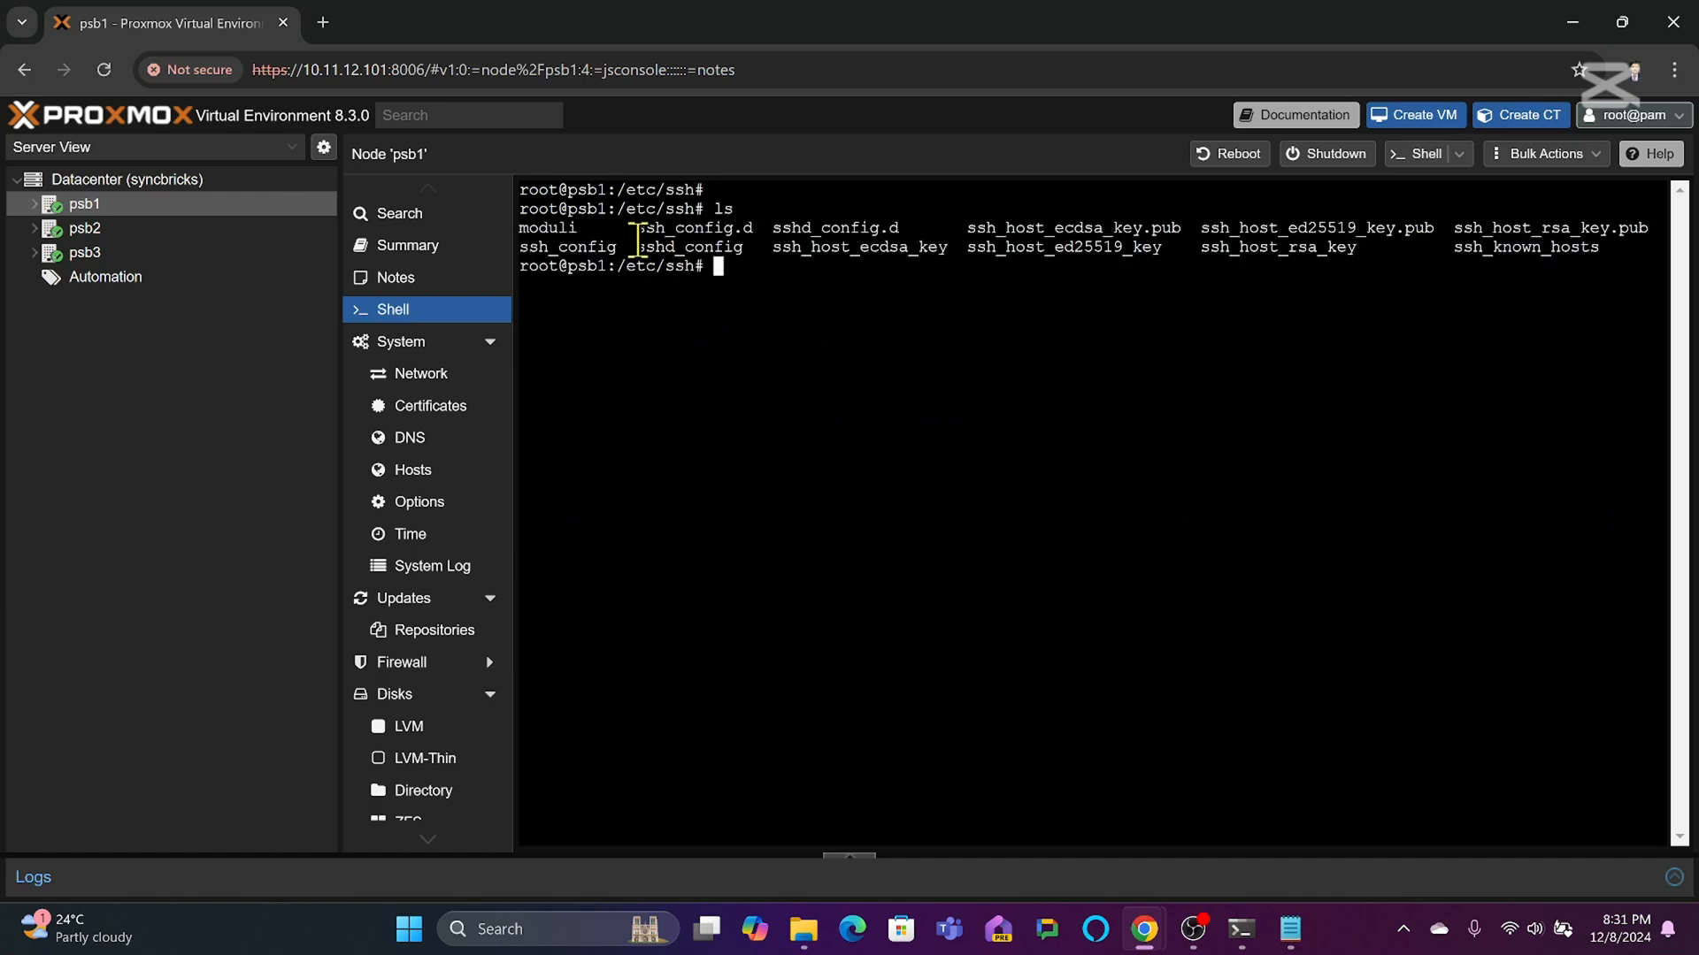
double_click(690, 246)
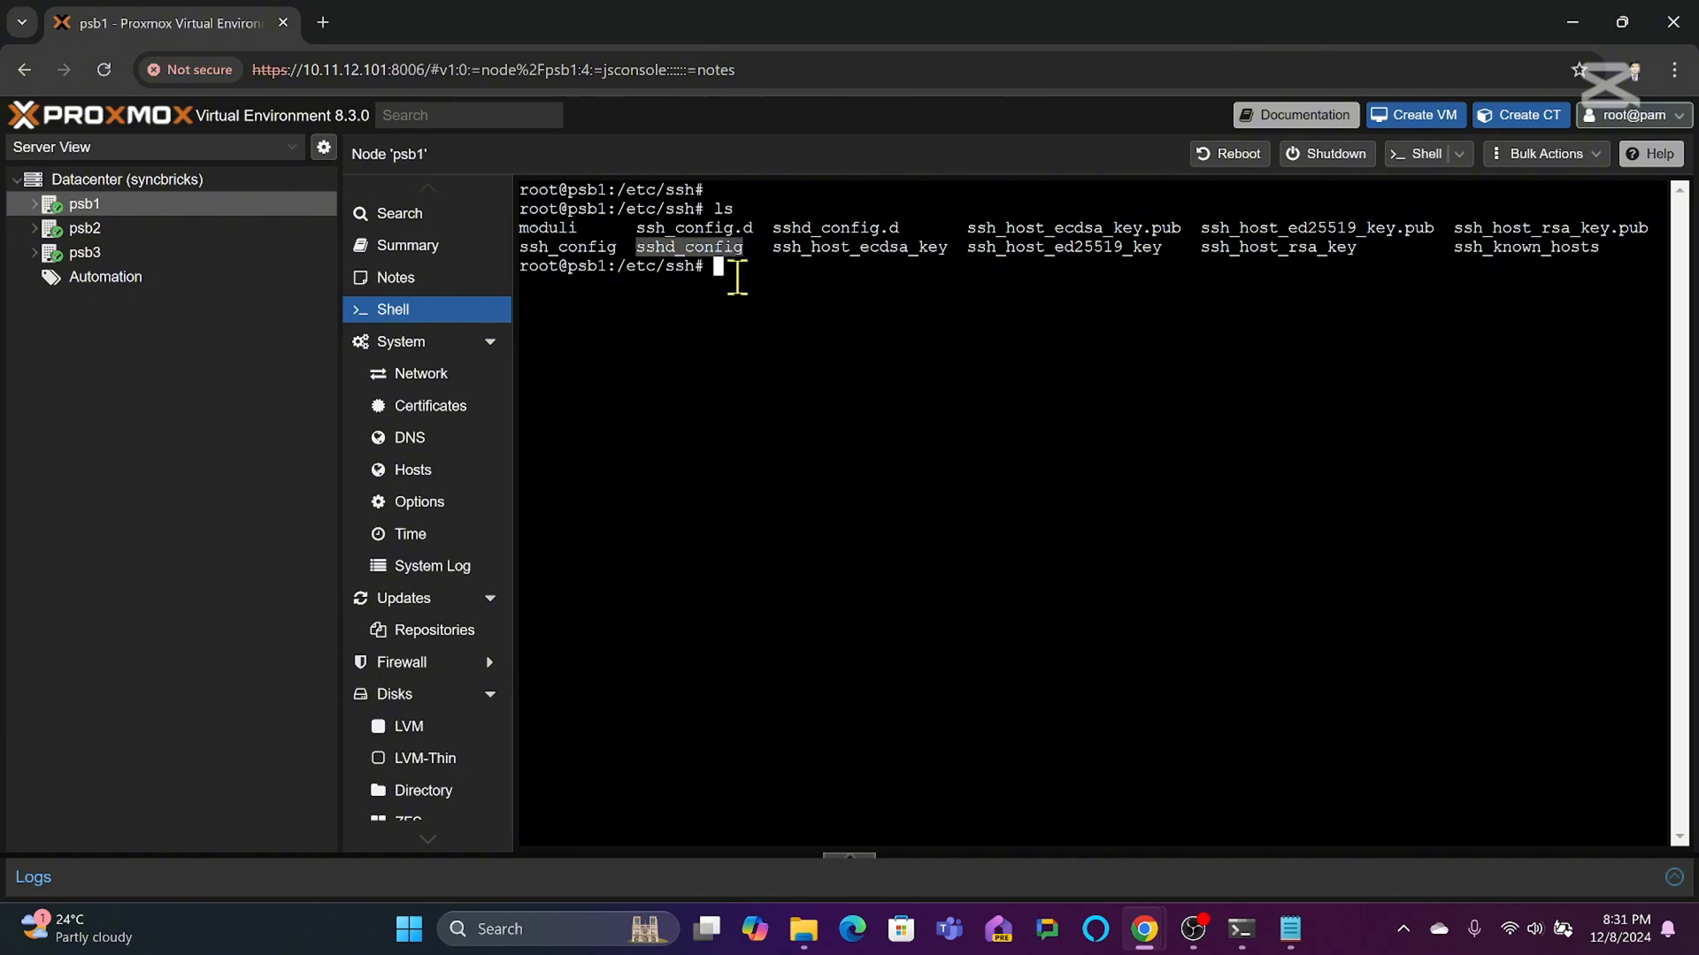
Edit sshd_config with sudo nano to set PubkeyAuthentication yes, then save
text(sudo)
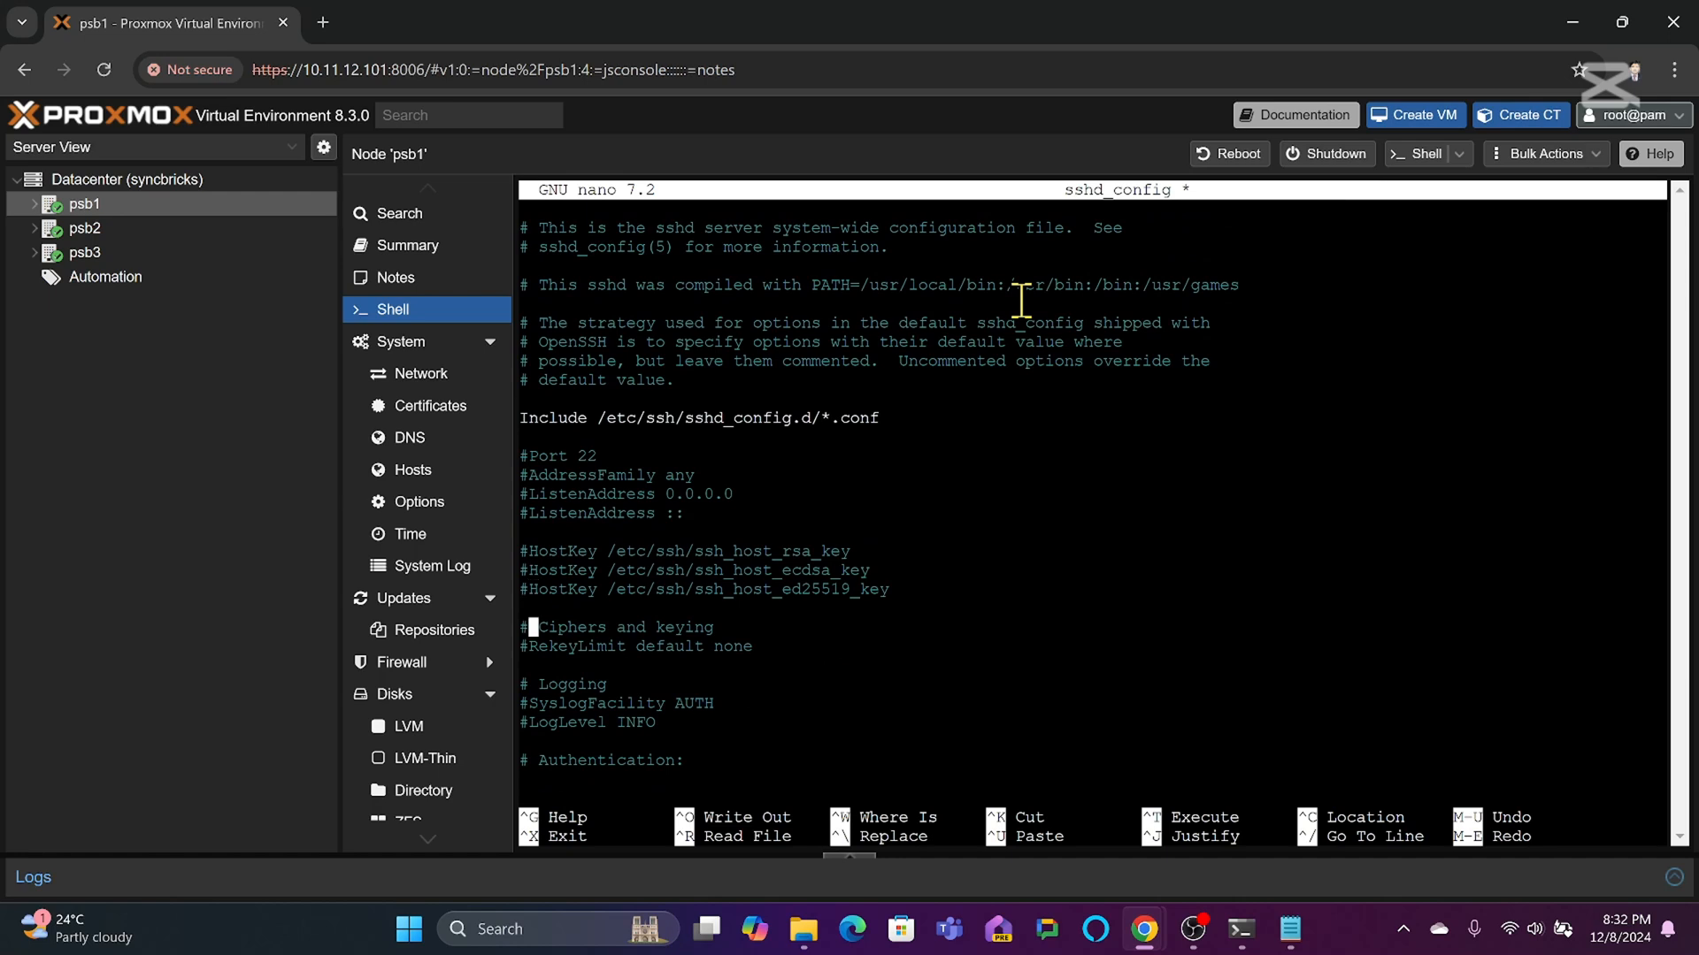
scroll(down, 3)
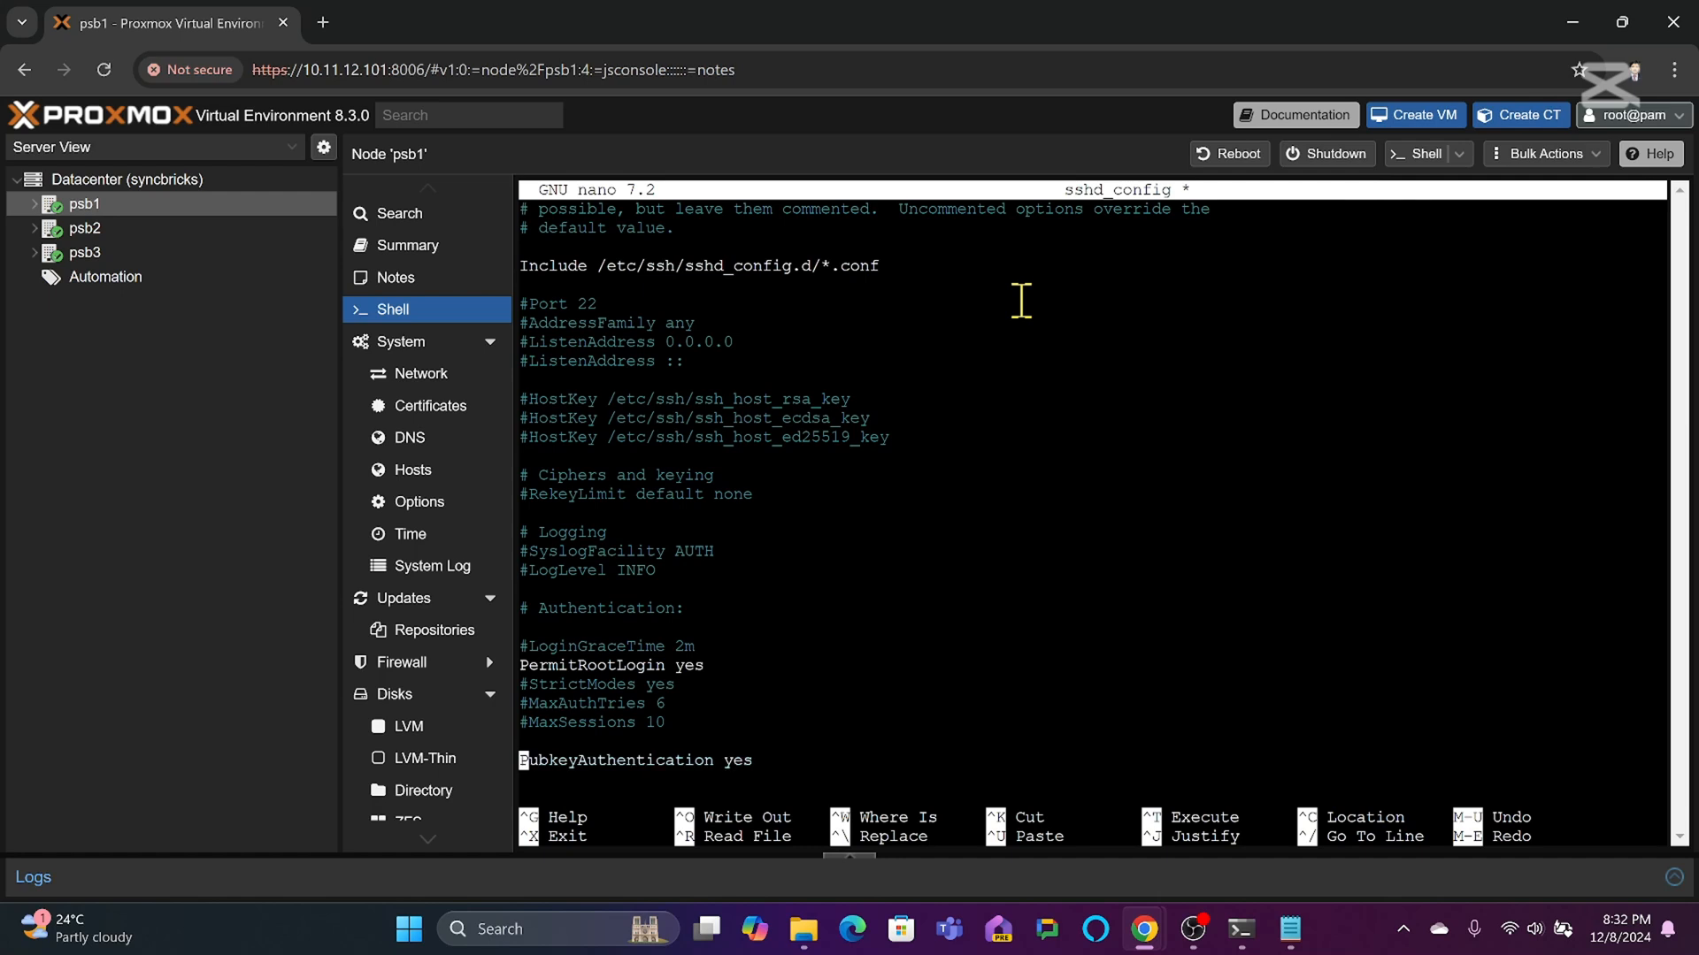
scroll(down, 3)
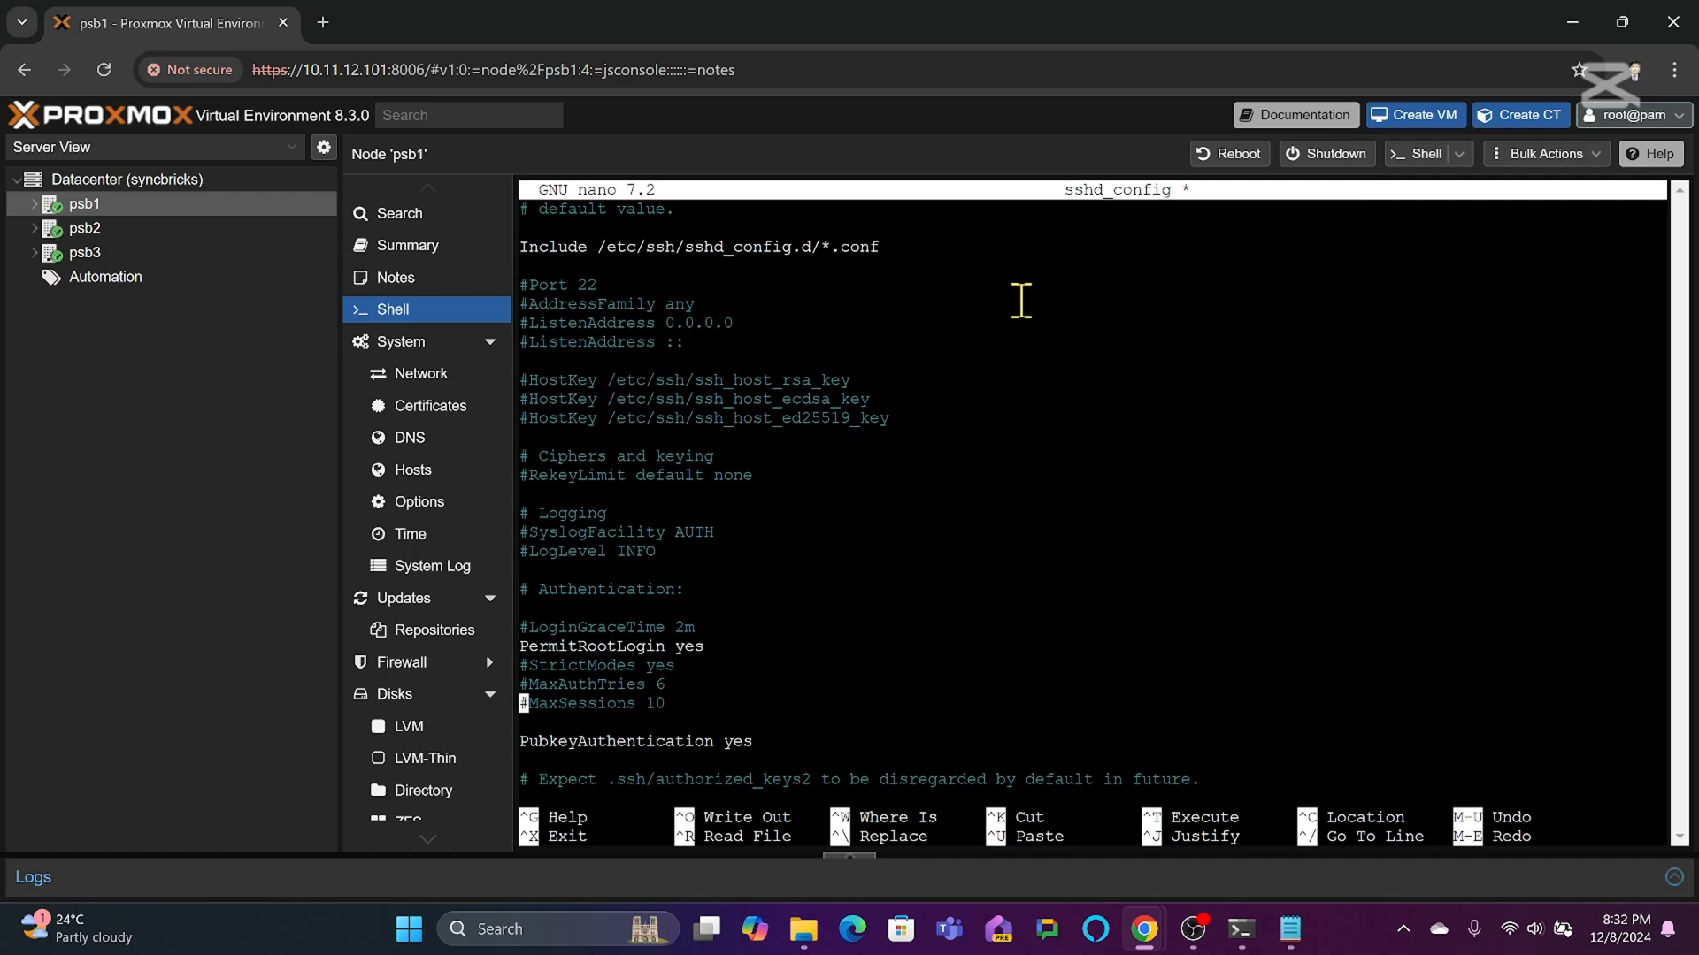
key(ctrl+x)
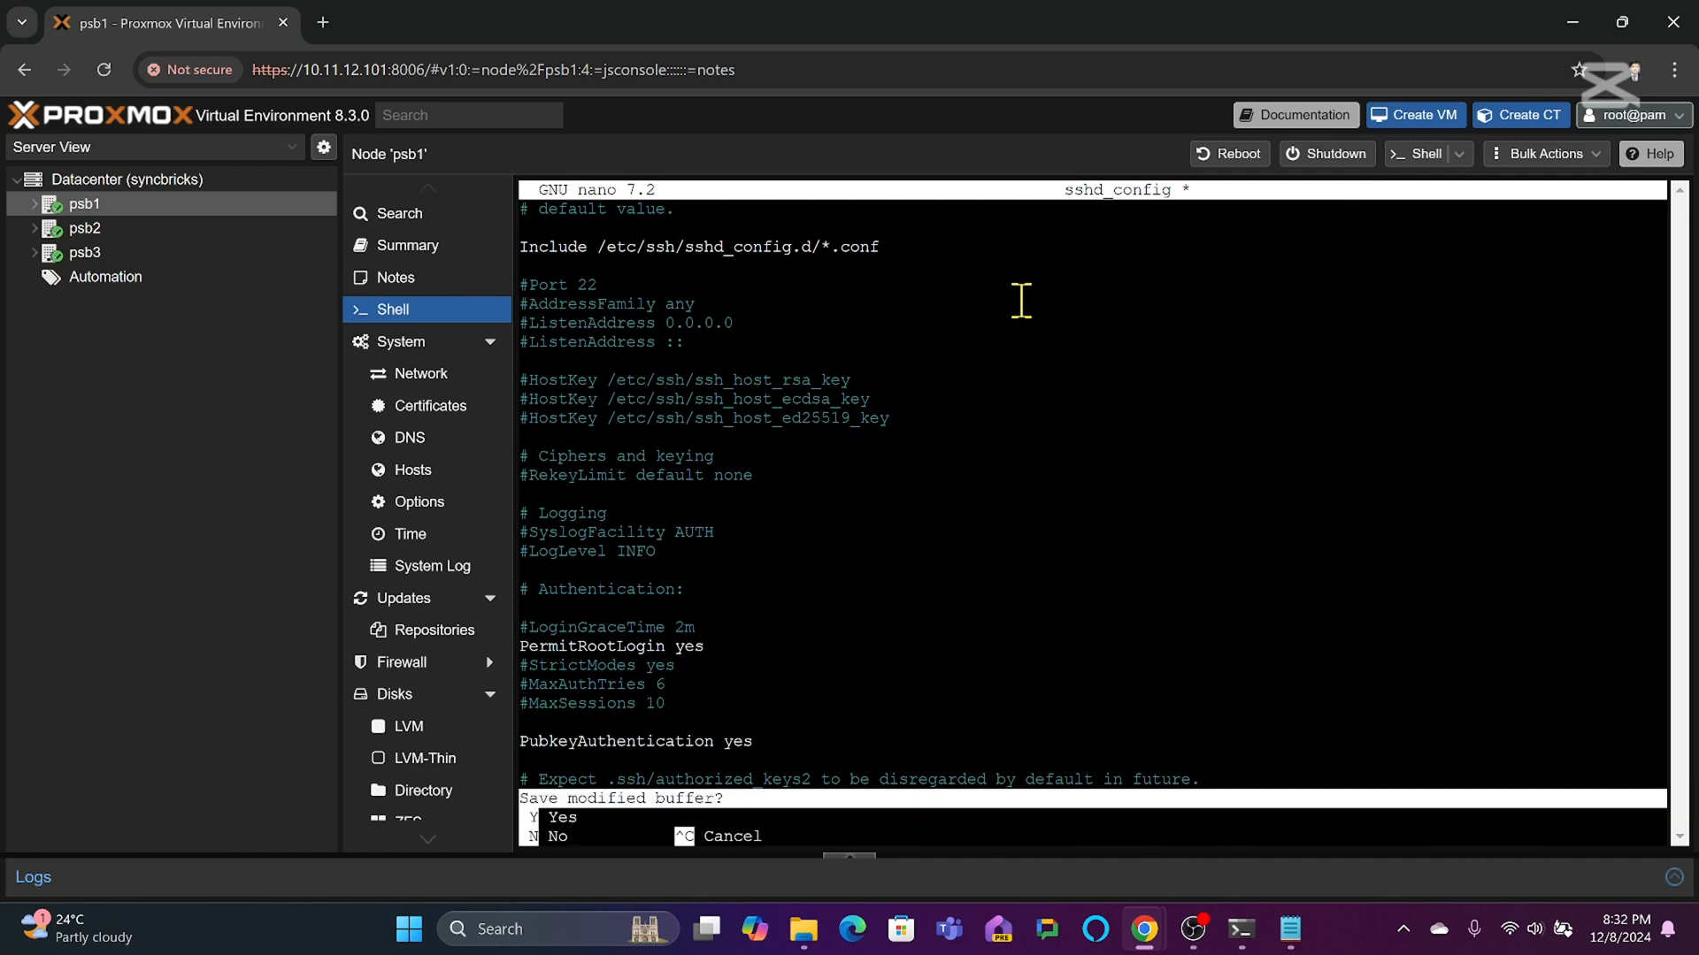
key(y)
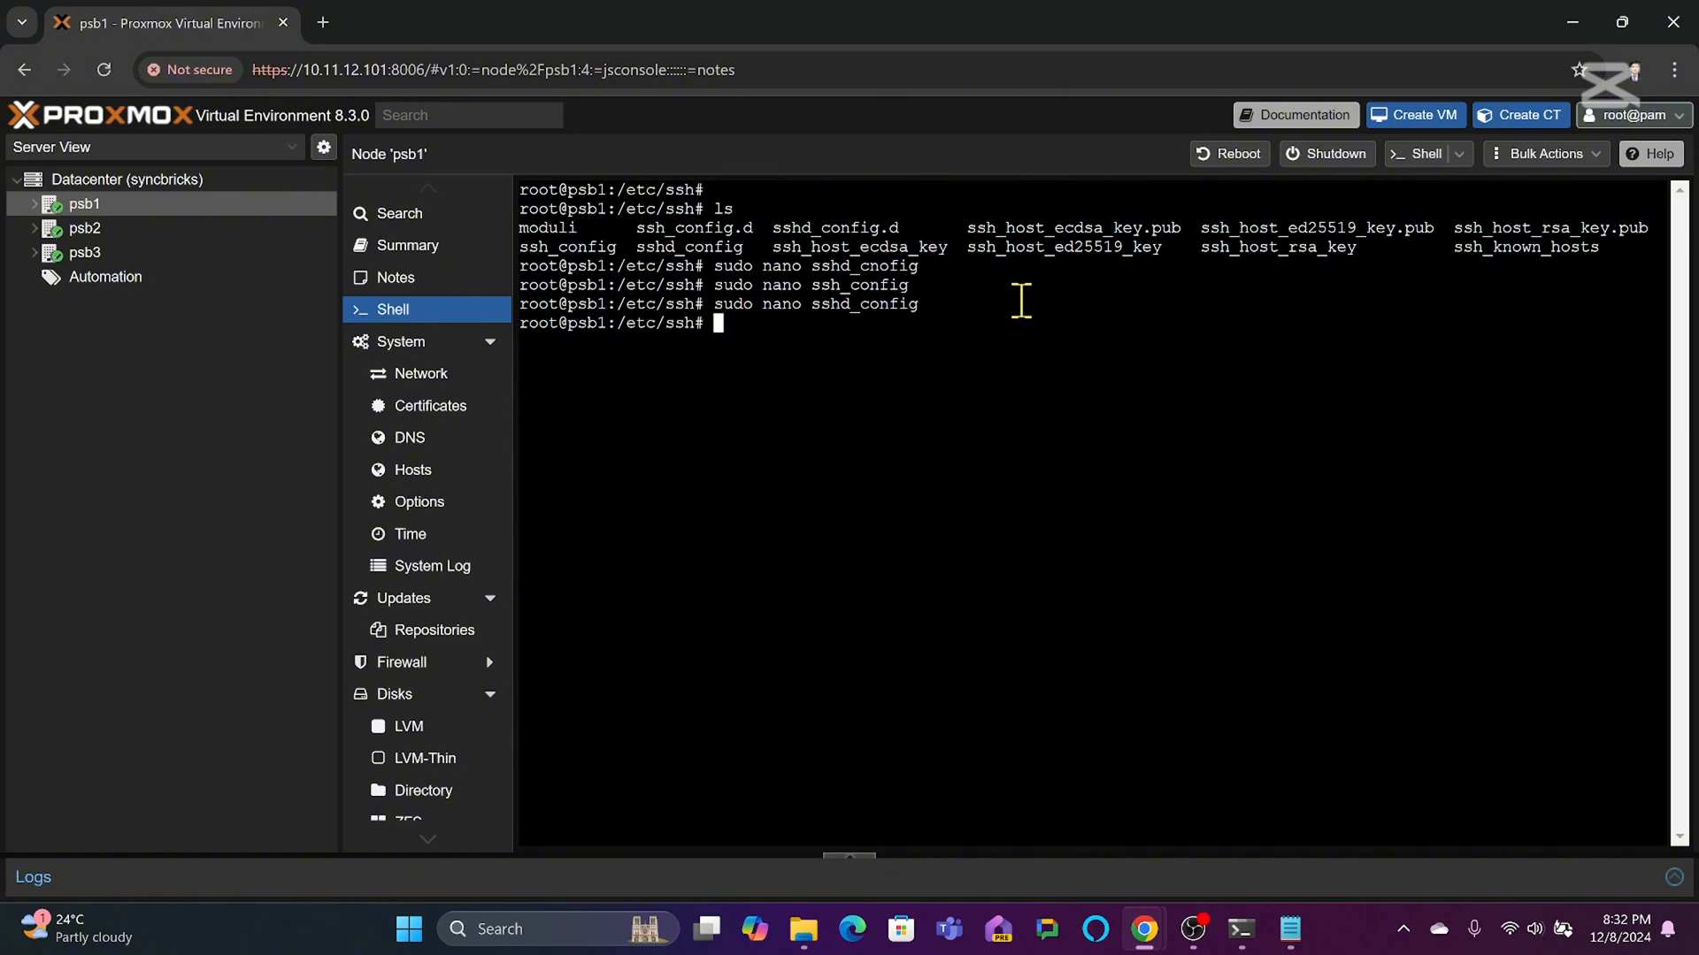
Run 'systemctl restart ssh' on psb1
text(systemctl r)
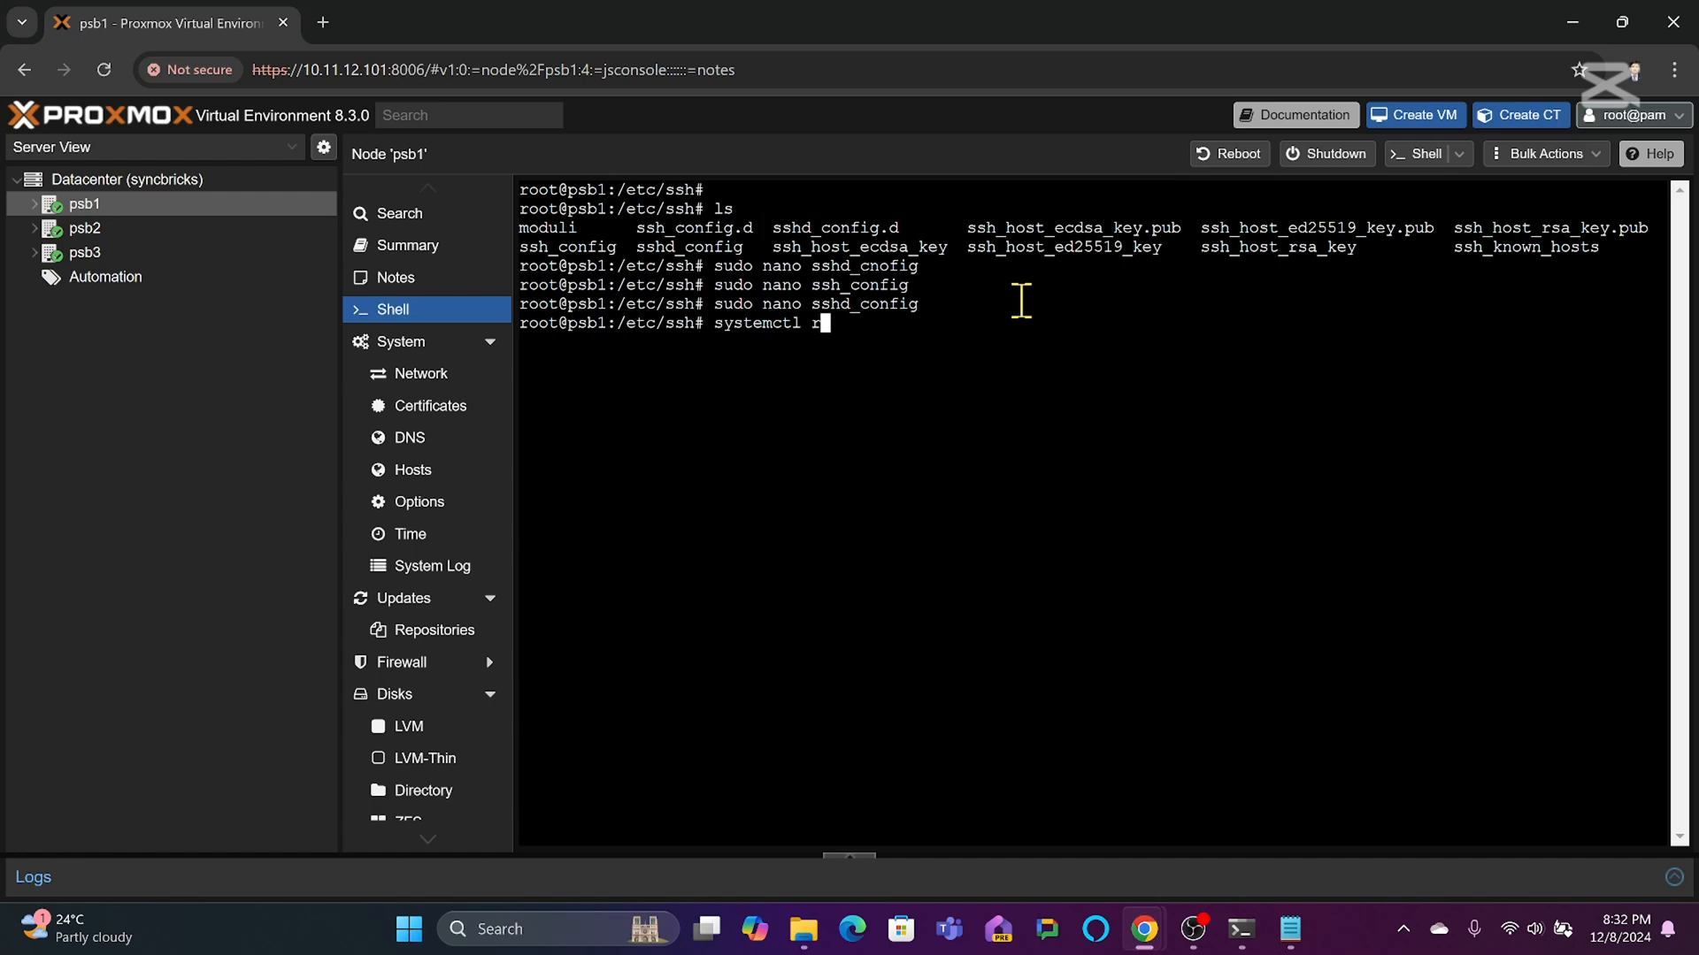
text(estart ssh)
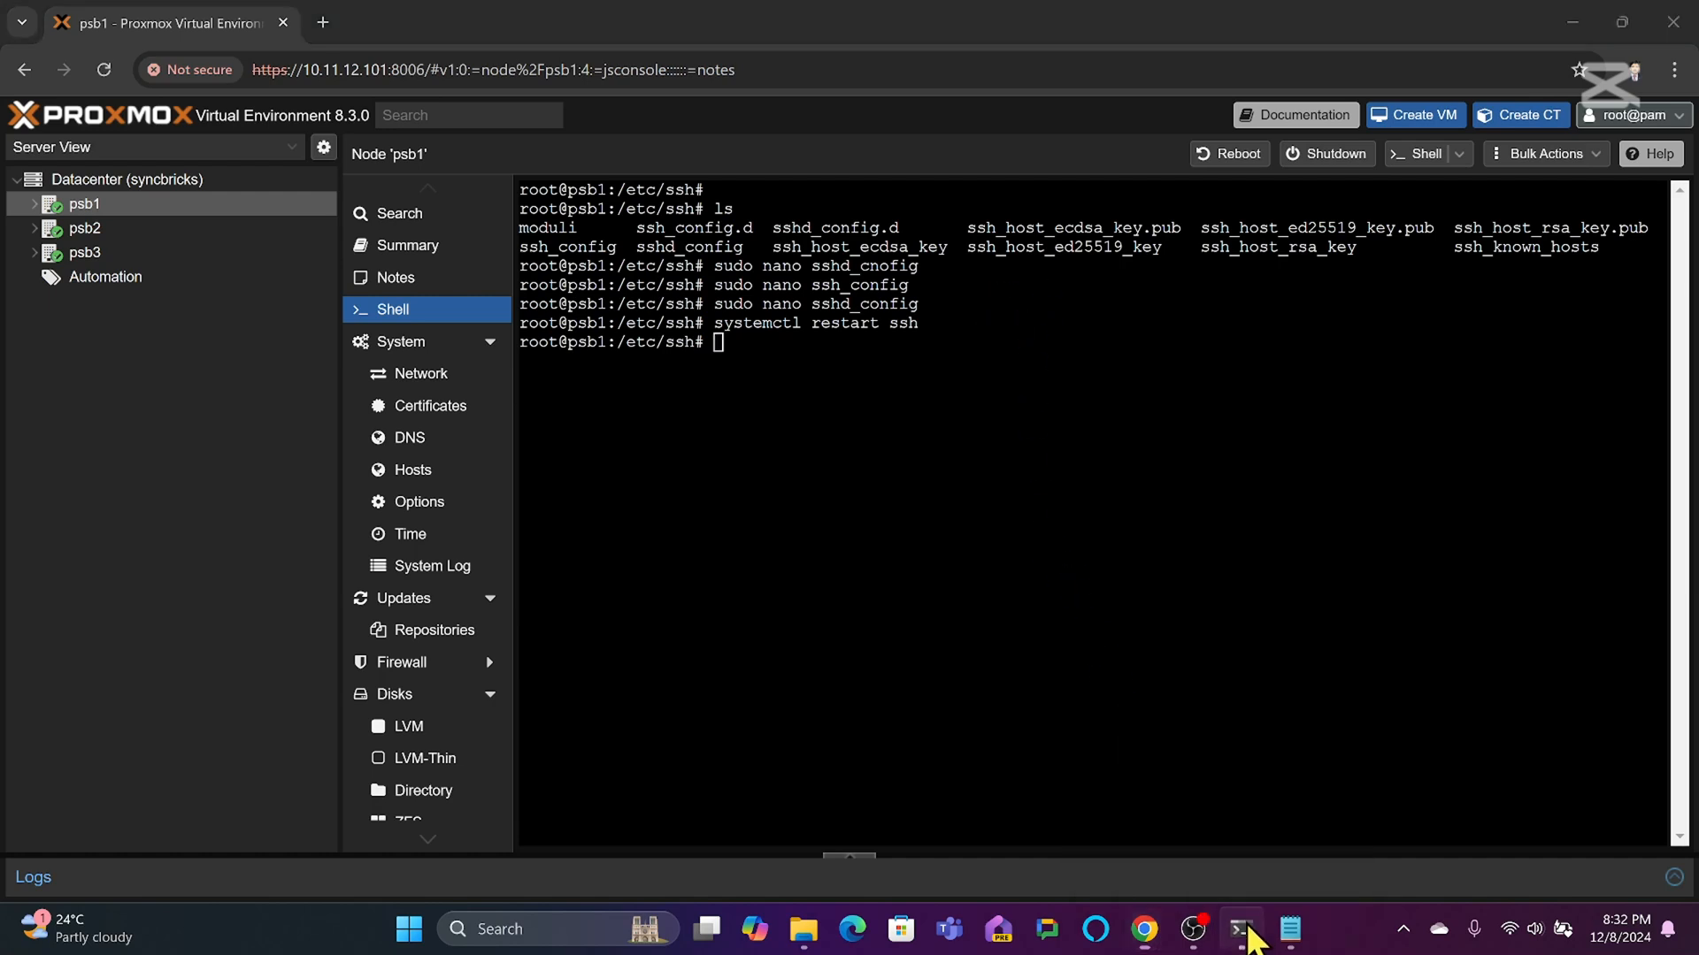
click(1240, 928)
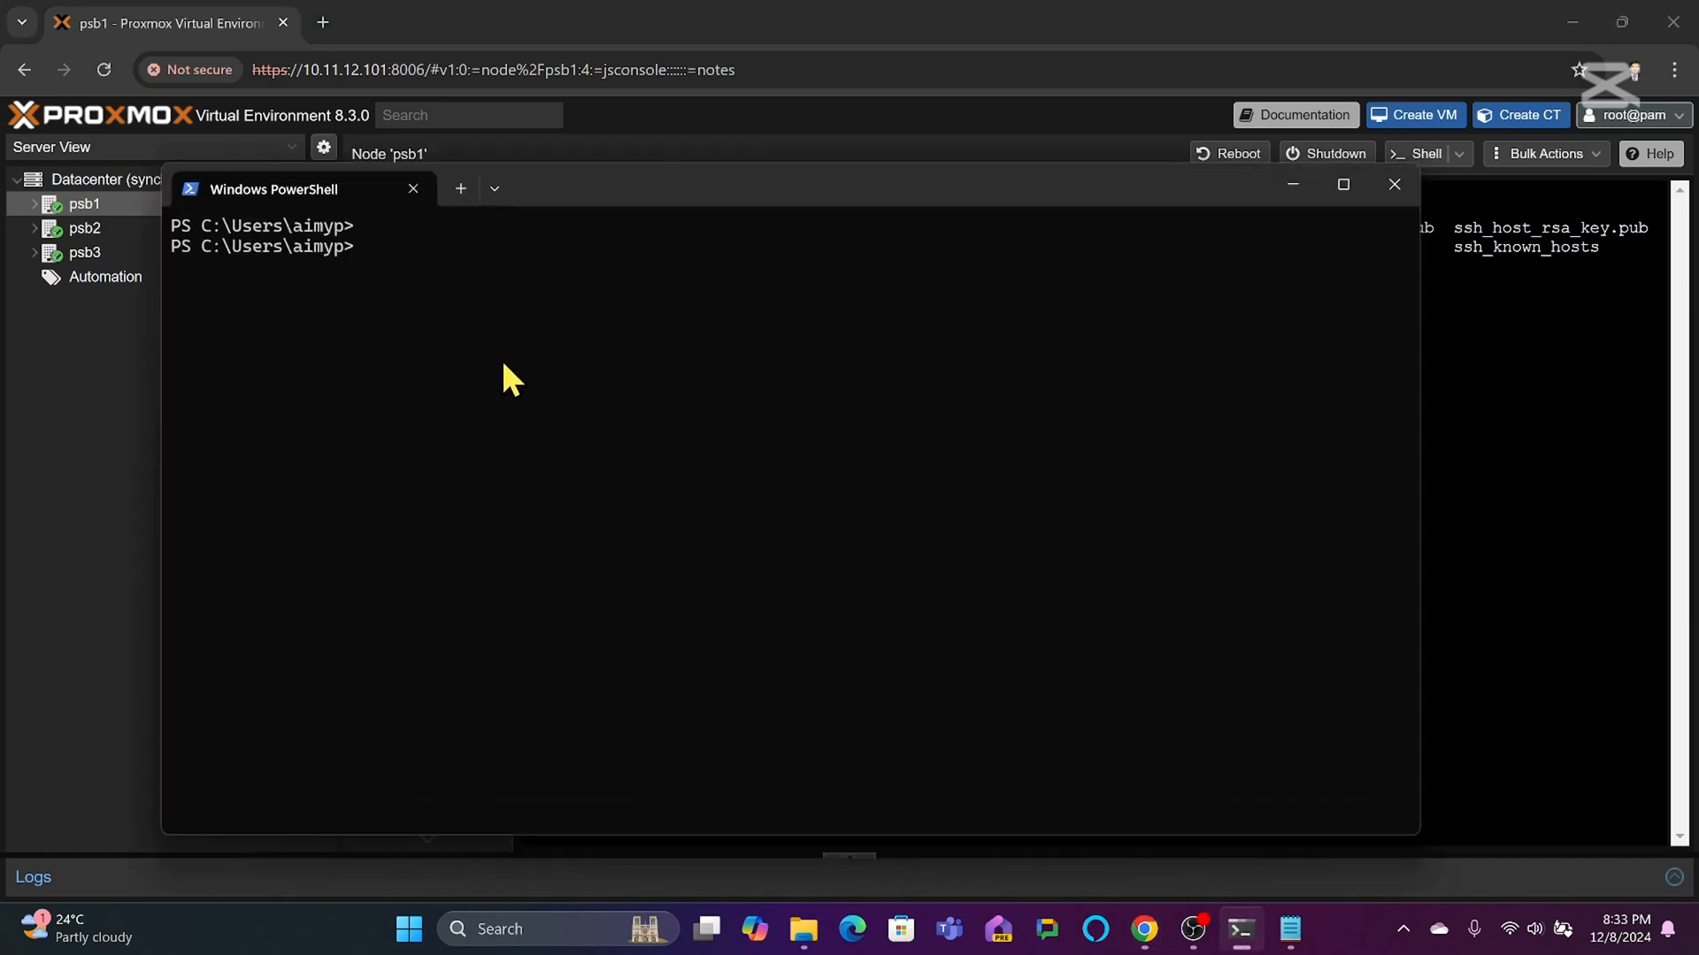
text(ssh root@)
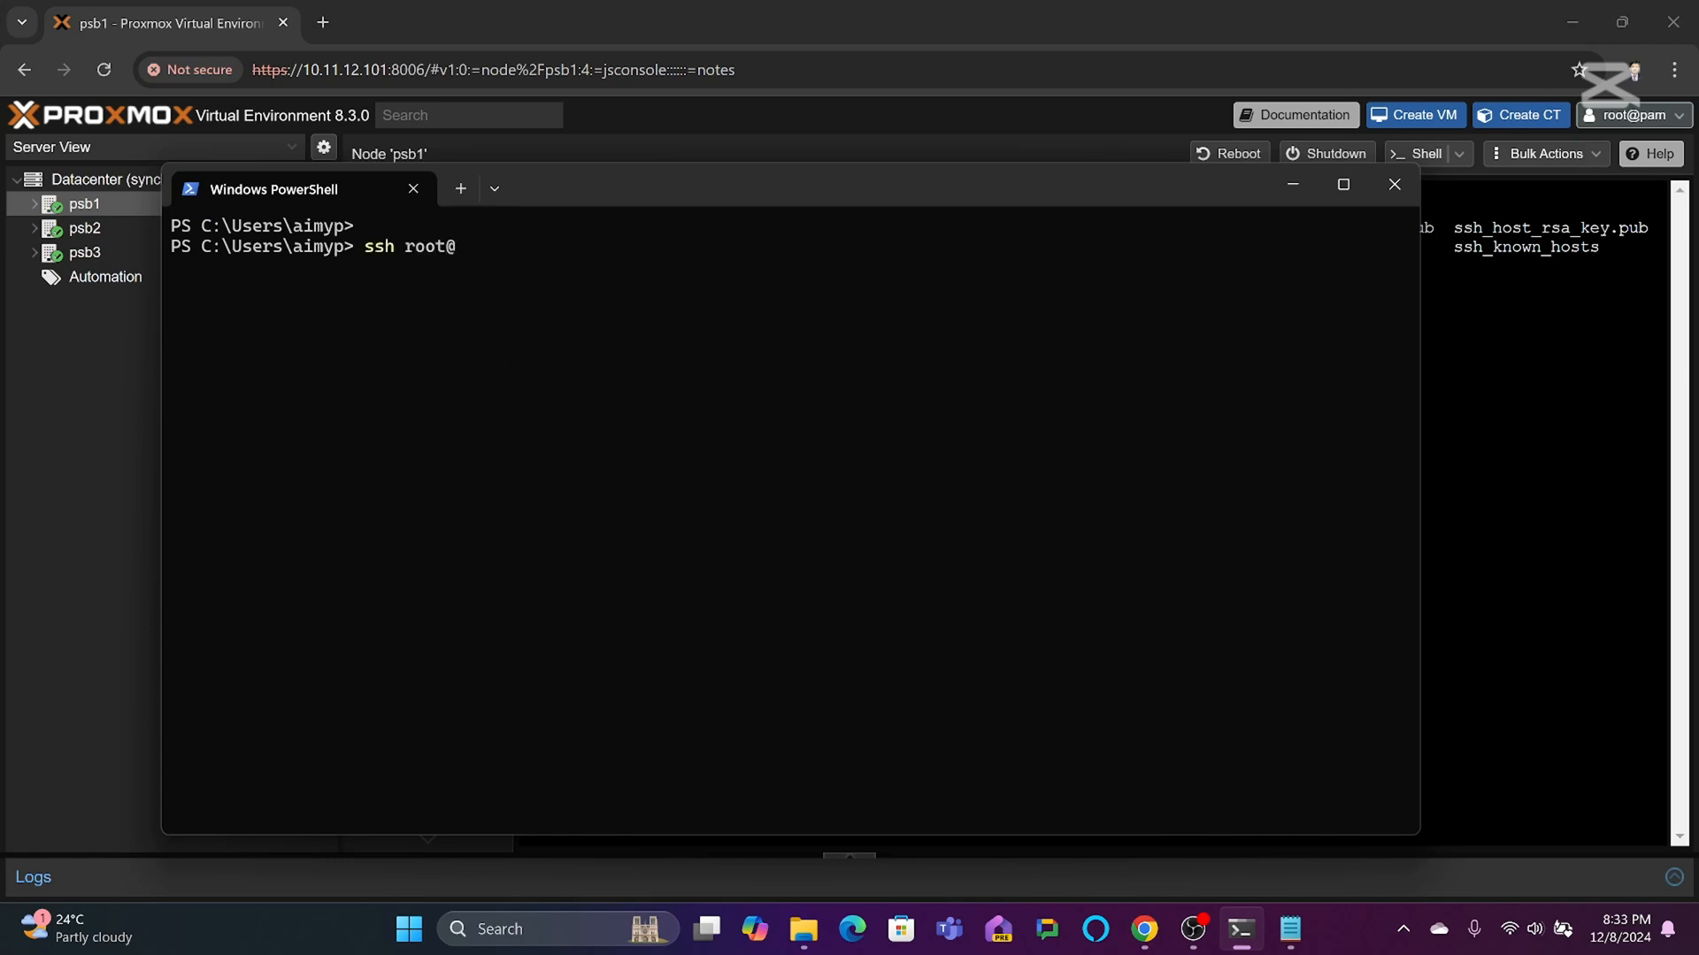
text(10.11.12.101)
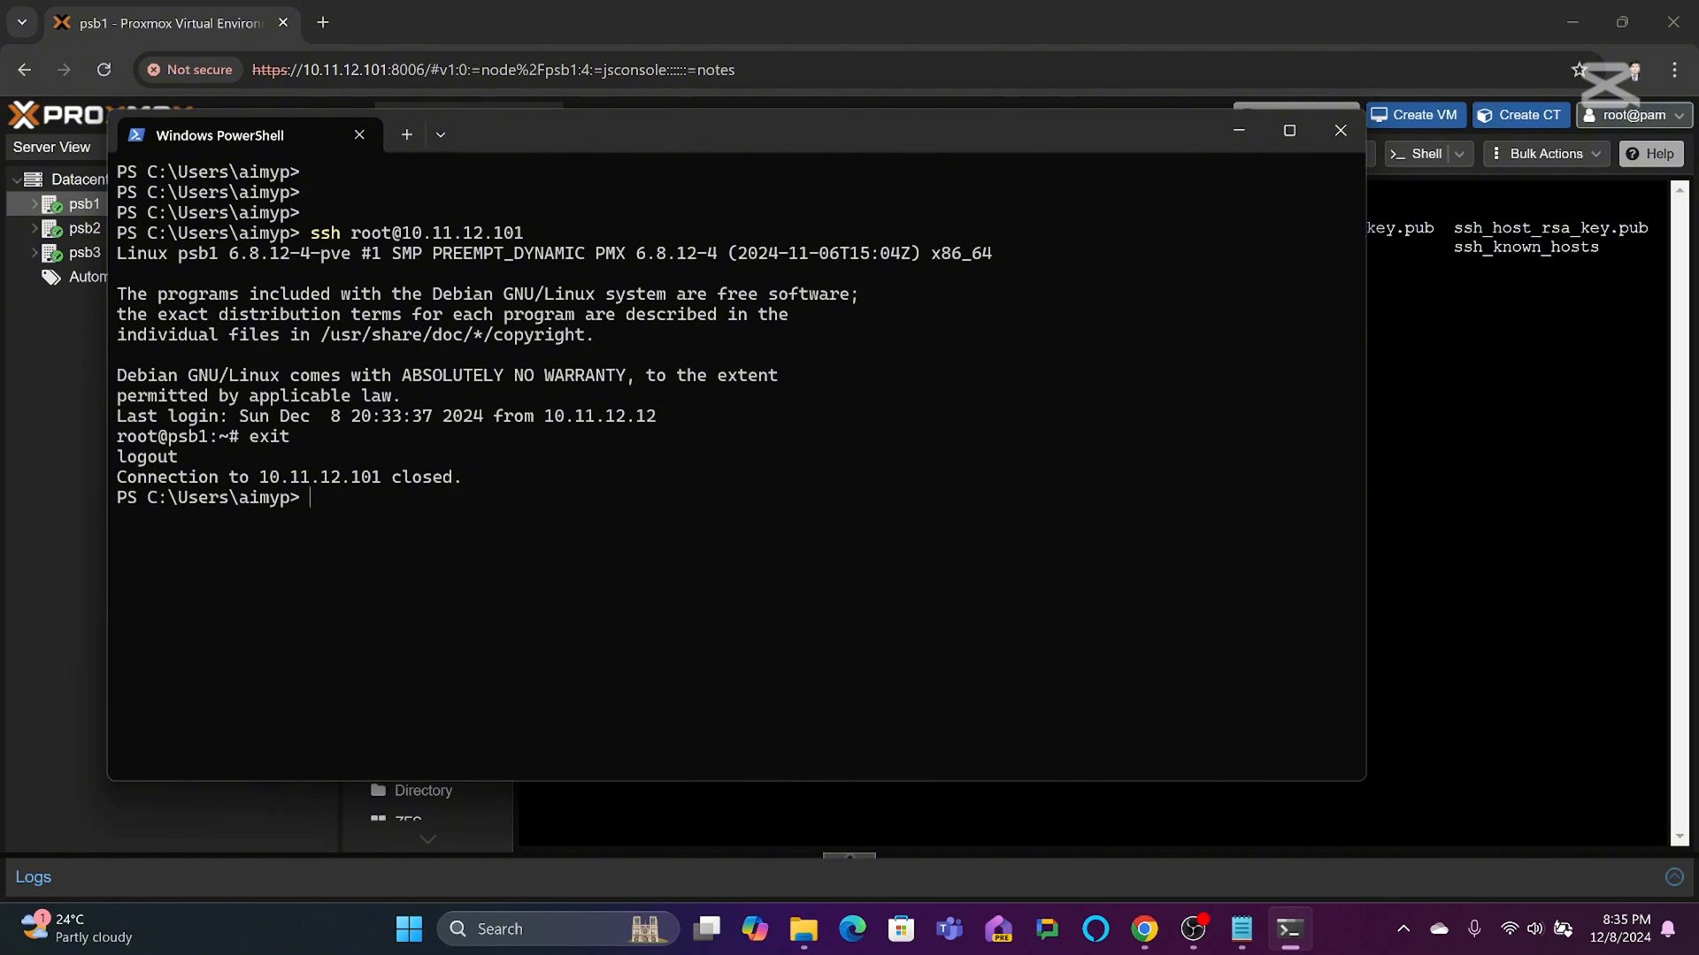
text(ssh root@)
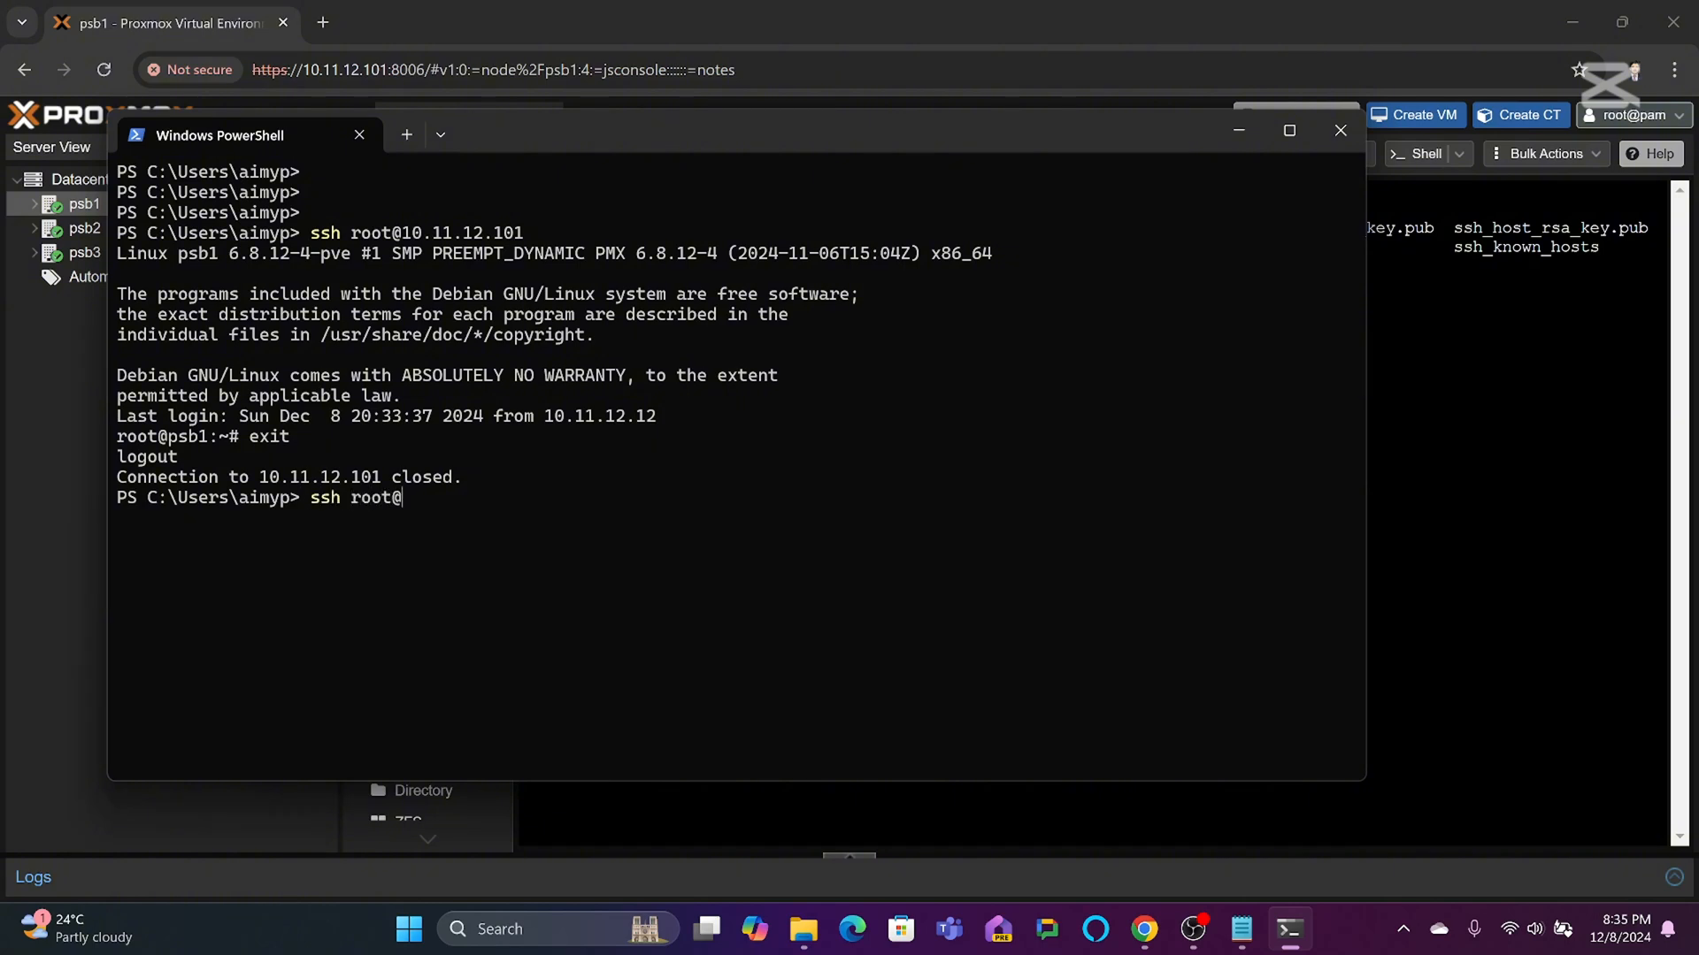
text(10.11.12)
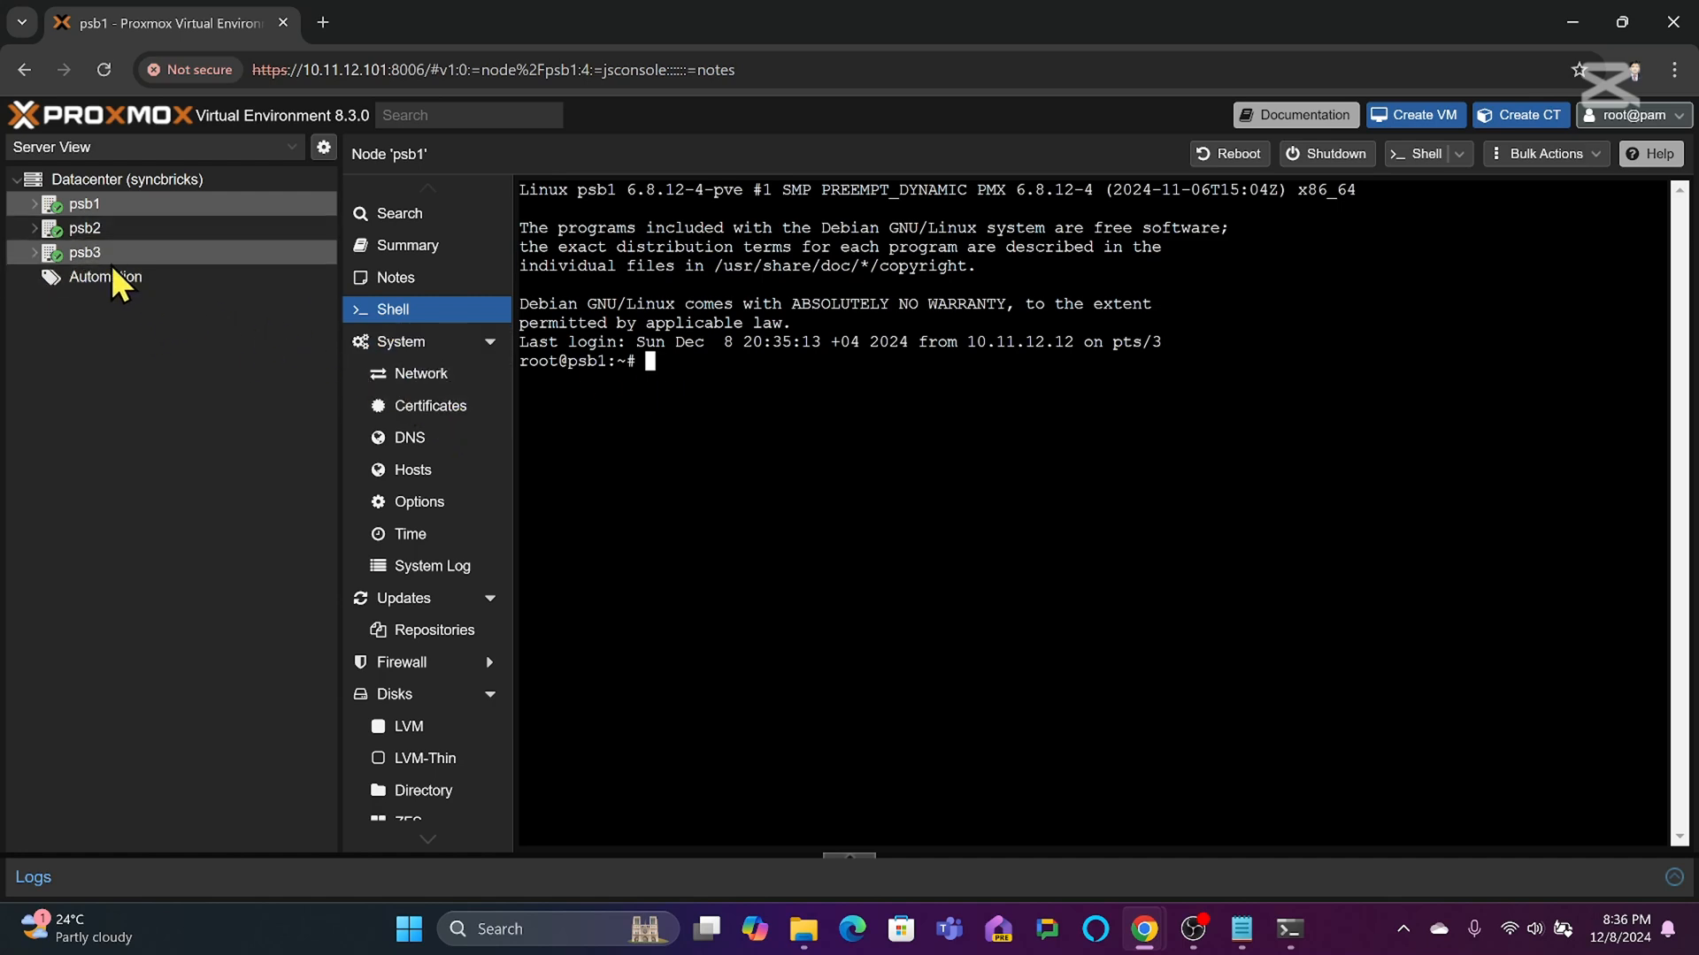
mouse_move(103, 235)
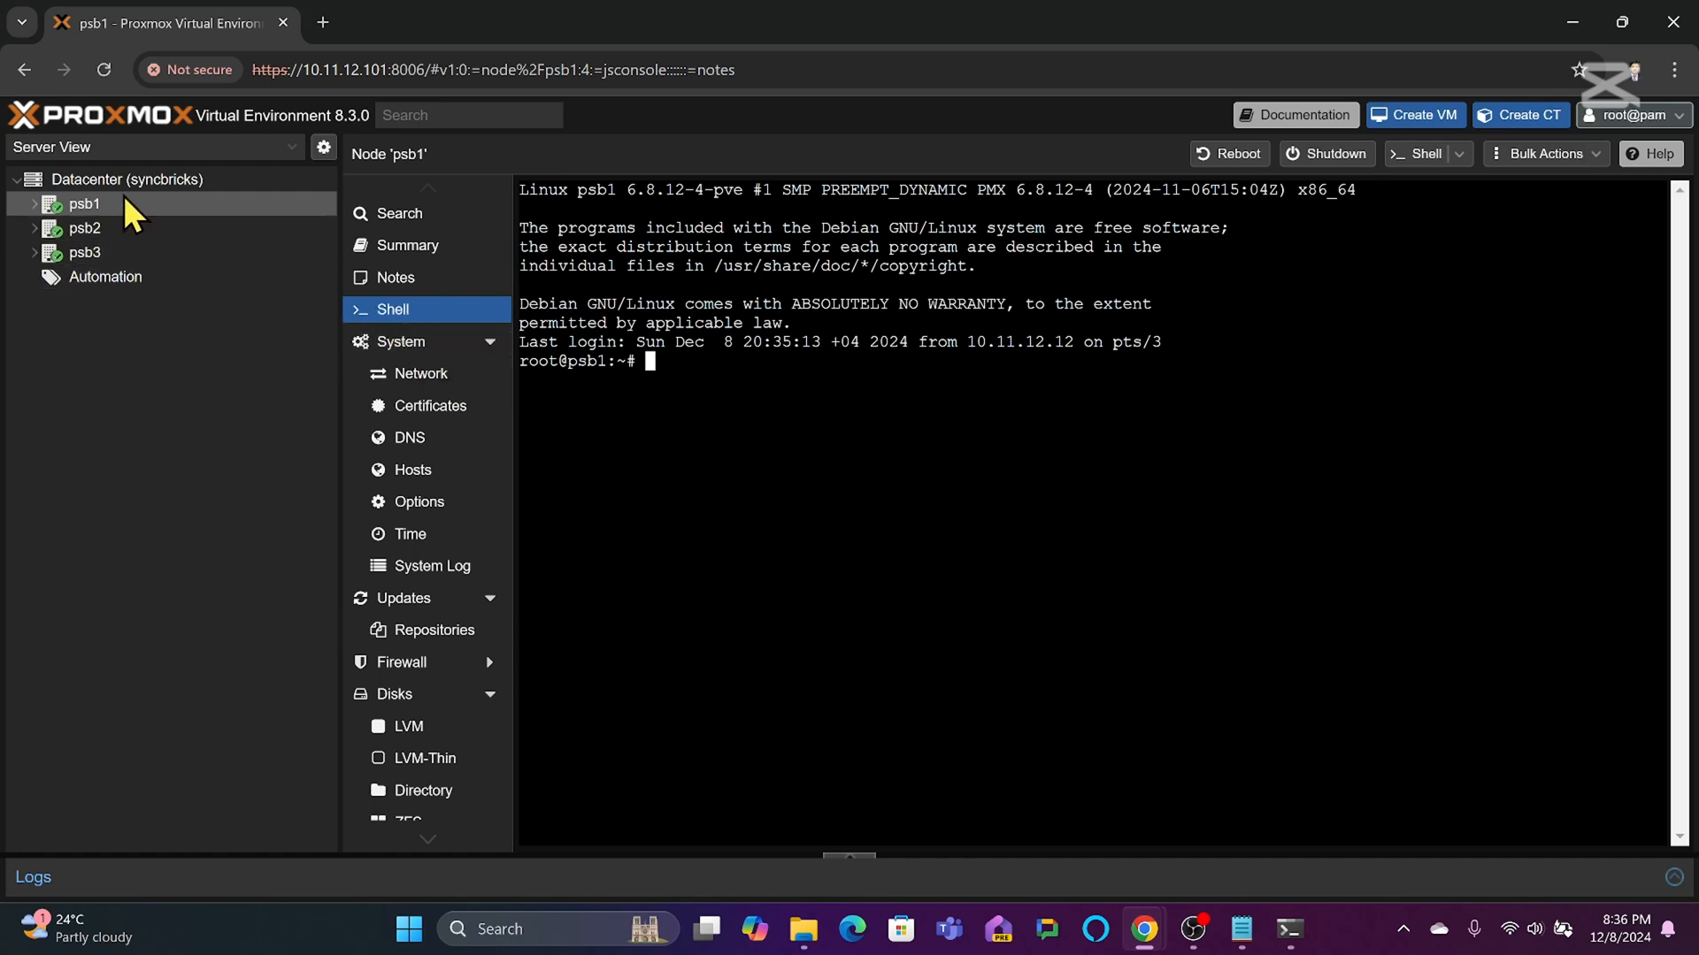
mouse_move(103, 212)
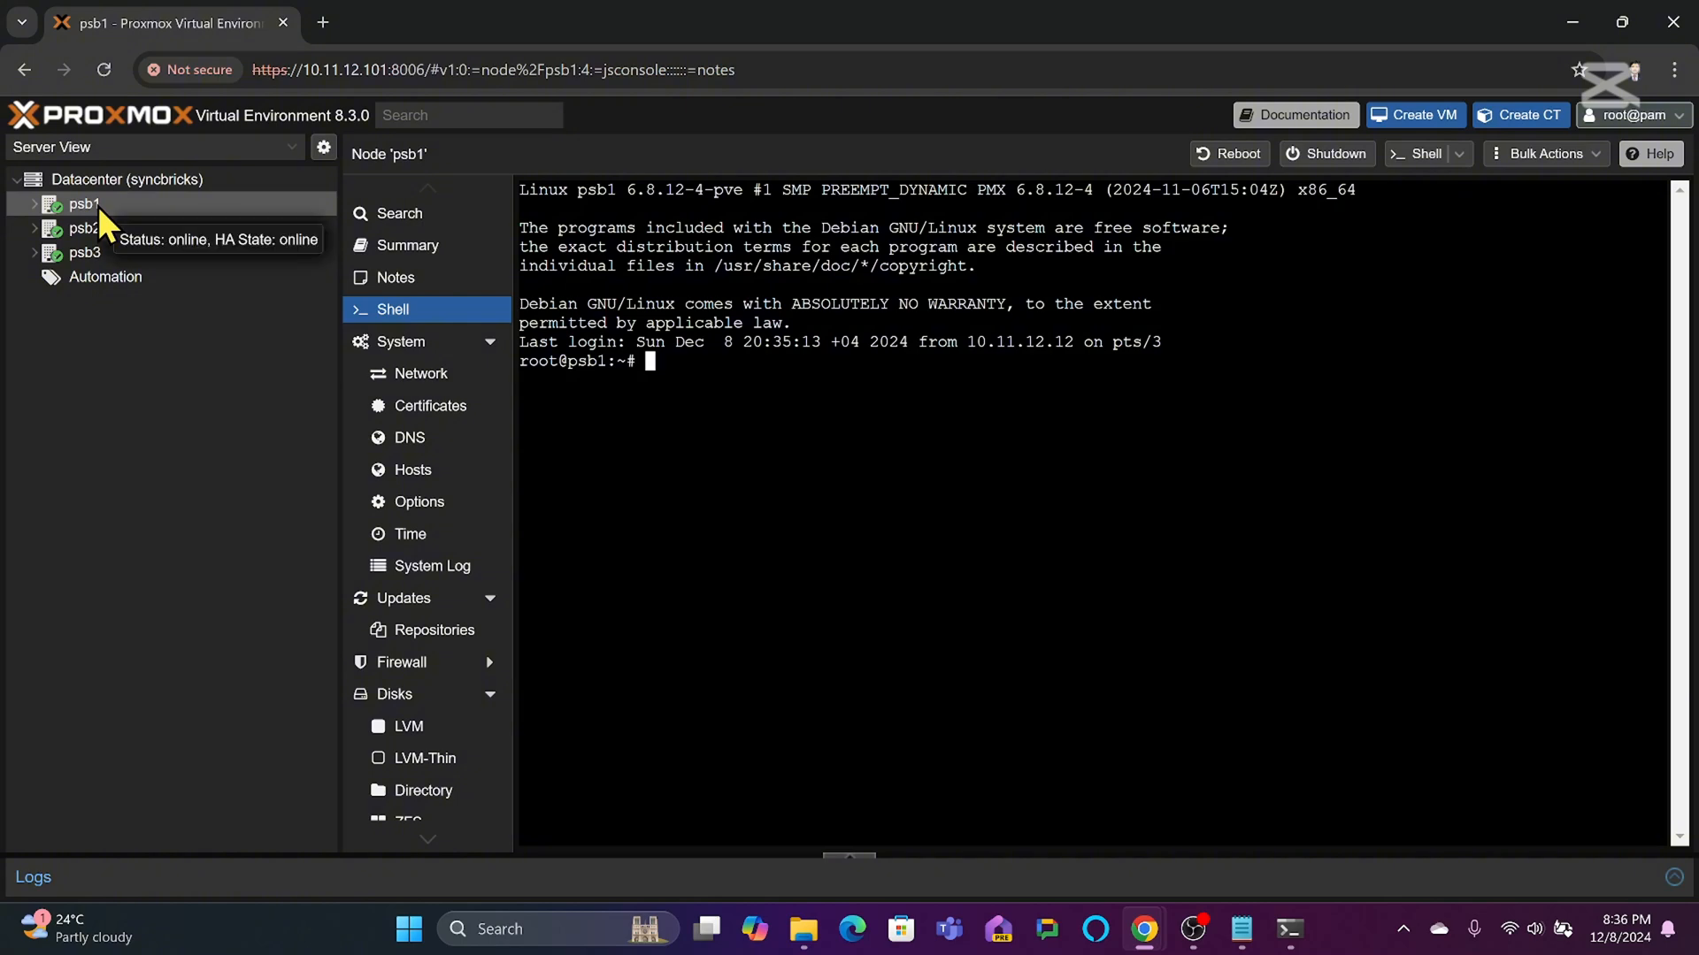
mouse_move(160, 235)
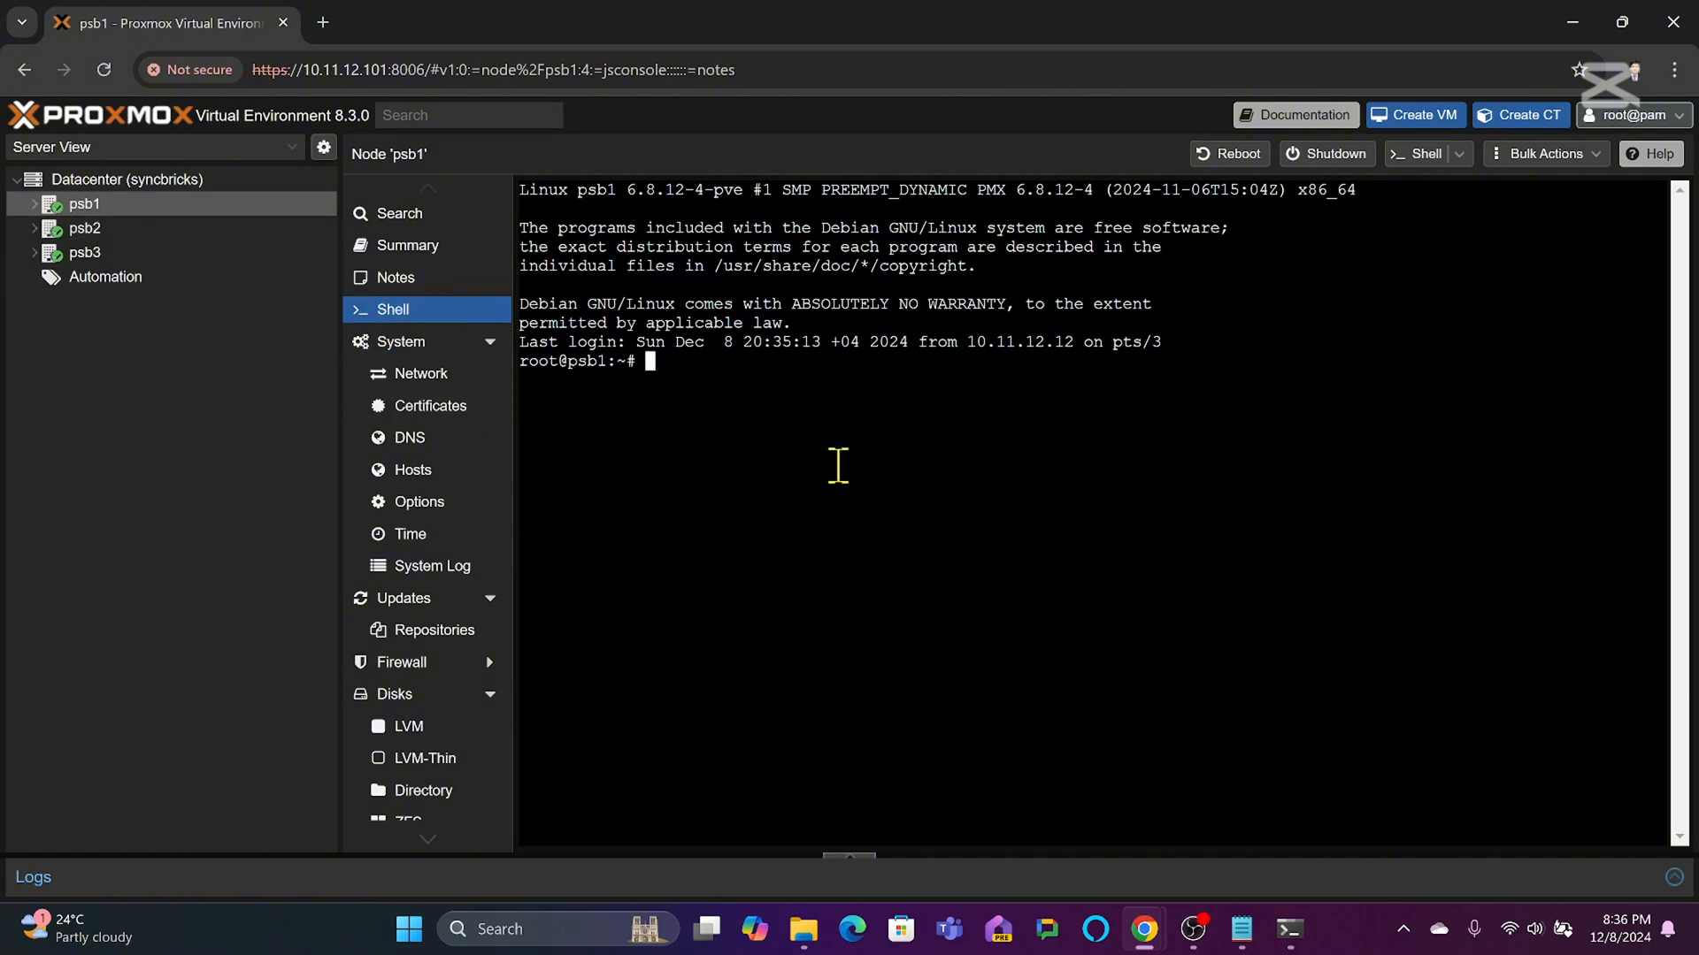
In psb2's shell, view ~/.ssh/authorized_keys in nano for the PC's key, closing it unchanged
click(83, 228)
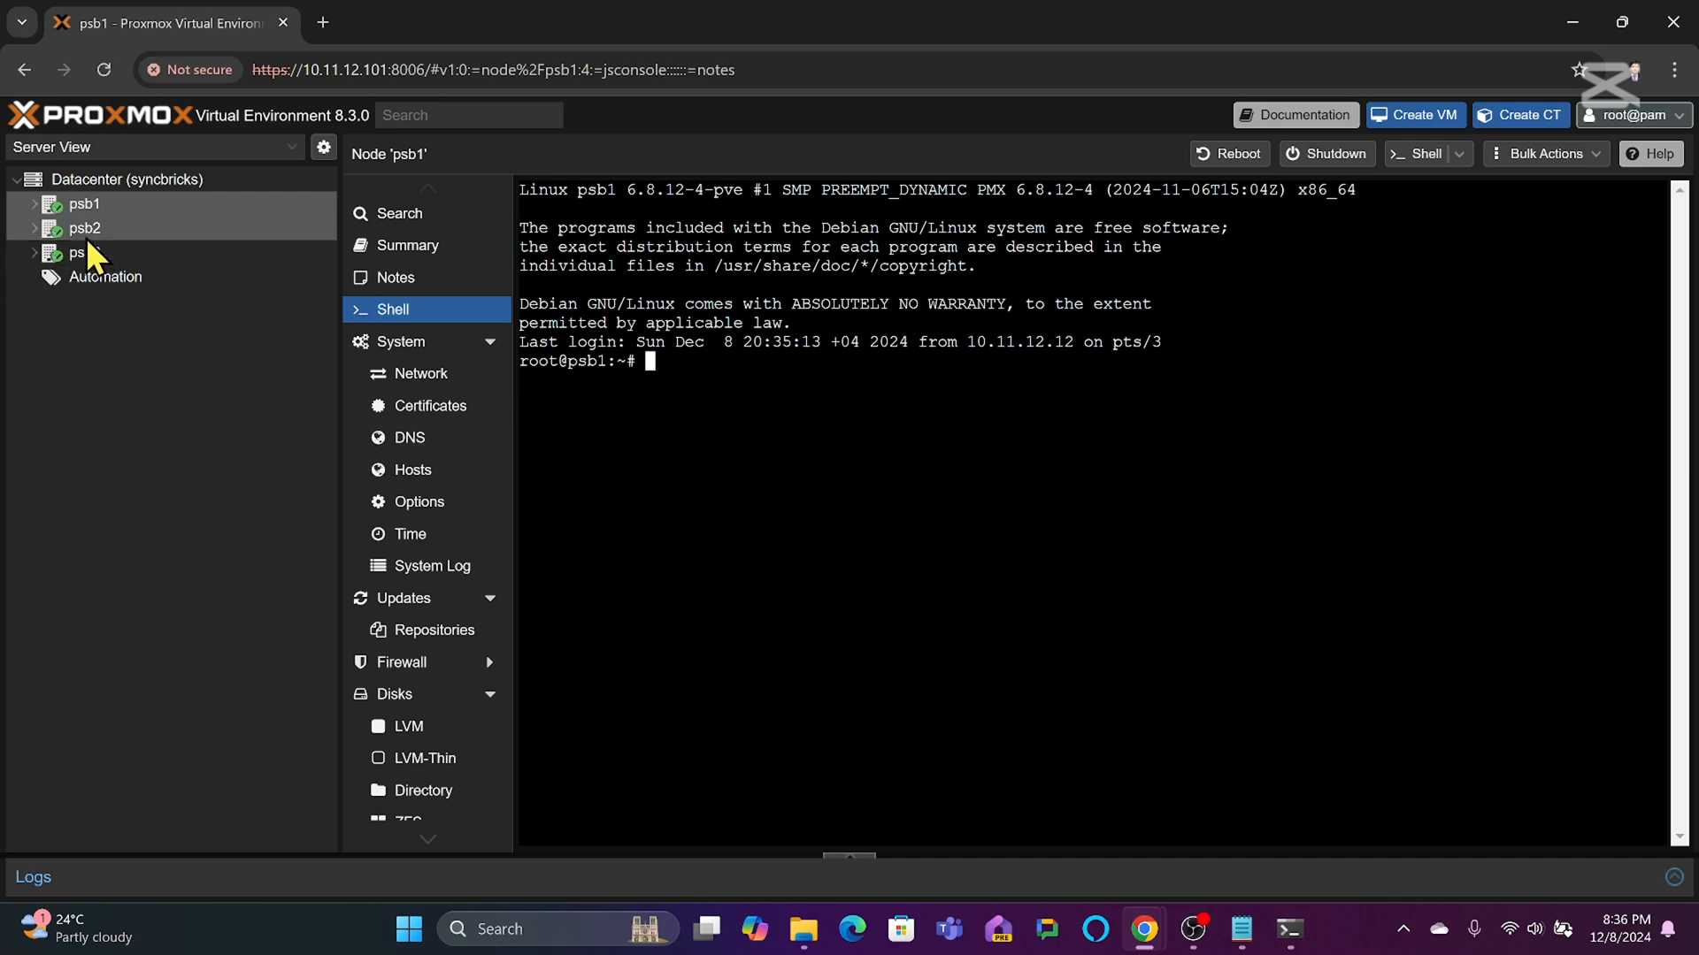
click(85, 228)
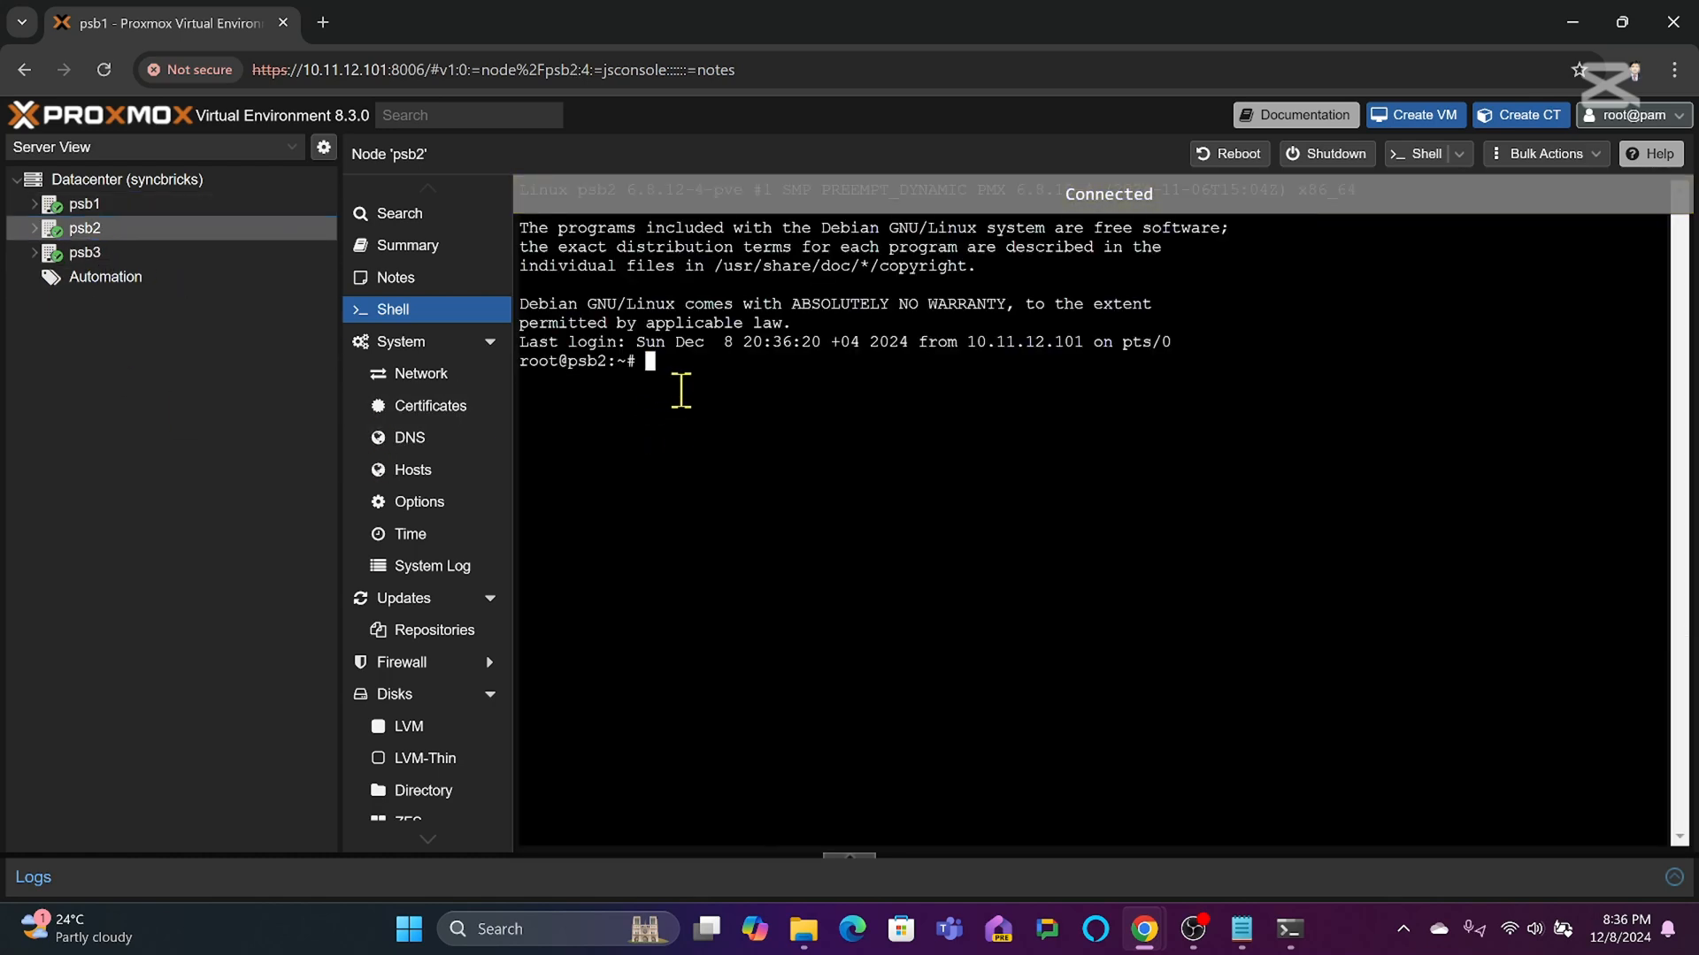
text(cd .ssh)
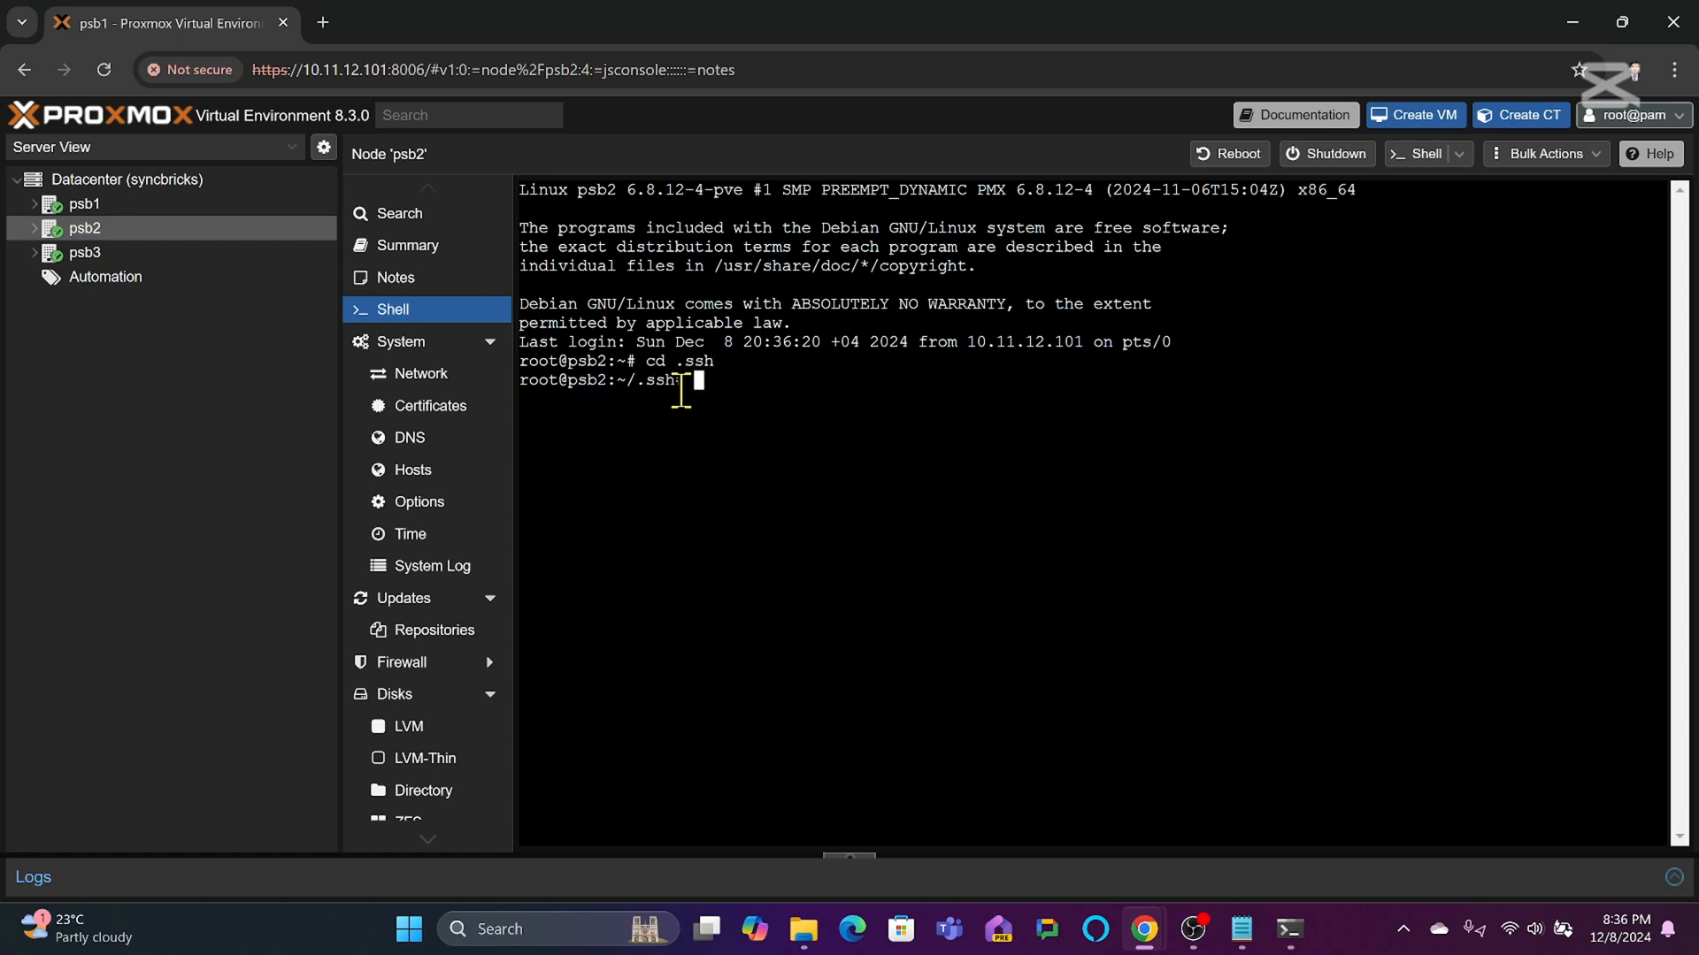
text(ls)
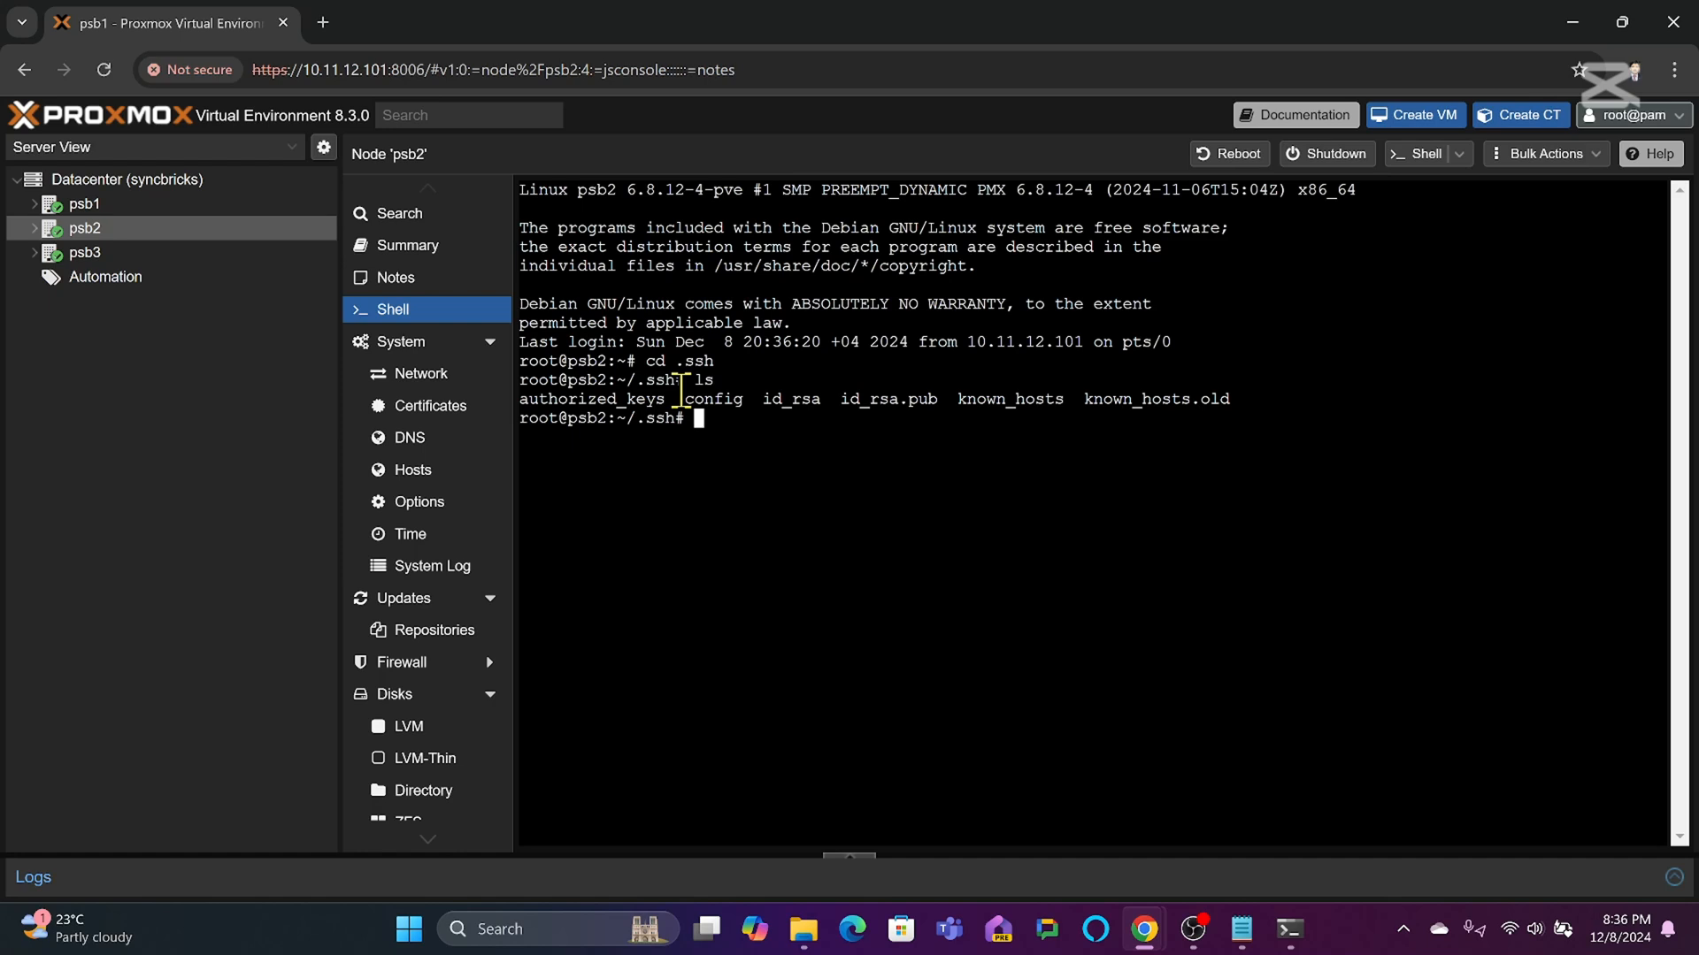
text(nano)
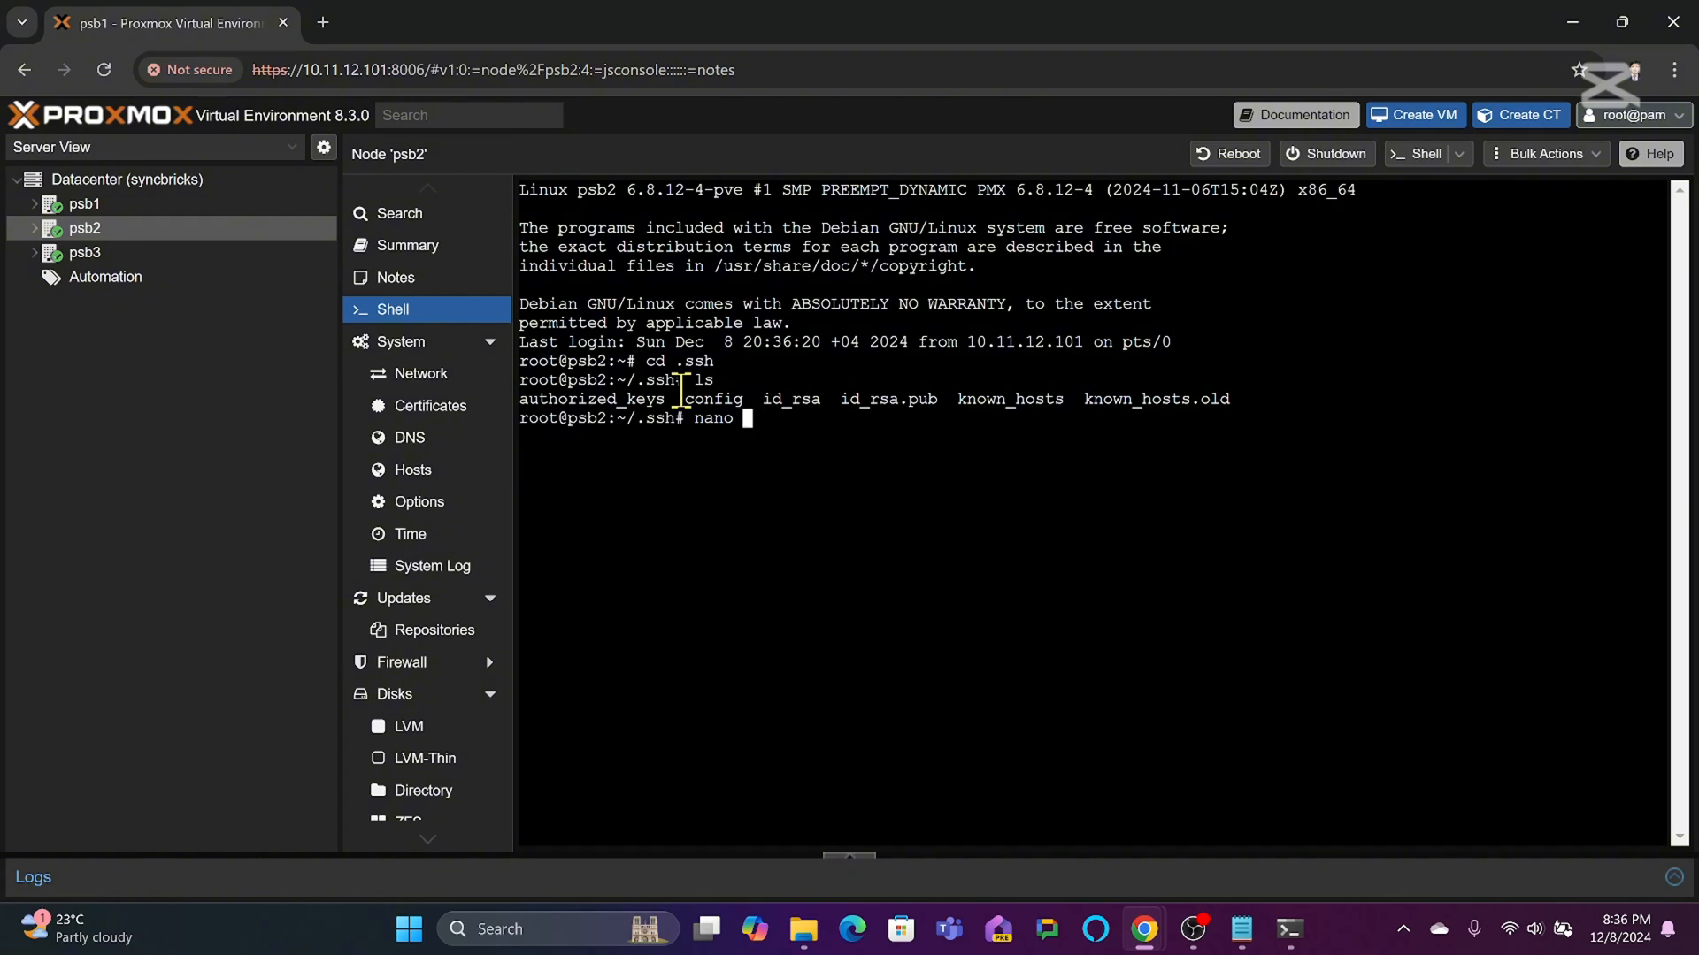
text(authorized)
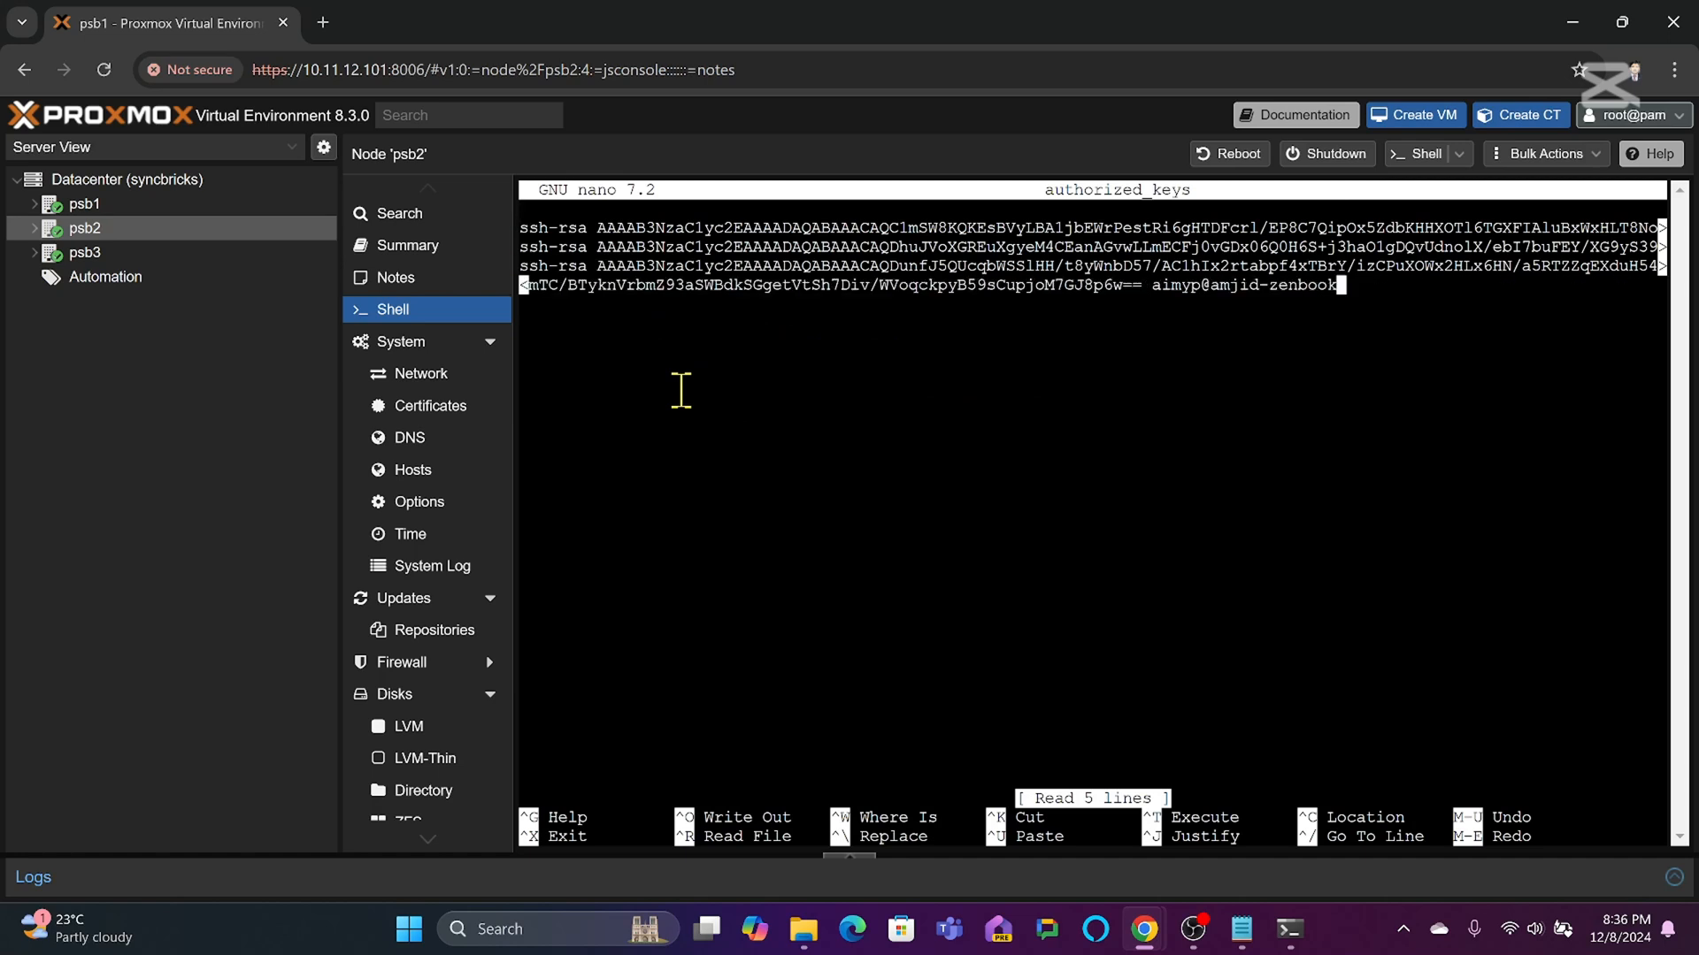
key(ctrl+x)
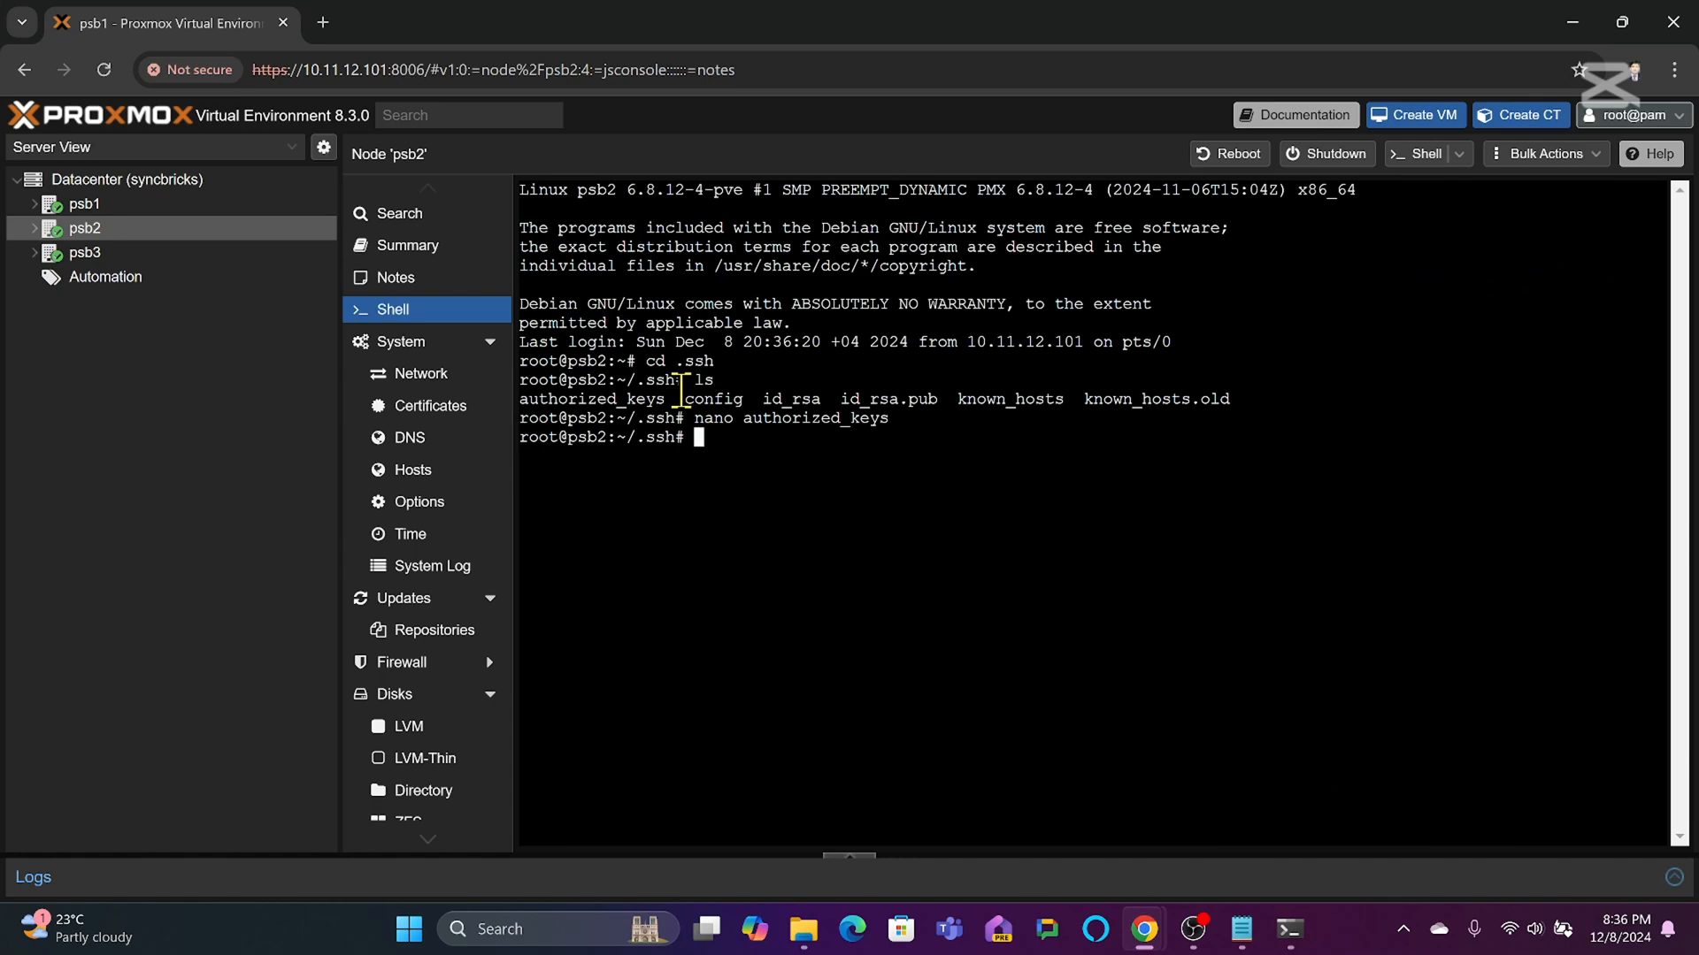
mouse_move(119, 232)
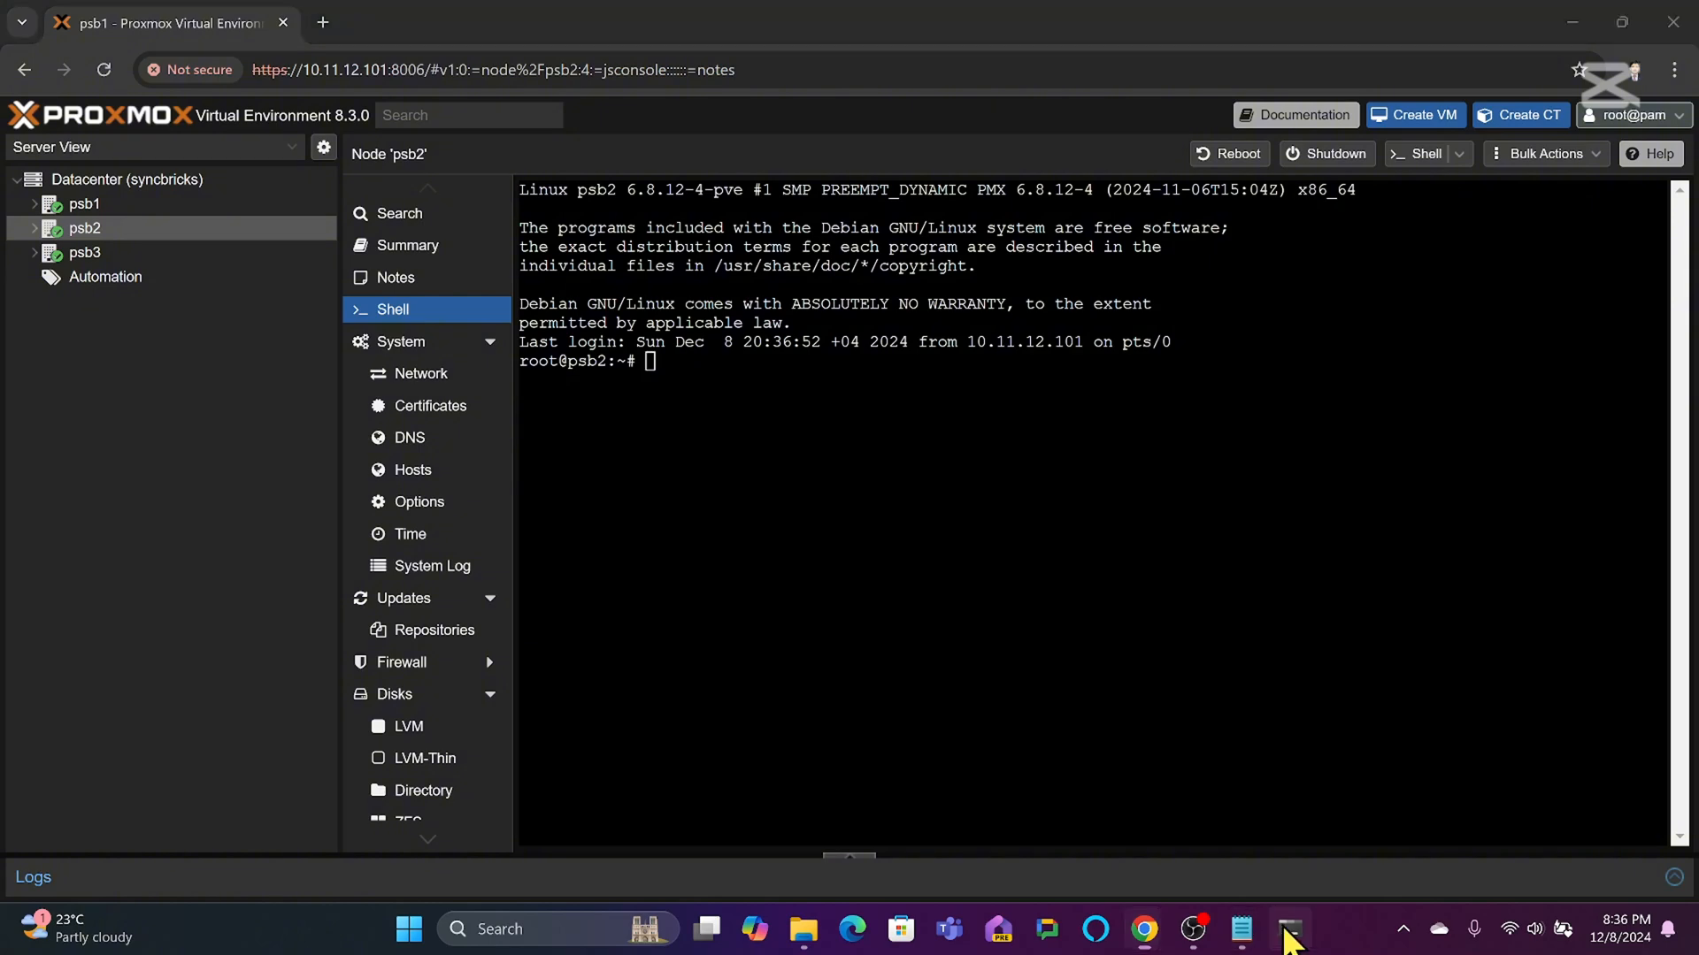
Show the PowerShell window with the root SSH session on psb3 at 10.11.12.103
click(1288, 928)
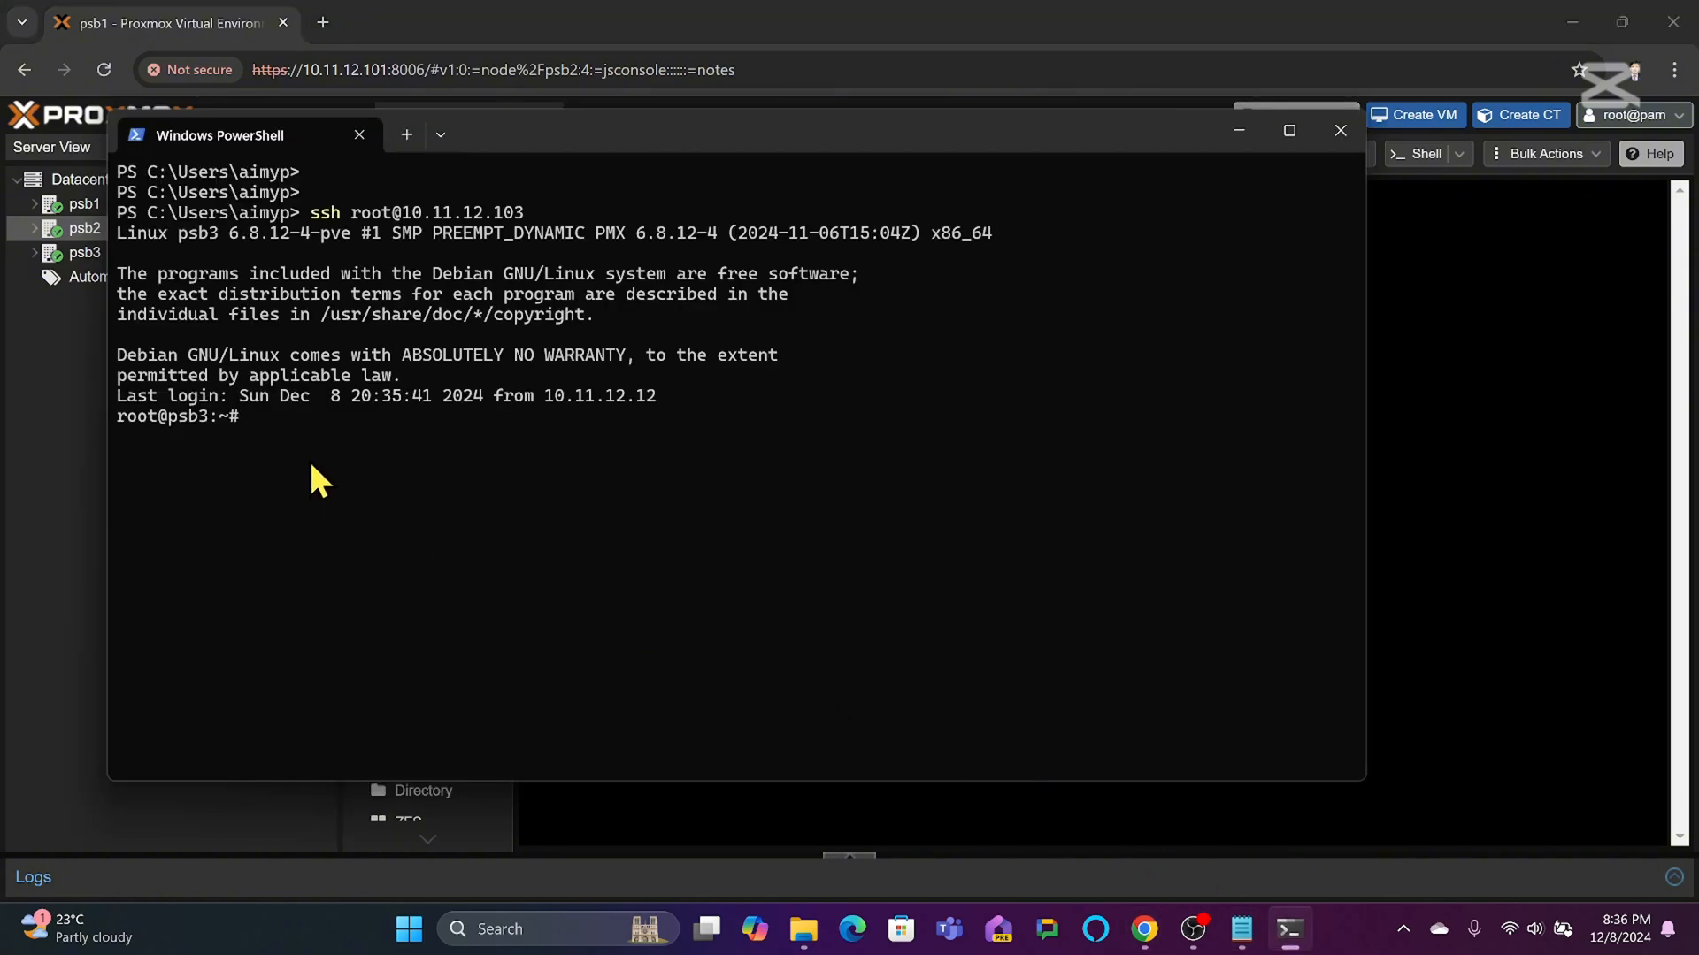
mouse_move(317, 464)
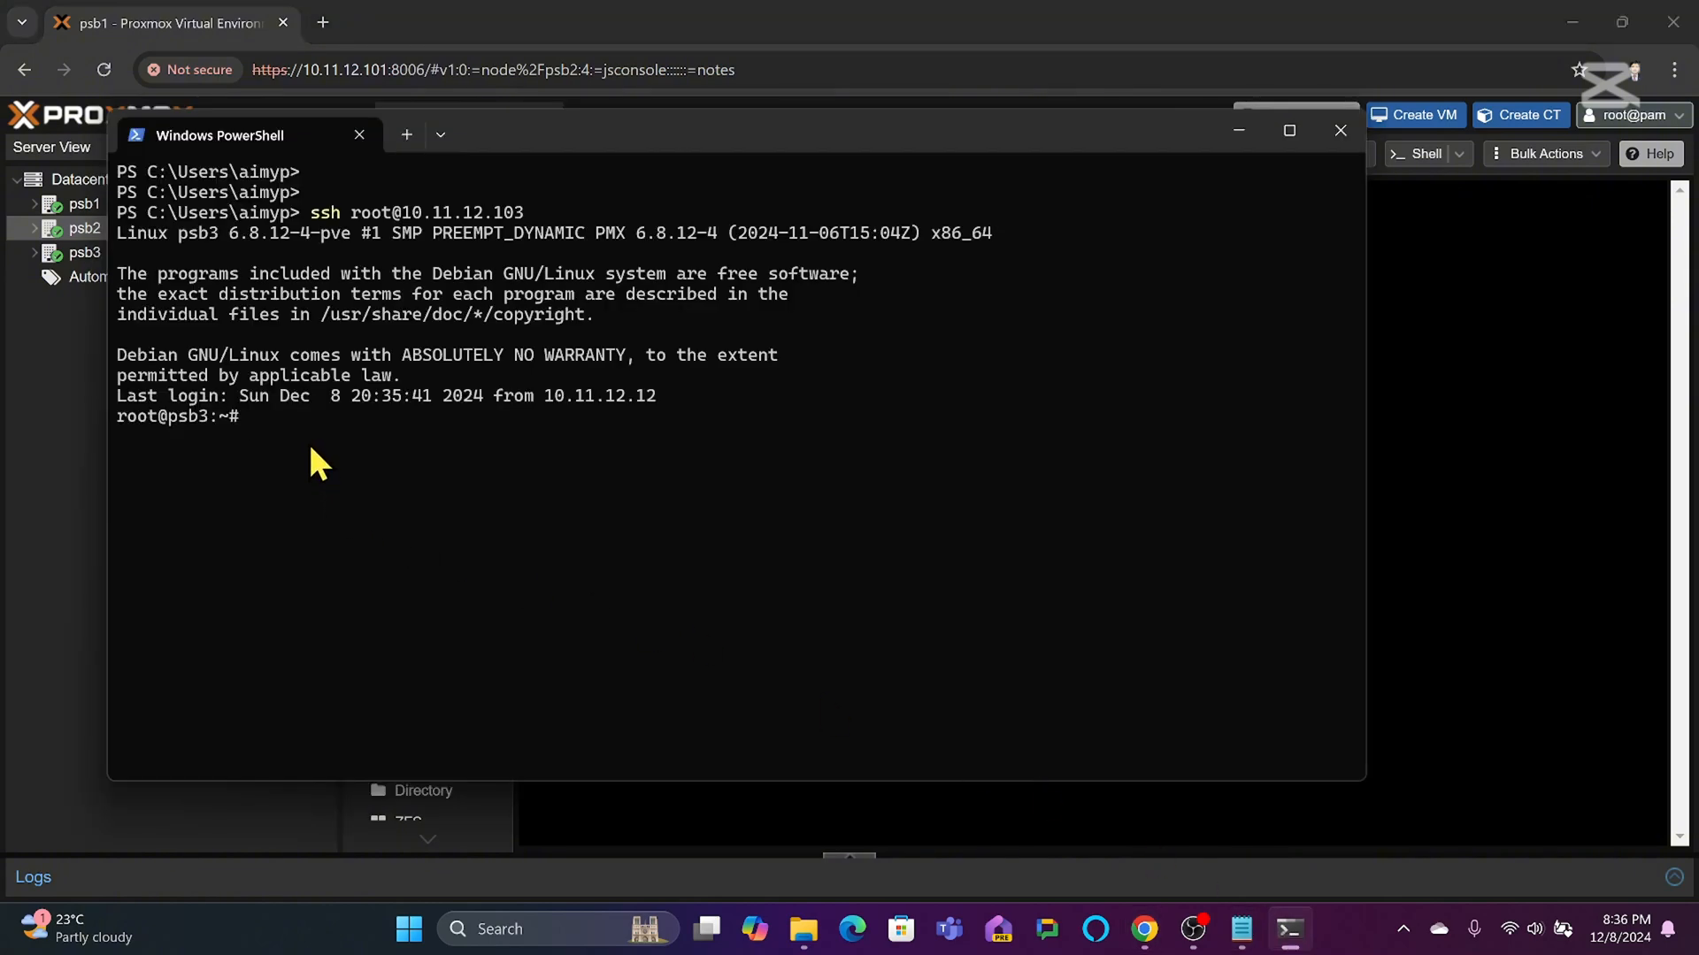